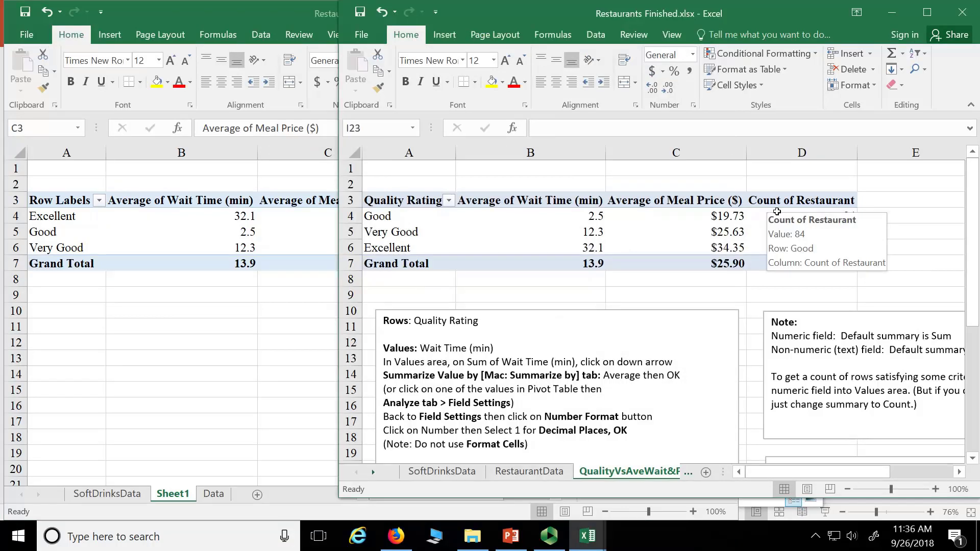
{"action": "mouse_move", "coordinate": [269, 210]}
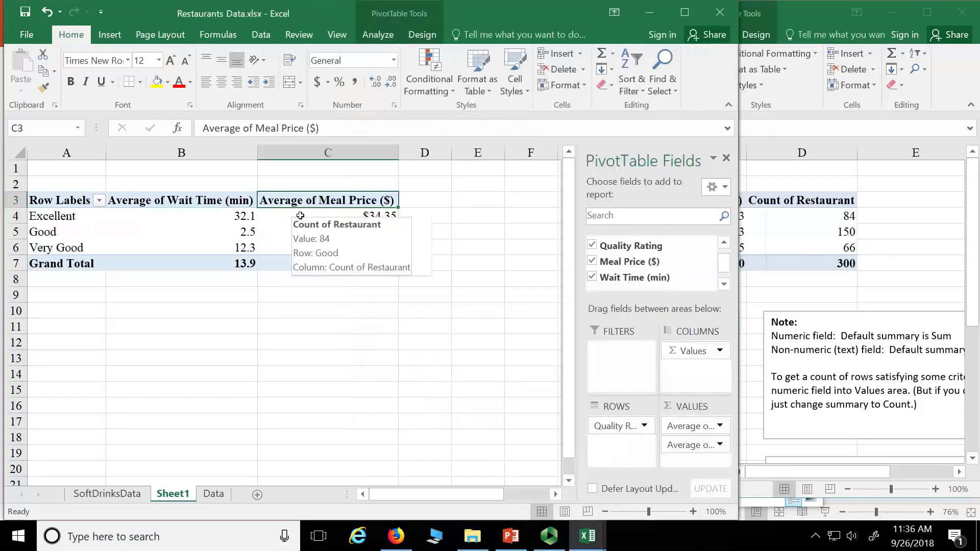
Step: Check the Excellent meal price, then compare with Restaurants Finished's SoftDrinksData sheet
{"action": "left_click", "coordinate": [327, 216]}
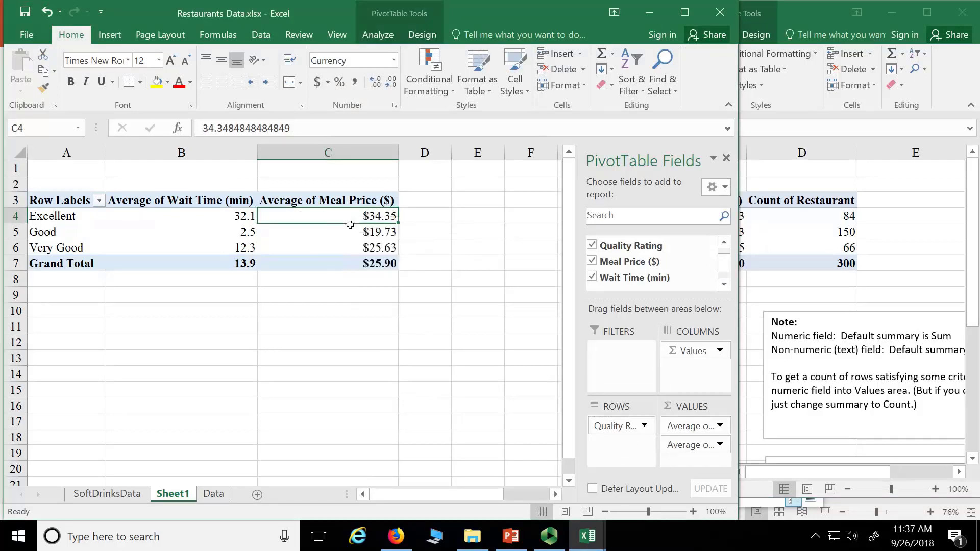
{"action": "mouse_move", "coordinate": [353, 230]}
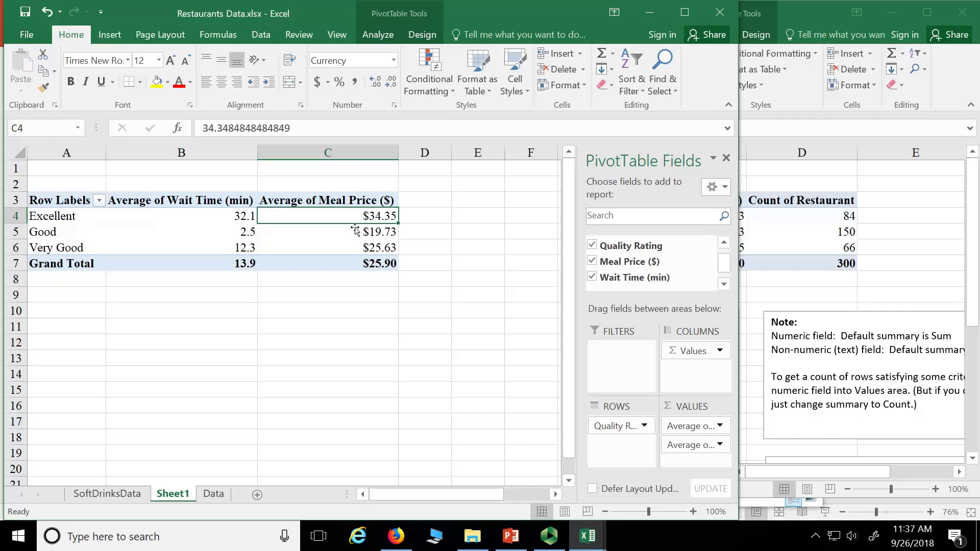
{"action": "left_click", "coordinate": [107, 494]}
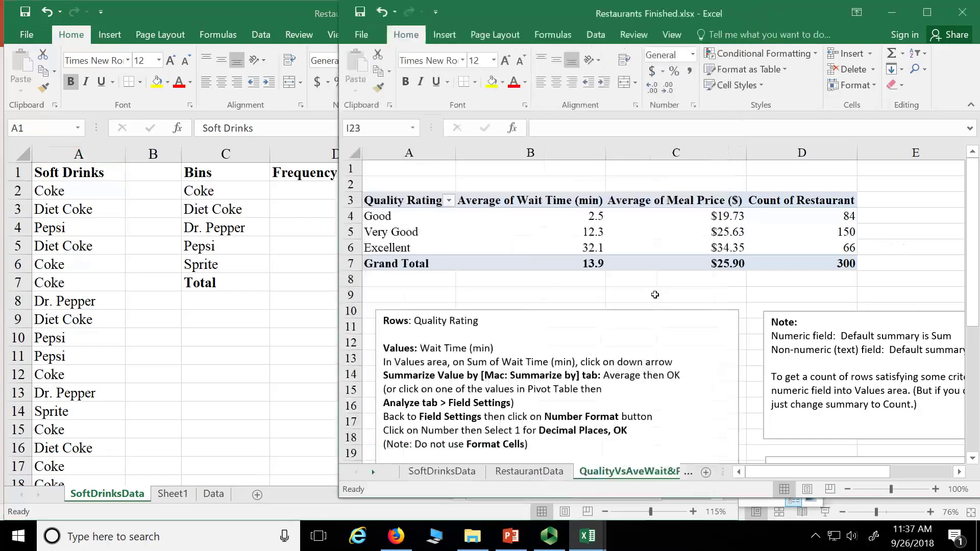
{"action": "left_click", "coordinate": [441, 471]}
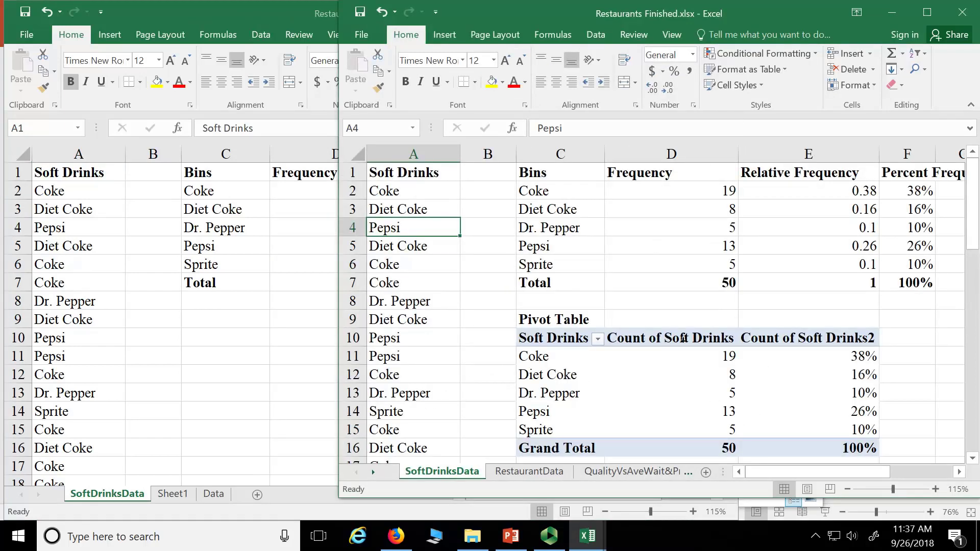
{"action": "mouse_move", "coordinate": [831, 369]}
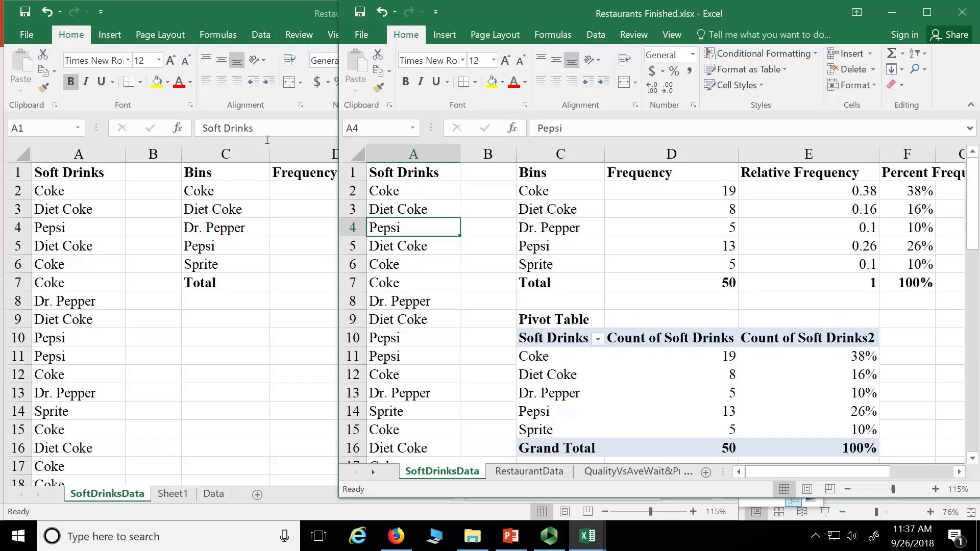
{"action": "mouse_move", "coordinate": [219, 469]}
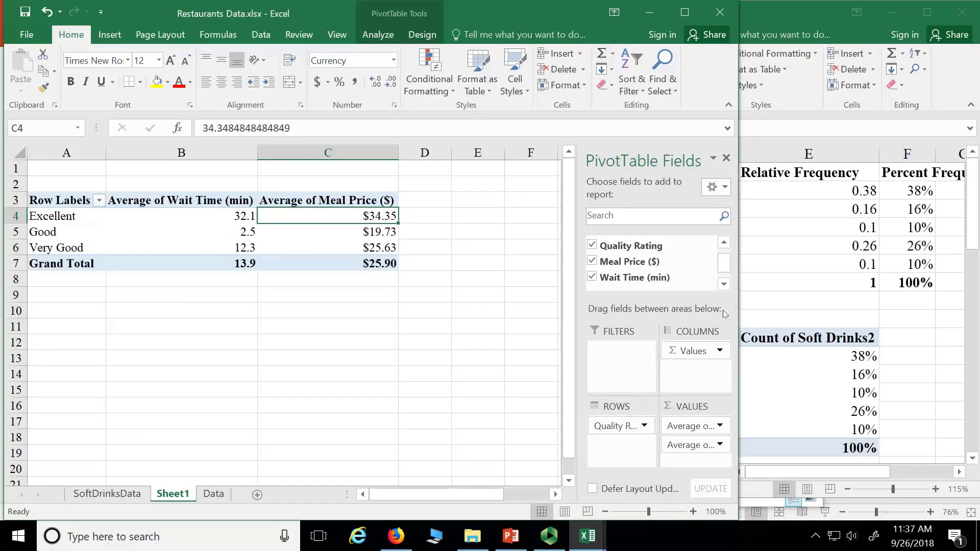
{"action": "mouse_move", "coordinate": [437, 271]}
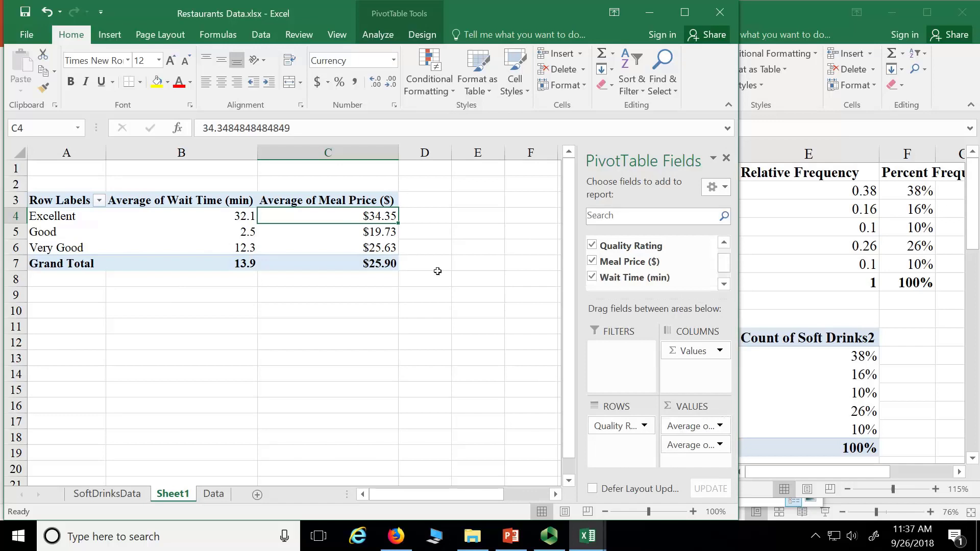
{"action": "mouse_move", "coordinate": [630, 243]}
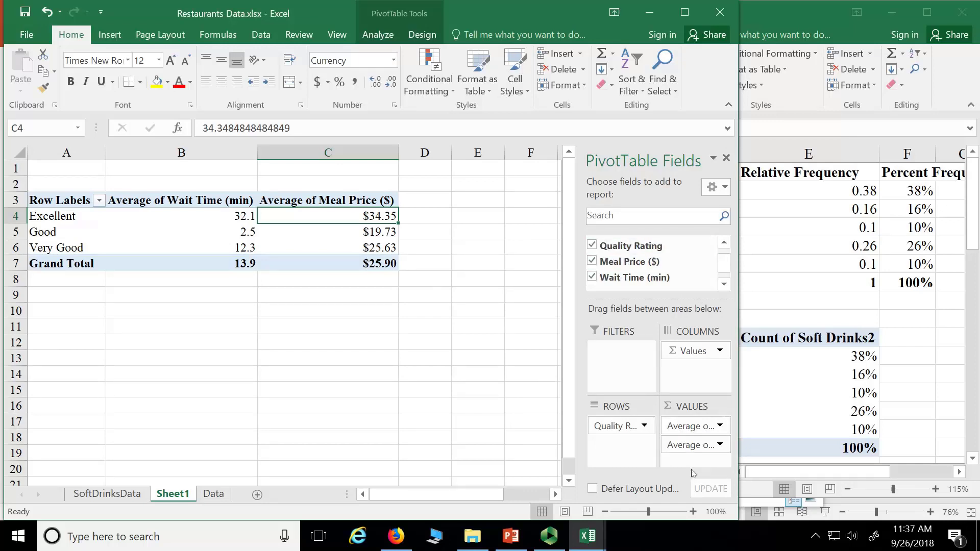
{"action": "mouse_move", "coordinate": [738, 256]}
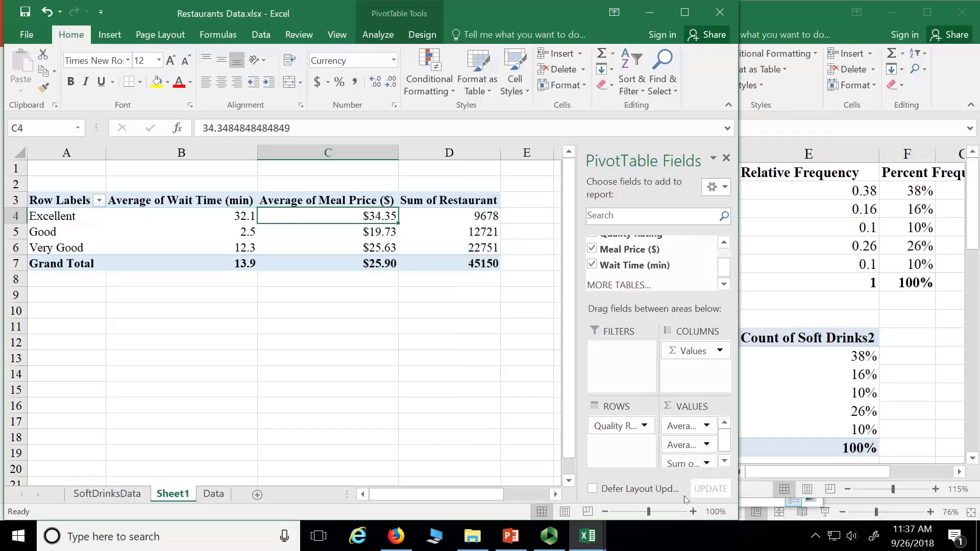
{"action": "mouse_move", "coordinate": [469, 191]}
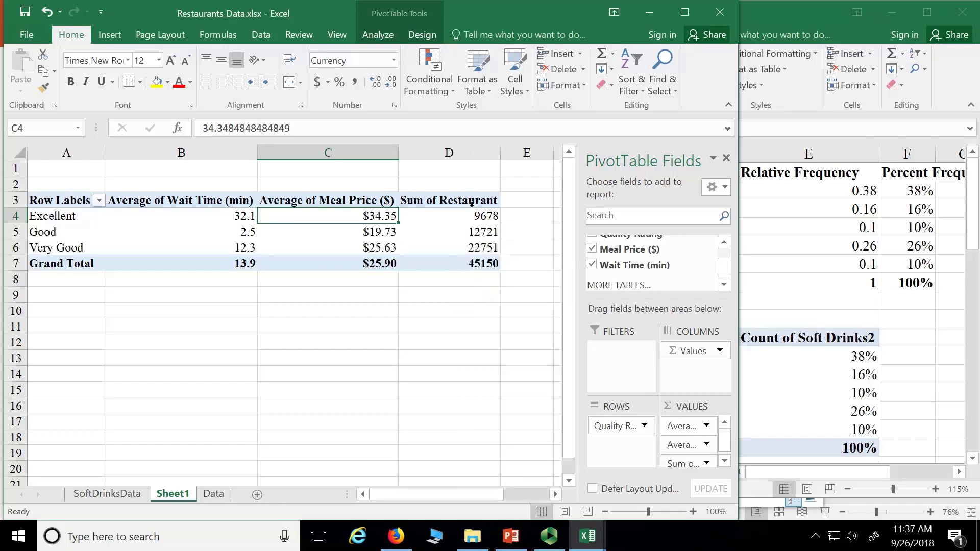
Step: Select the Excellent value in the new Sum of Restaurant column (45150 total)
{"action": "left_click", "coordinate": [465, 216]}
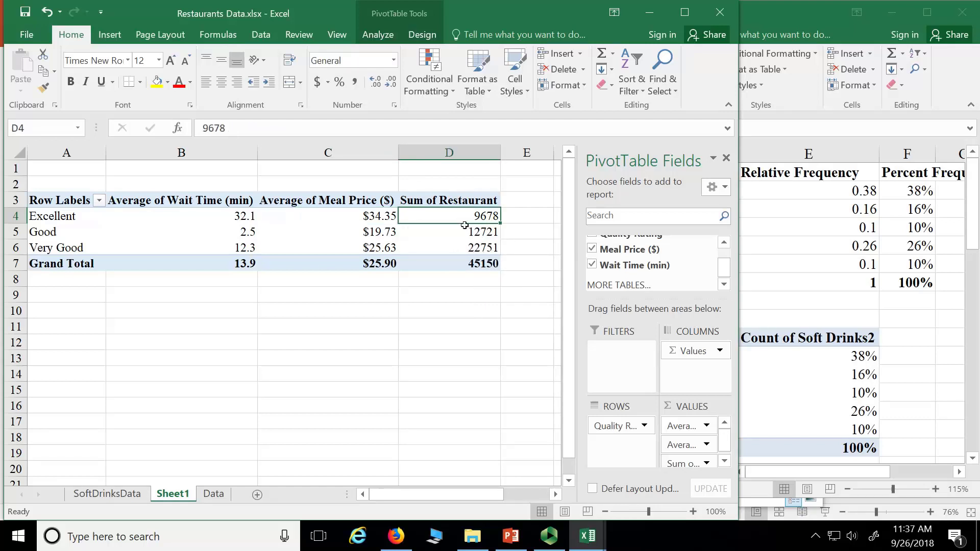
{"action": "mouse_move", "coordinate": [710, 464]}
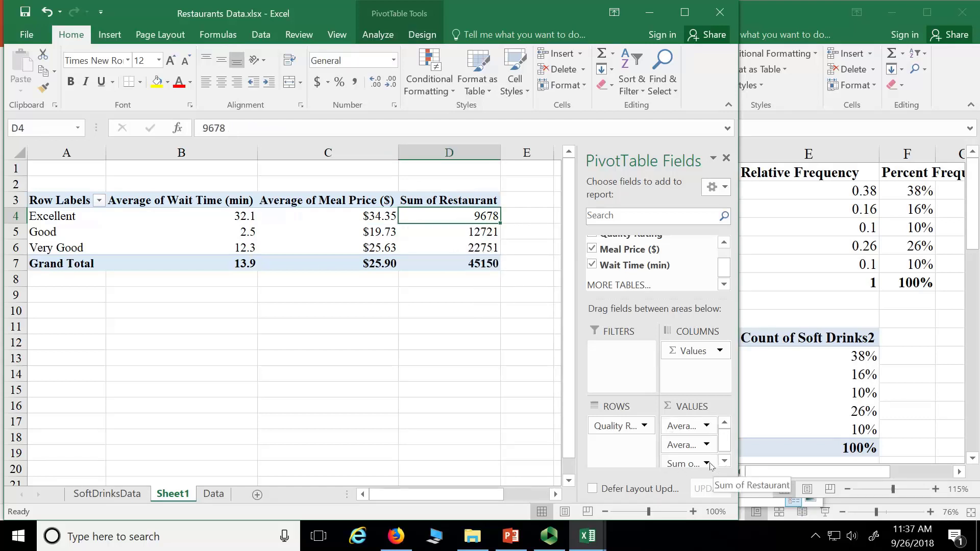
Step: Switch the Restaurant values field from Sum to Count, giving 66, 84, 150
{"action": "left_click", "coordinate": [710, 463]}
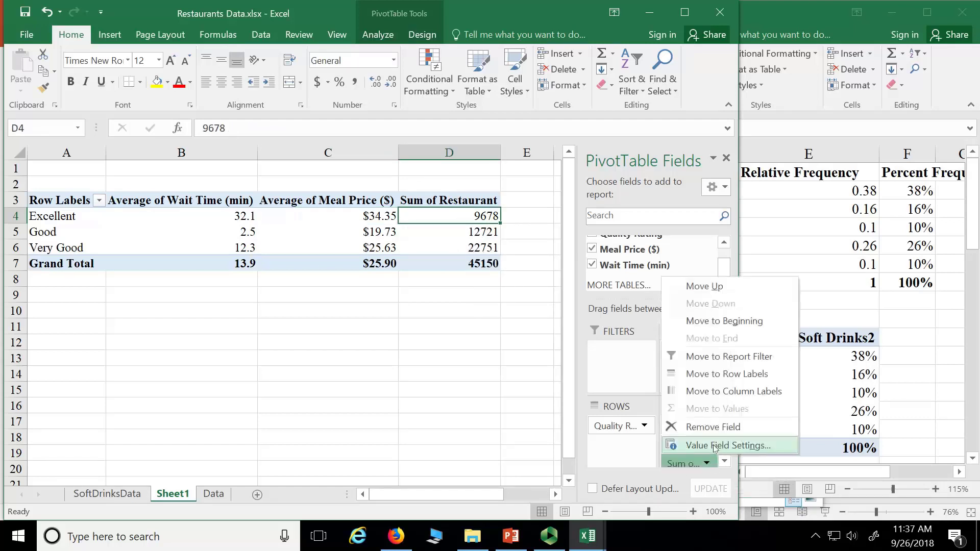
{"action": "left_click", "coordinate": [728, 446]}
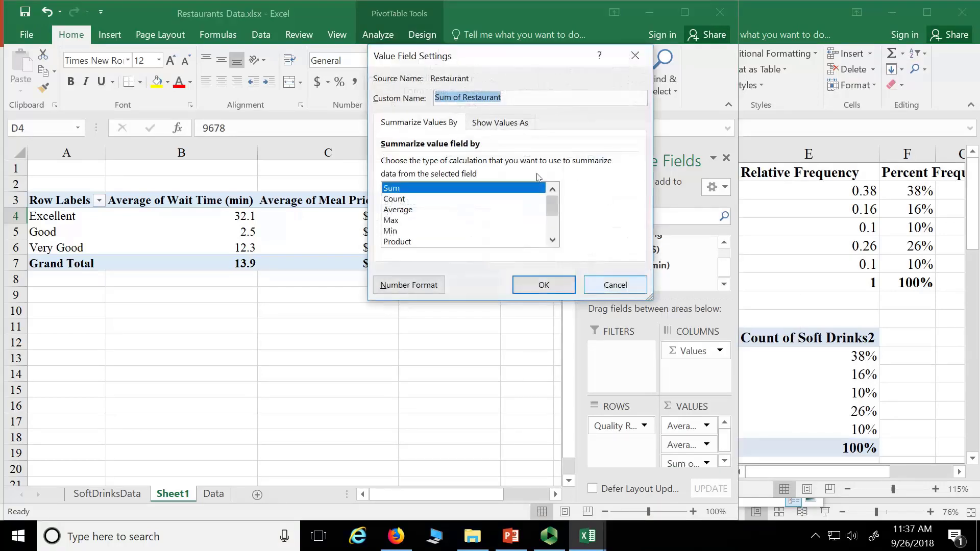
{"action": "left_click", "coordinate": [394, 199]}
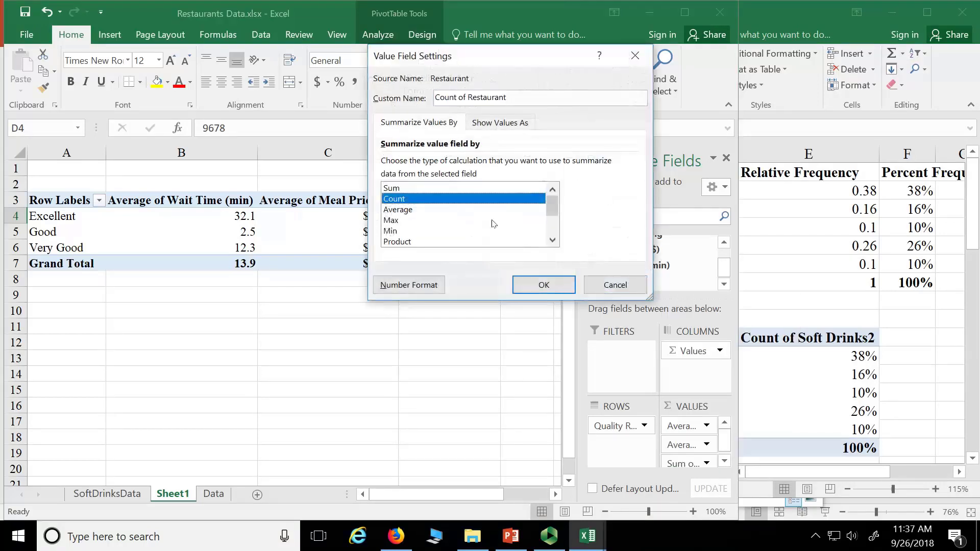
{"action": "left_click", "coordinate": [544, 285]}
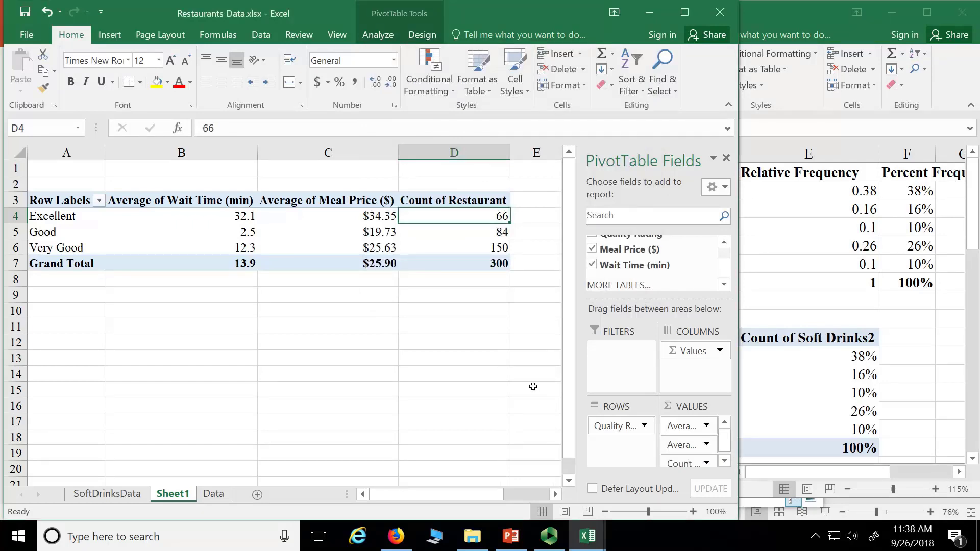
{"action": "mouse_move", "coordinate": [566, 349]}
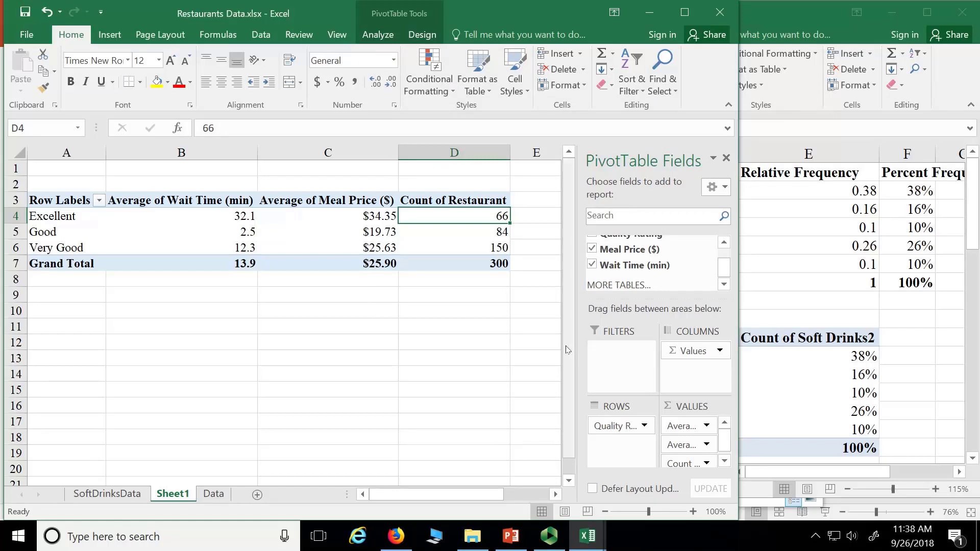
{"action": "mouse_move", "coordinate": [543, 363]}
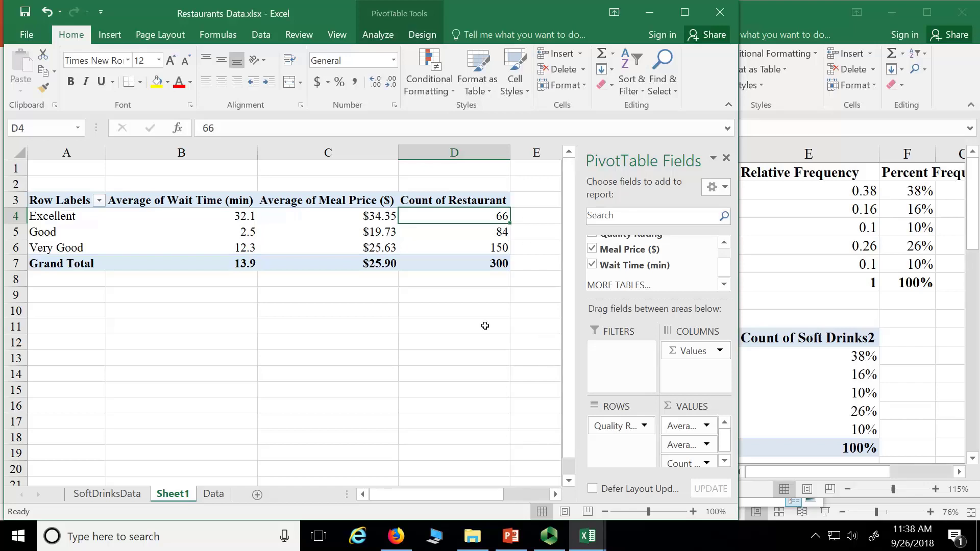
{"action": "mouse_move", "coordinate": [445, 261]}
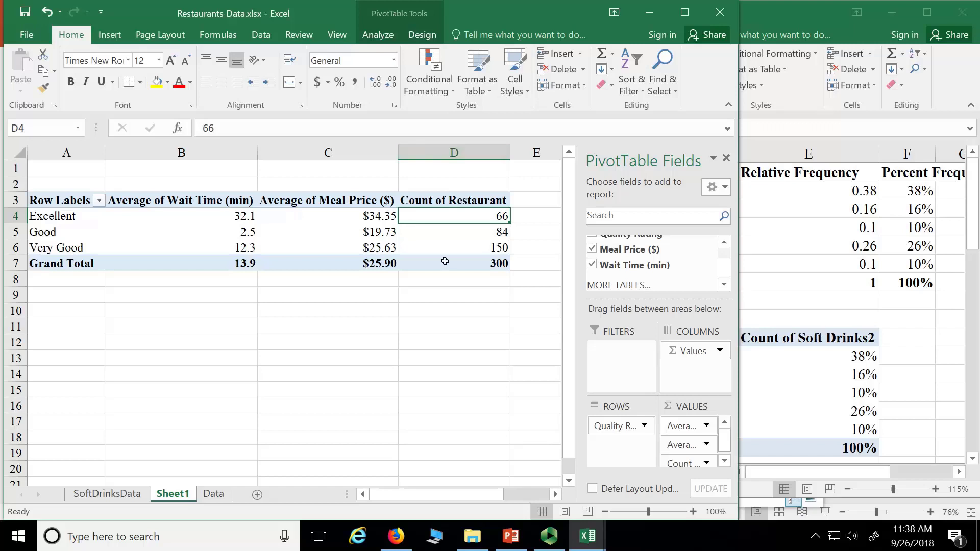
{"action": "left_click", "coordinate": [453, 247]}
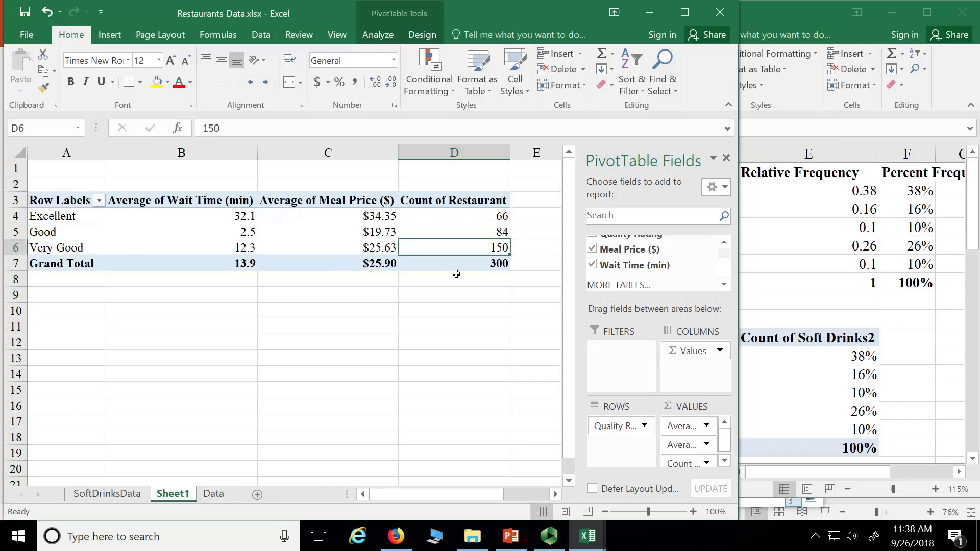
{"action": "mouse_move", "coordinate": [442, 248]}
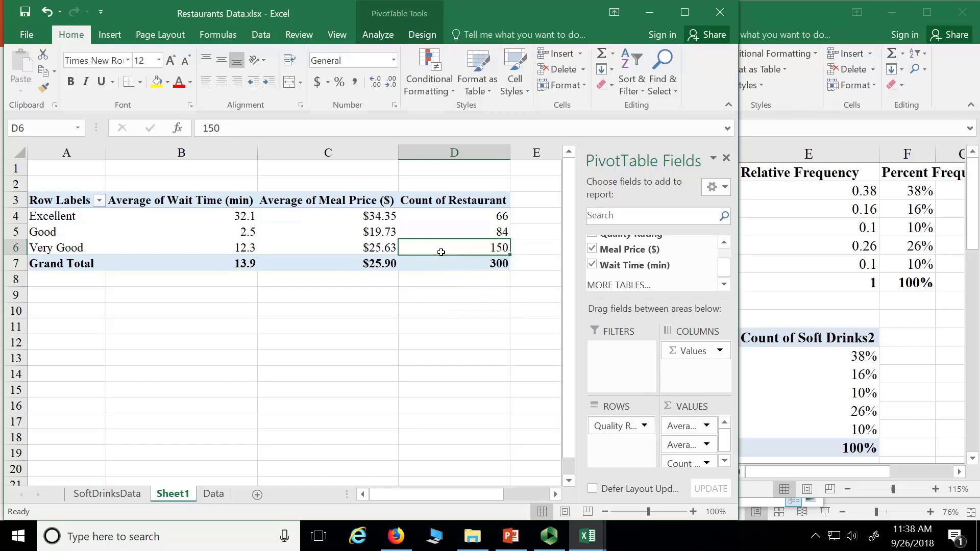
{"action": "mouse_move", "coordinate": [462, 254]}
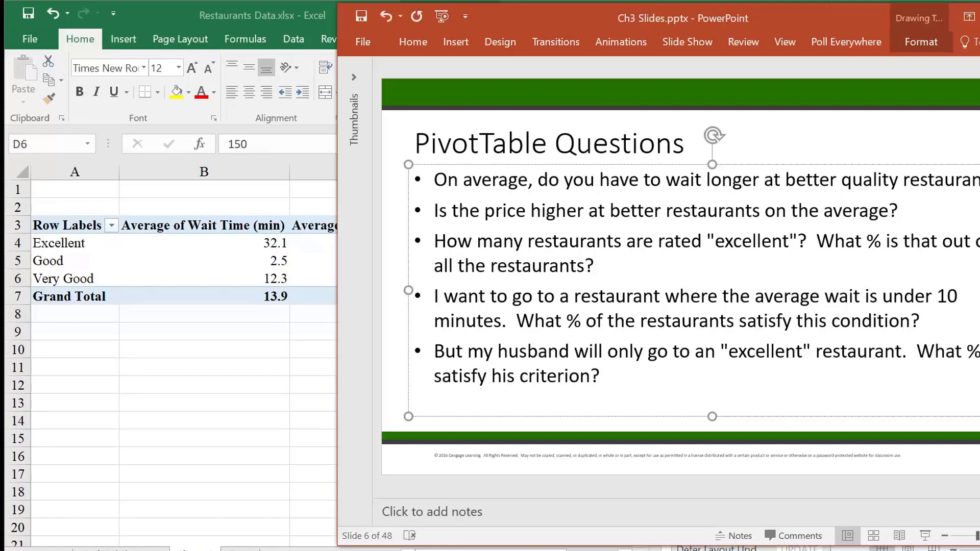
Step: Type 'Yes' after the first two questions on slide 6 and select each to bold
{"action": "type", "text": "Yes"}
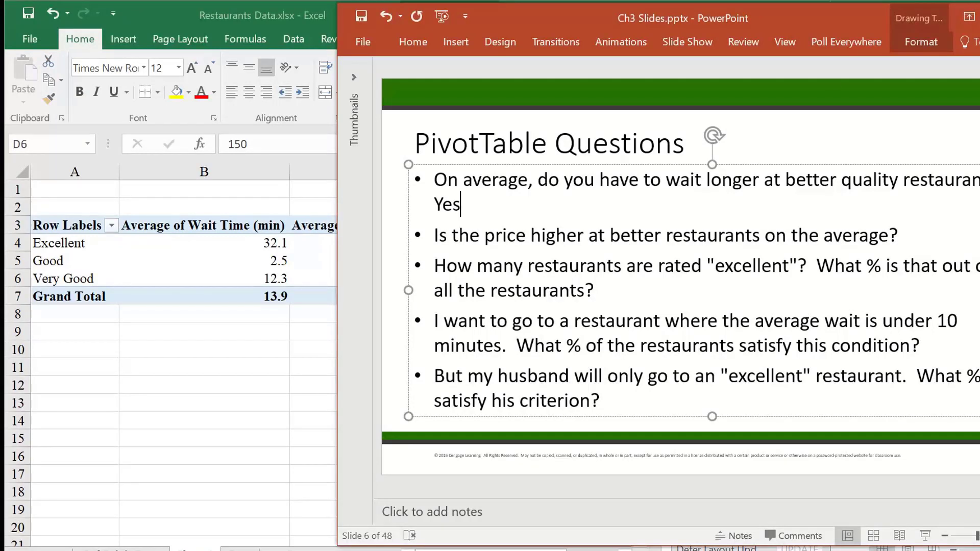
{"action": "double_click", "coordinate": [448, 204]}
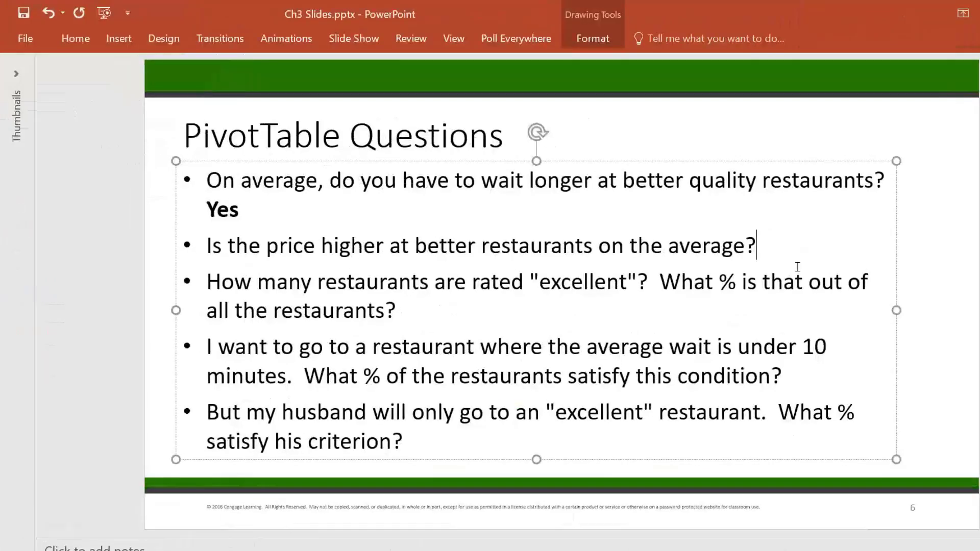
{"action": "type", "text": "Yes"}
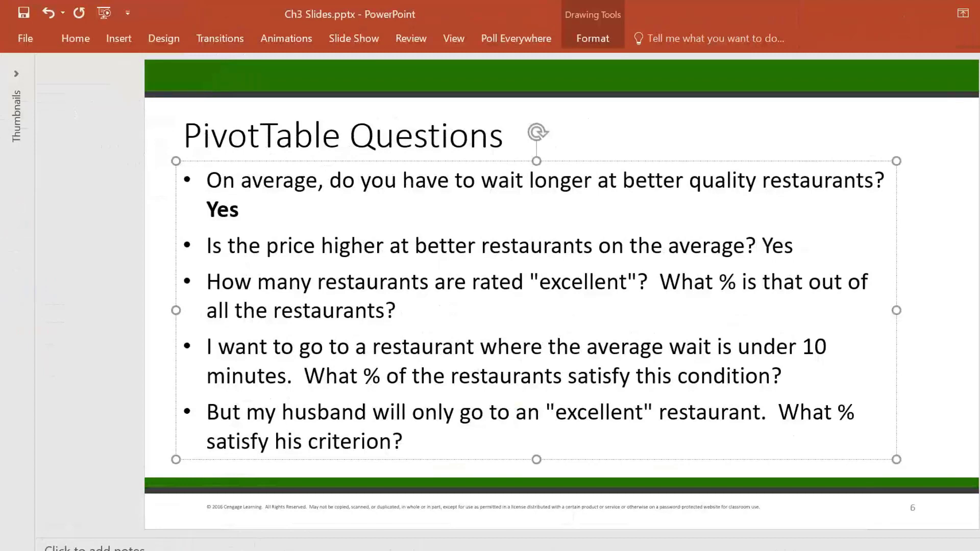
{"action": "double_click", "coordinate": [779, 246]}
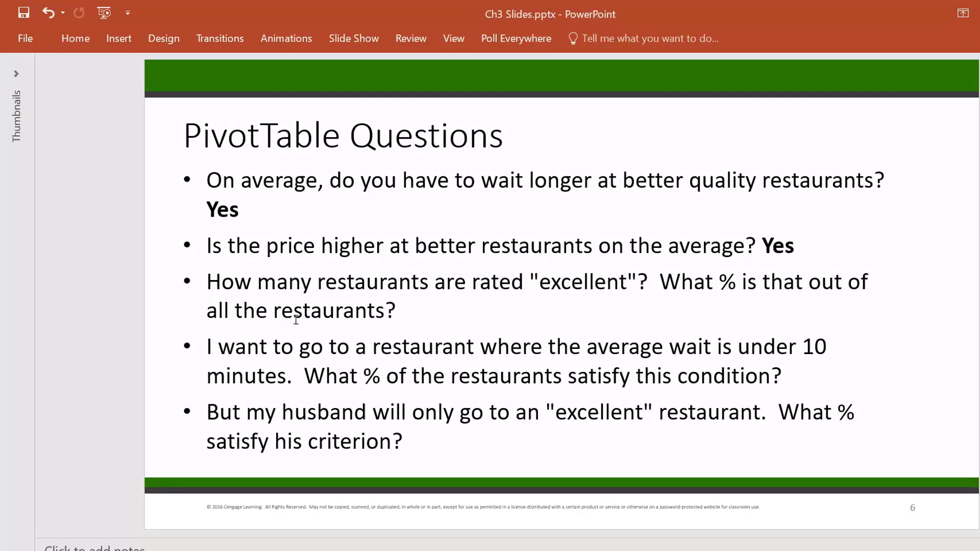
{"action": "mouse_move", "coordinate": [532, 302]}
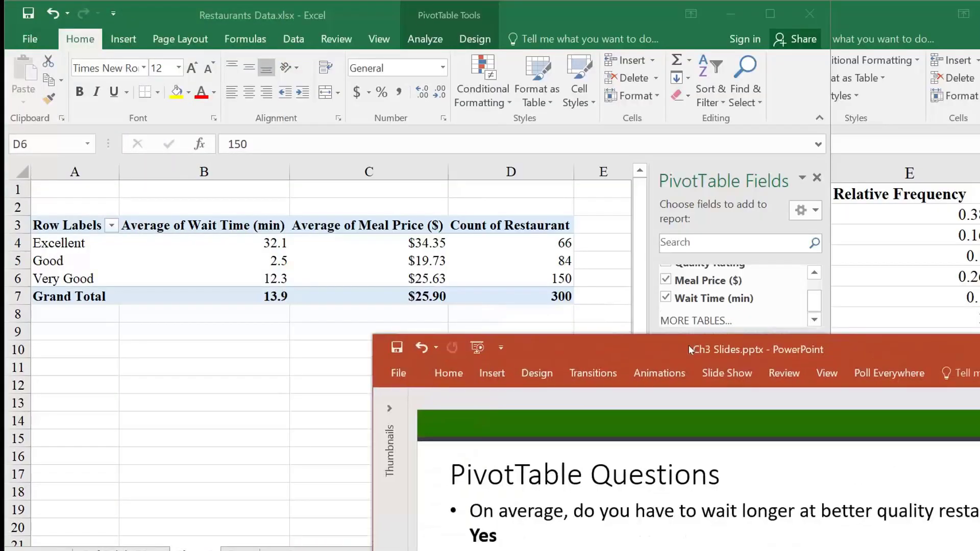
Step: Answer the excellent-restaurants question on the slide with 66
{"action": "left_click", "coordinate": [692, 350]}
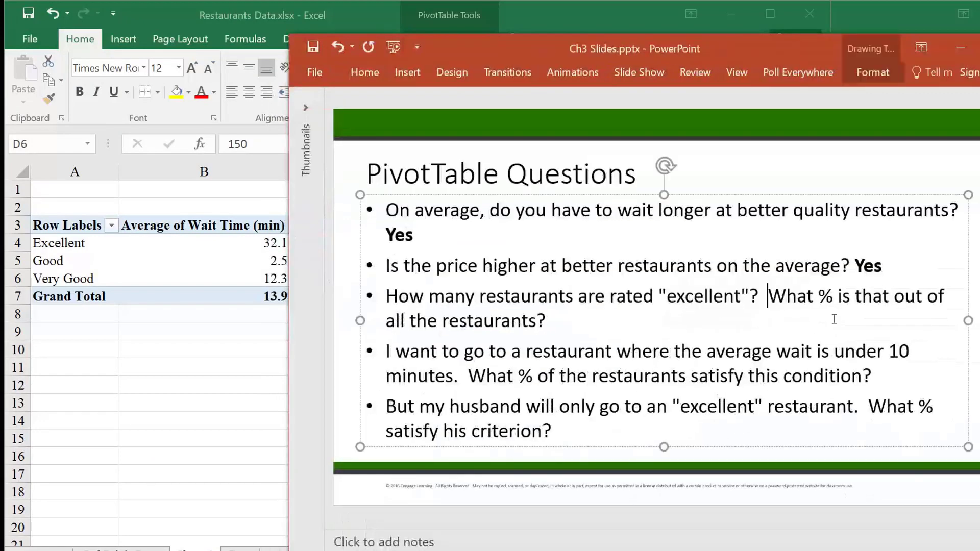
{"action": "type", "text": "66"}
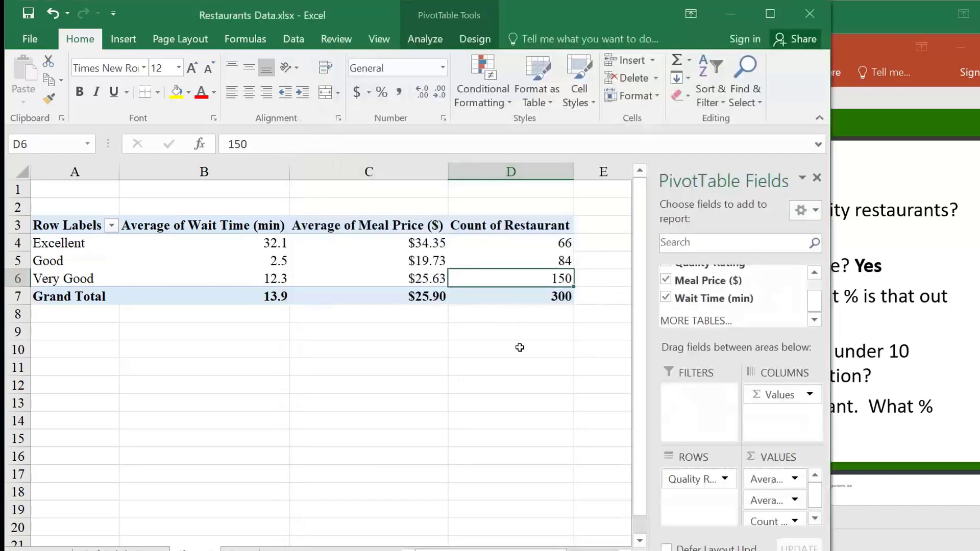
Step: Enter =66/300 in an empty cell below the pivot table, showing 0.22
{"action": "left_click", "coordinate": [510, 332]}
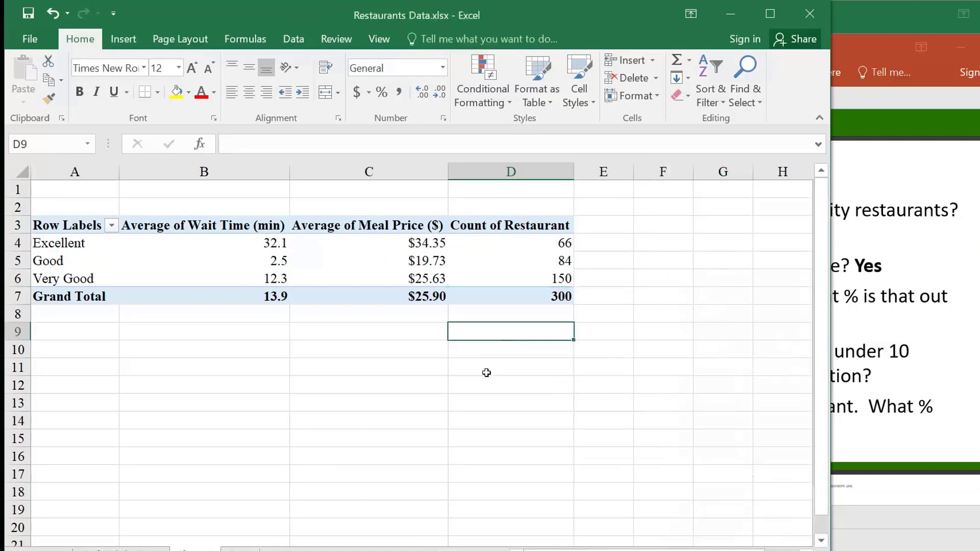
{"action": "type", "text": "=66"}
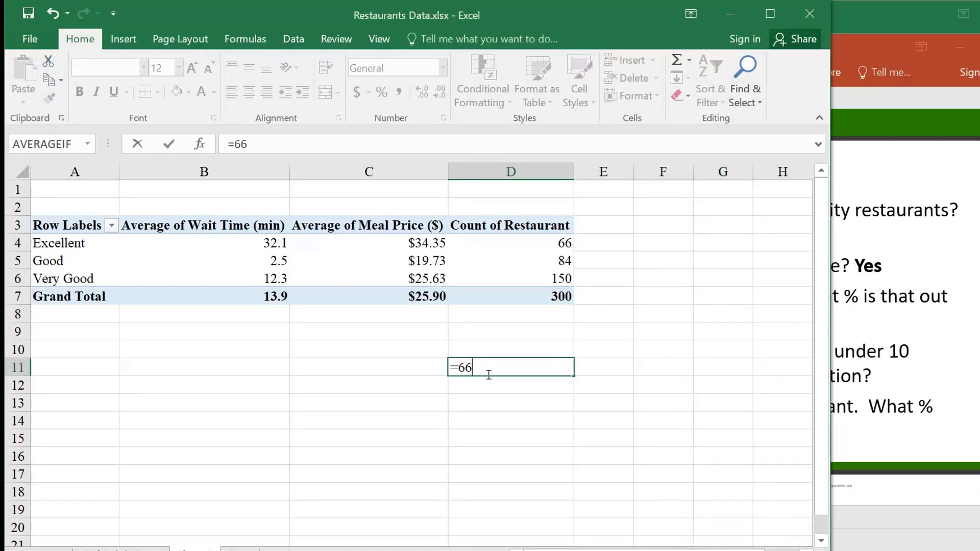
{"action": "type", "text": "/300"}
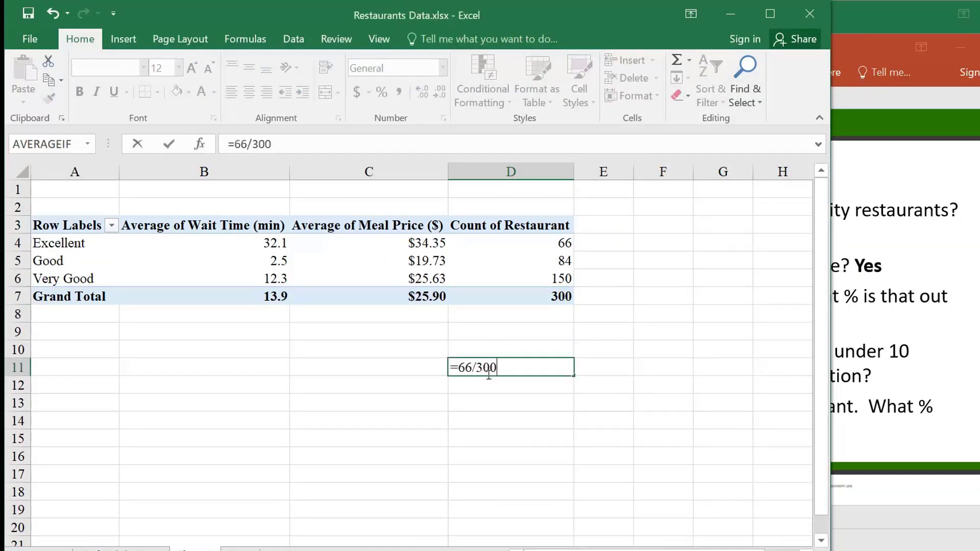
{"action": "key", "text": "Enter"}
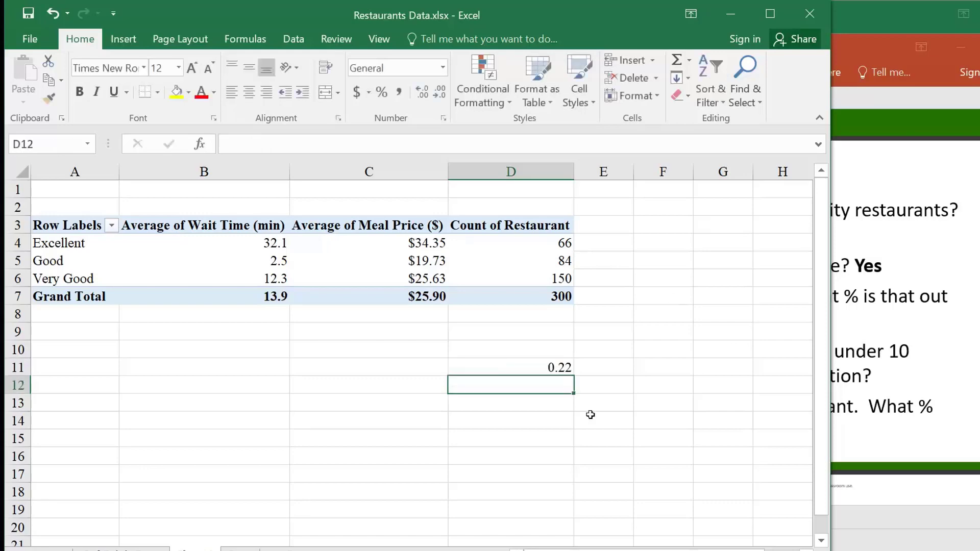
{"action": "mouse_move", "coordinate": [515, 413]}
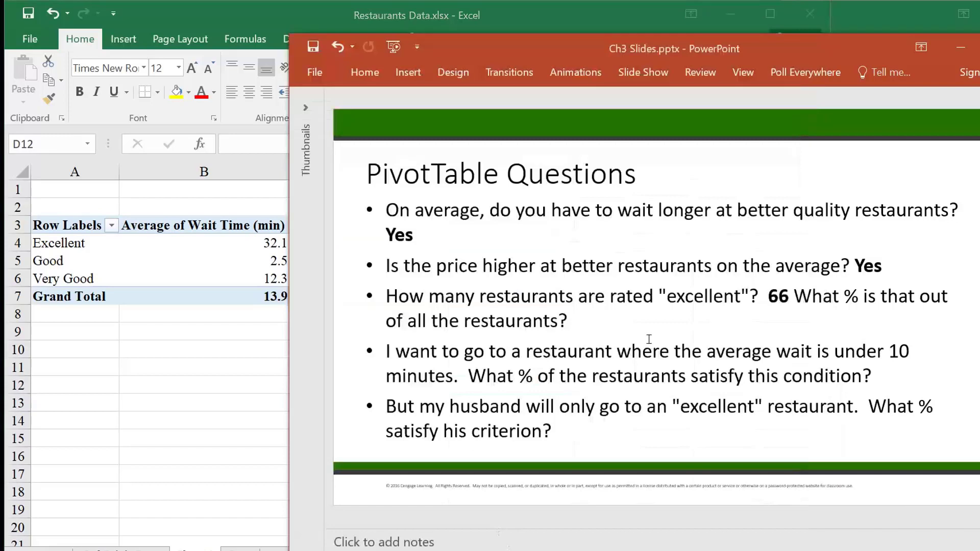
Step: Type 22% as the excellent-share answer and select it on the slide
{"action": "type", "text": "22%"}
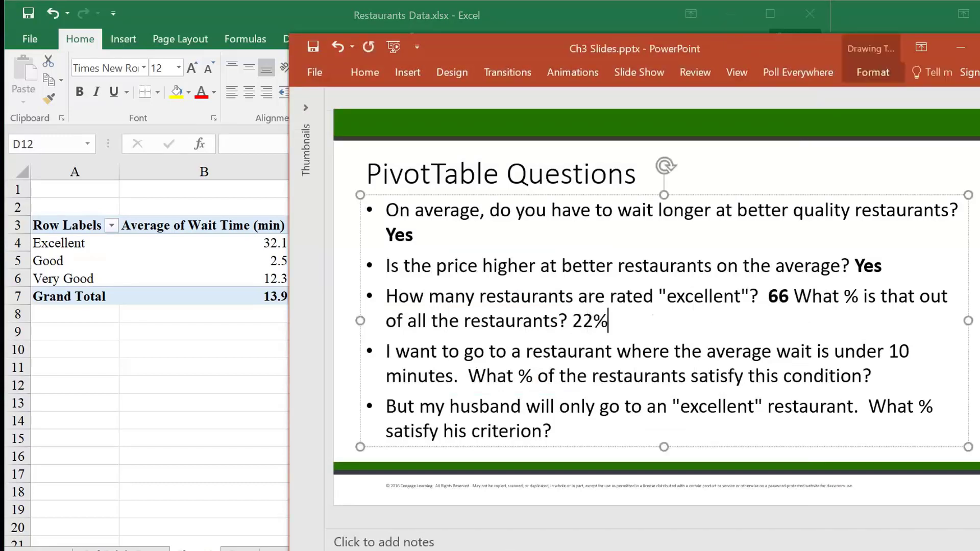
{"action": "double_click", "coordinate": [595, 321]}
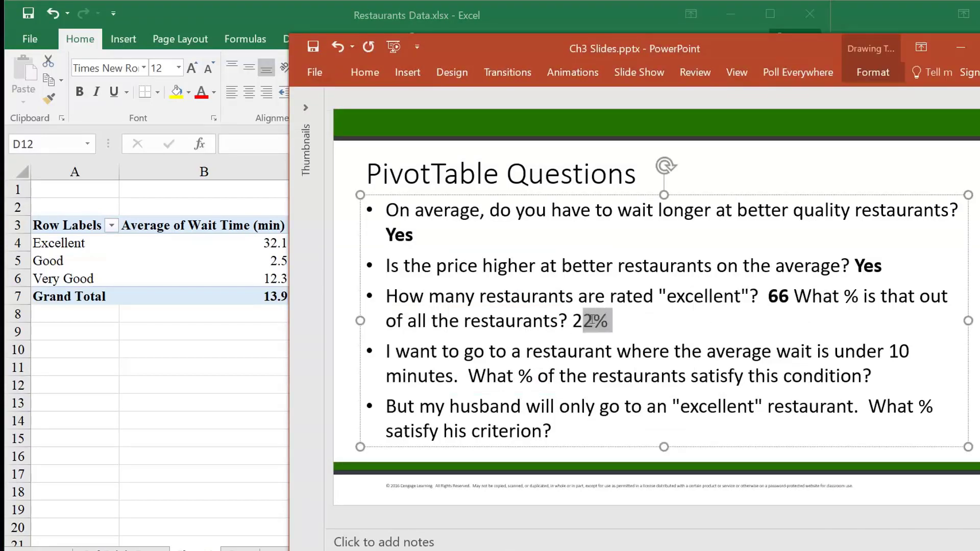
{"action": "double_click", "coordinate": [593, 321]}
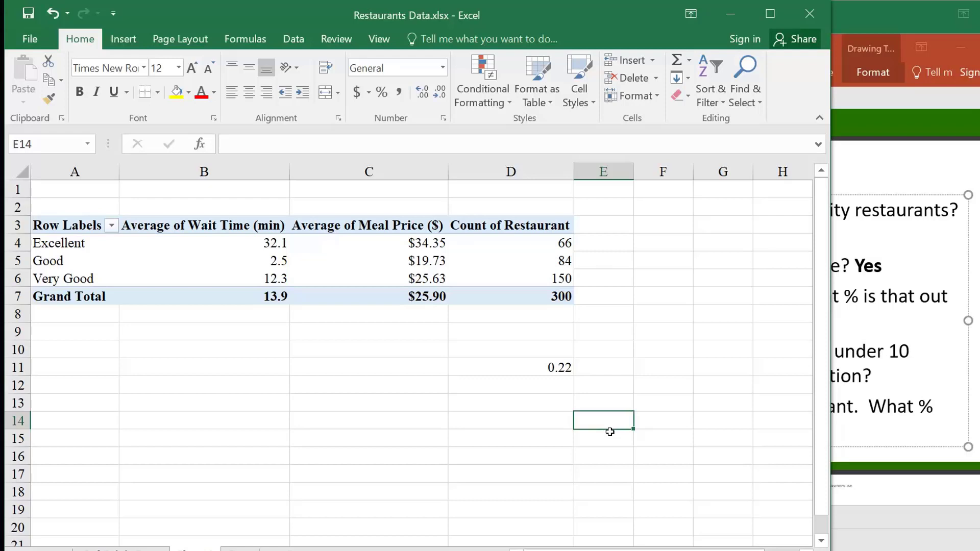
{"action": "mouse_move", "coordinate": [527, 248]}
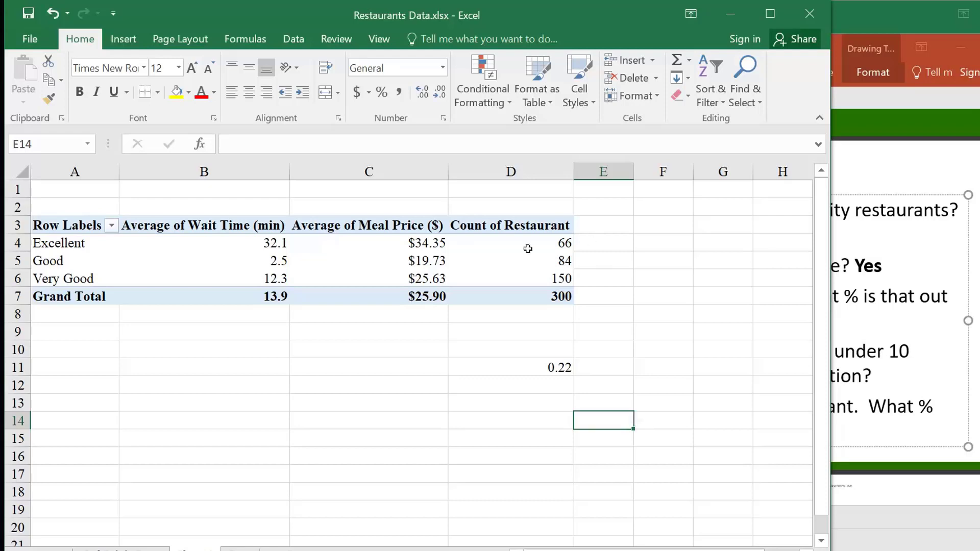
{"action": "mouse_move", "coordinate": [534, 379]}
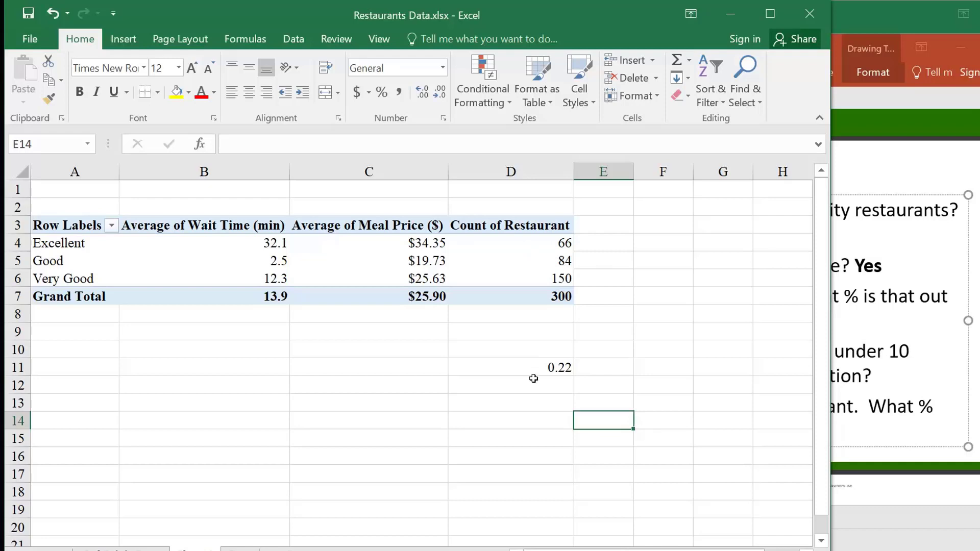
{"action": "mouse_move", "coordinate": [529, 269]}
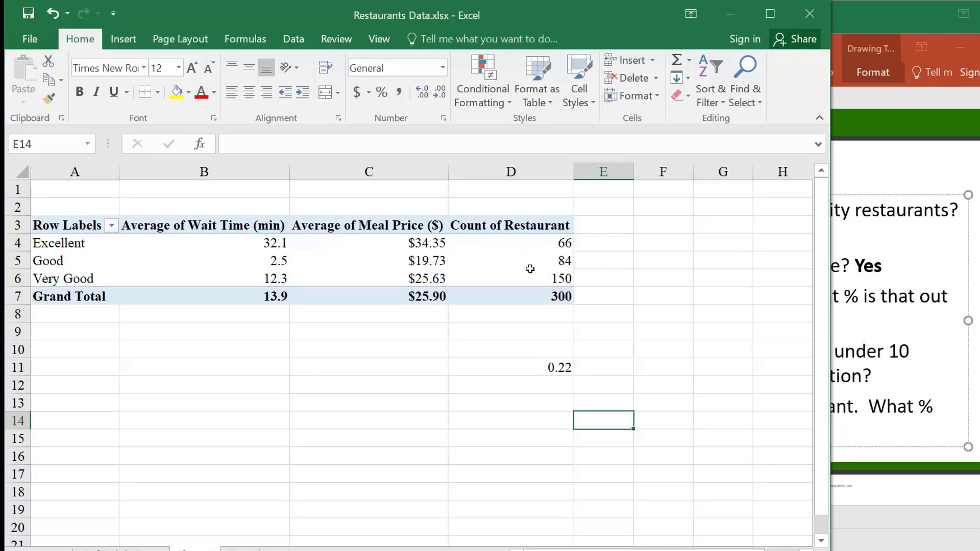
{"action": "mouse_move", "coordinate": [630, 241]}
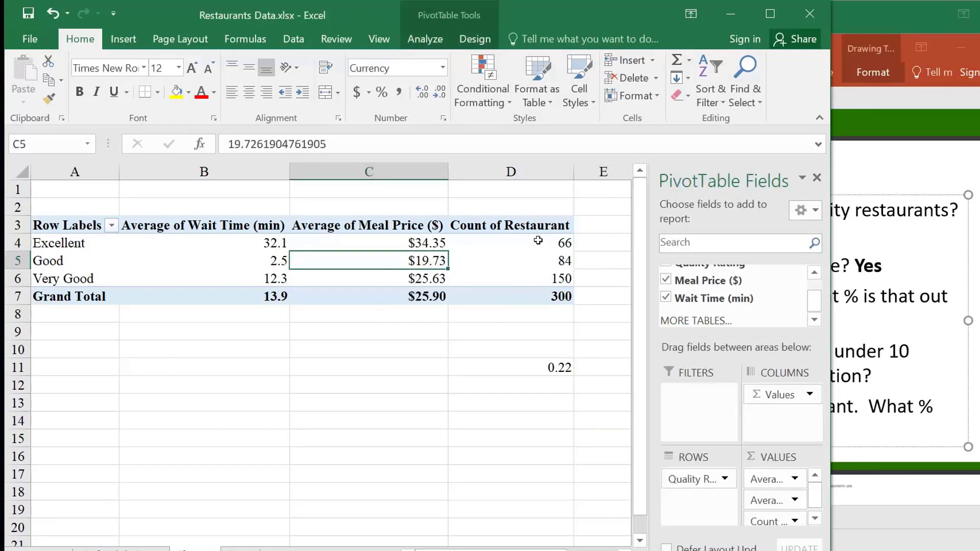
{"action": "mouse_move", "coordinate": [664, 473]}
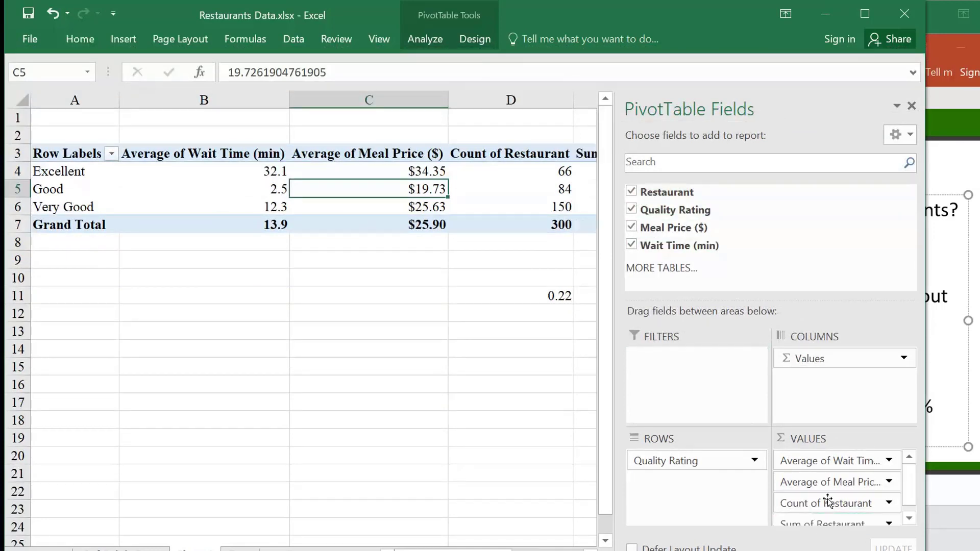
{"action": "mouse_move", "coordinate": [496, 227]}
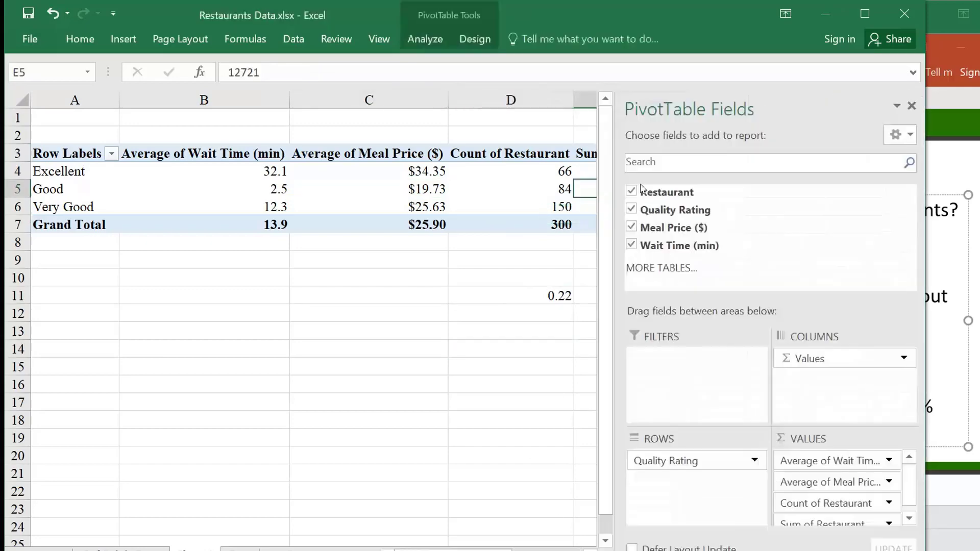
Step: Open Field Settings for a Sum of Restaurant value and move the dialog aside
{"action": "left_click", "coordinate": [910, 106]}
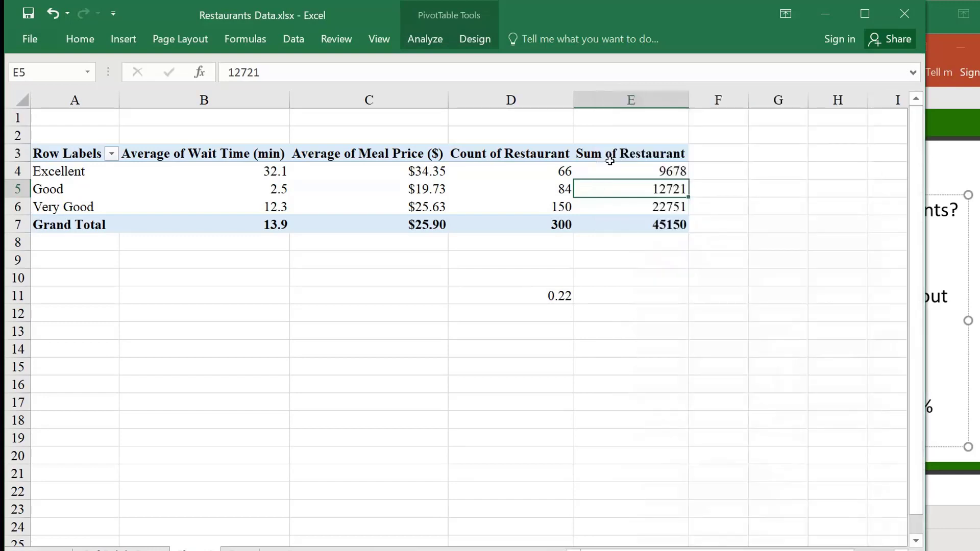
{"action": "mouse_move", "coordinate": [642, 196]}
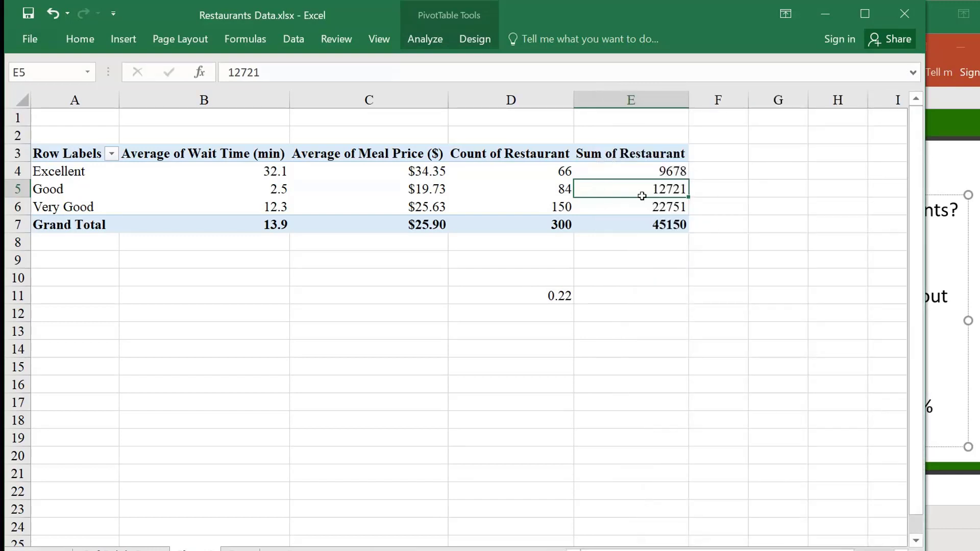
{"action": "mouse_move", "coordinate": [611, 193]}
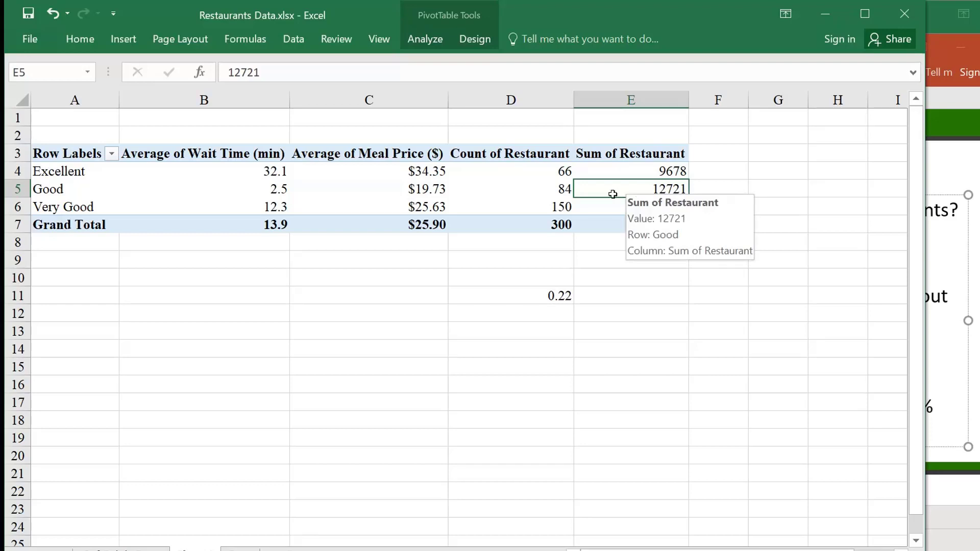
{"action": "left_click", "coordinate": [425, 39]}
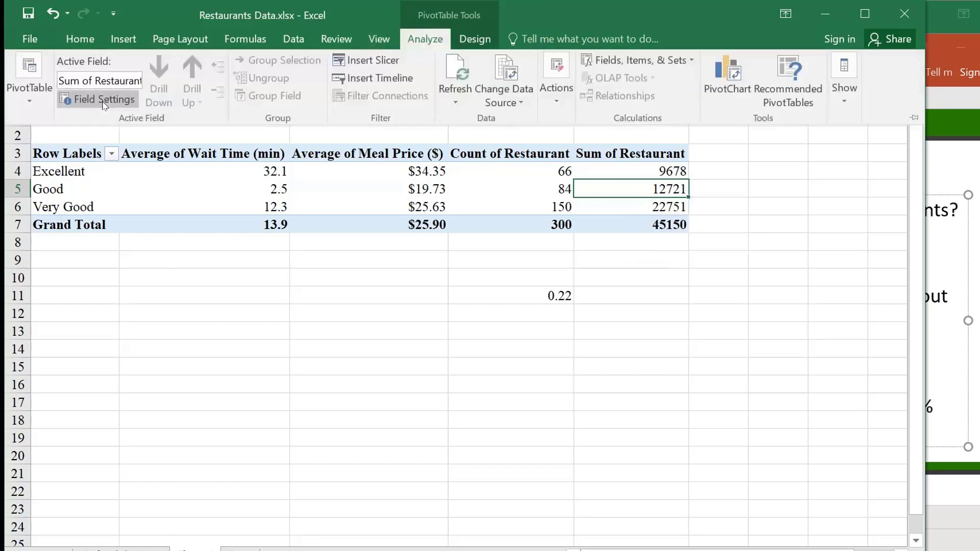
{"action": "left_click", "coordinate": [104, 99]}
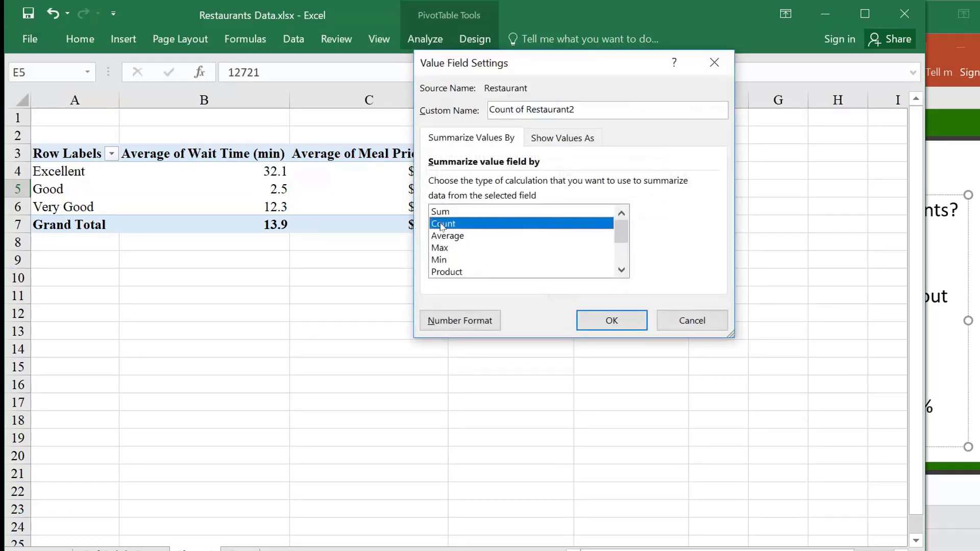
{"action": "mouse_move", "coordinate": [663, 248]}
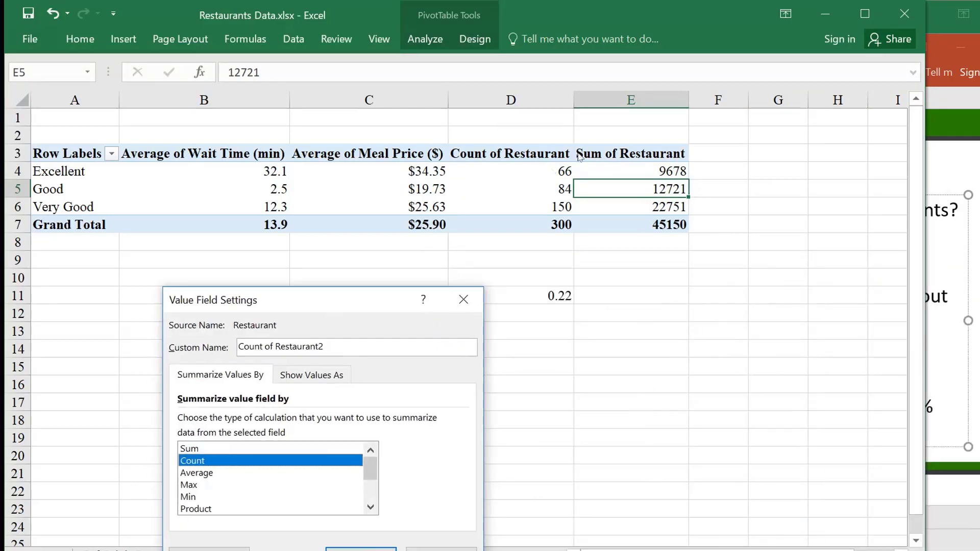
{"action": "mouse_move", "coordinate": [520, 228]}
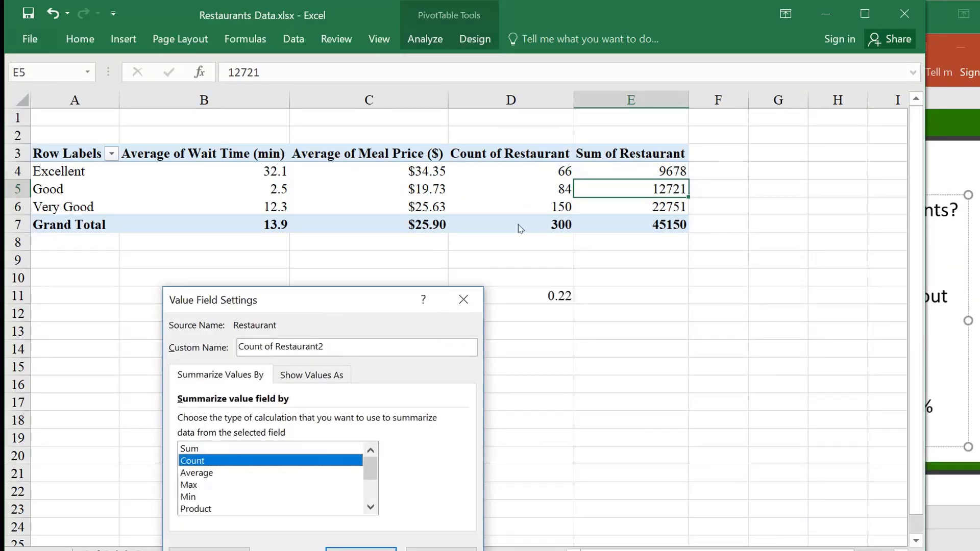
{"action": "mouse_move", "coordinate": [360, 313]}
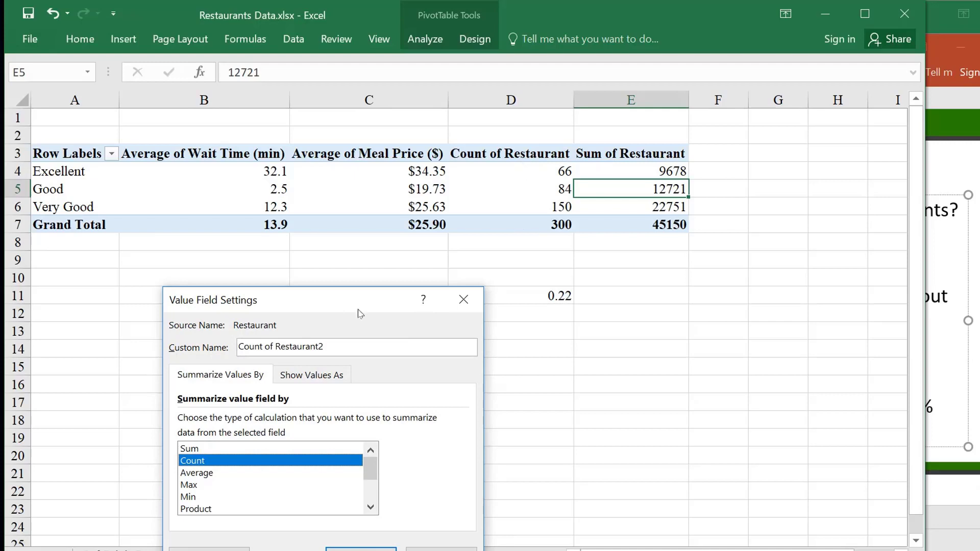
{"action": "mouse_move", "coordinate": [356, 299]}
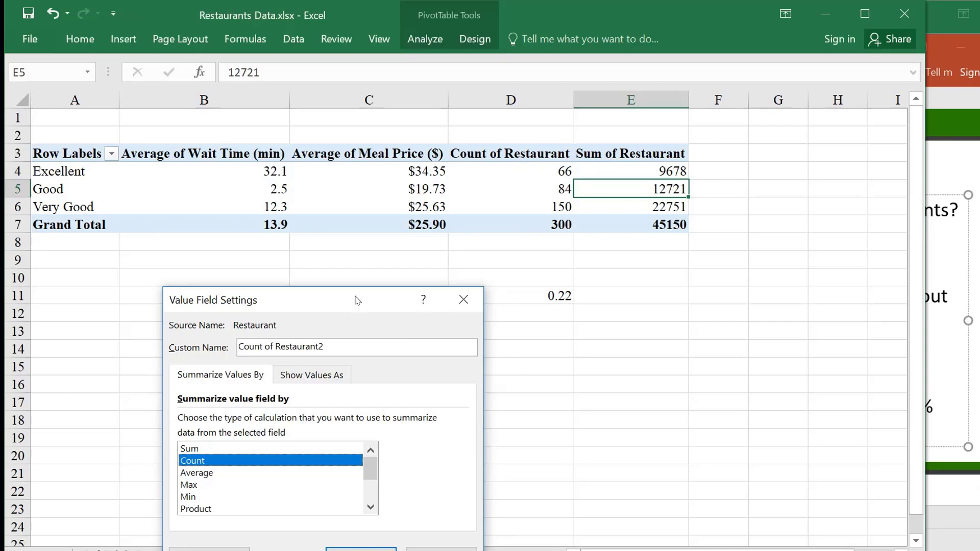
{"action": "left_click_drag", "start_coordinate": [357, 300], "coordinate": [598, 261]}
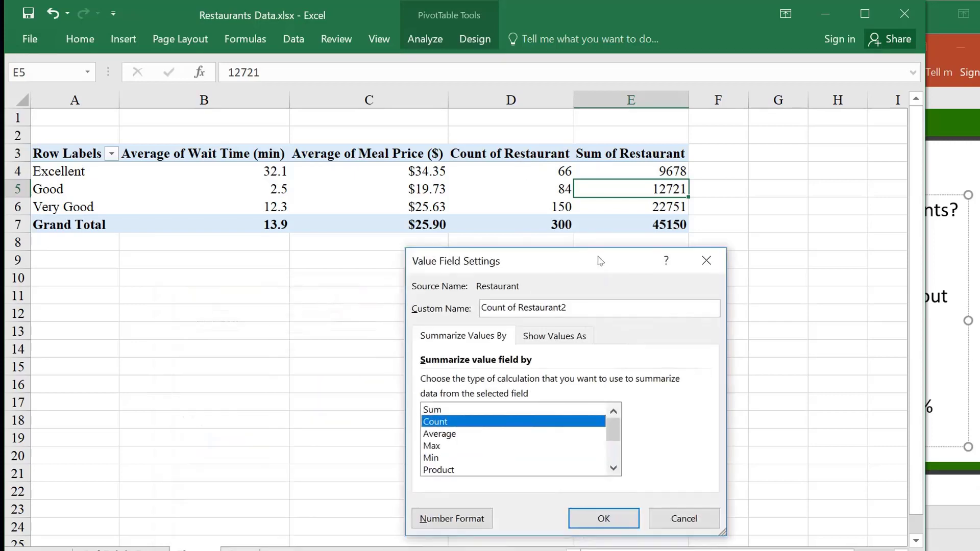
Step: Show Count of Restaurant2 as % of Grand Total: 22%, 28%, 50%
{"action": "left_click", "coordinate": [554, 336]}
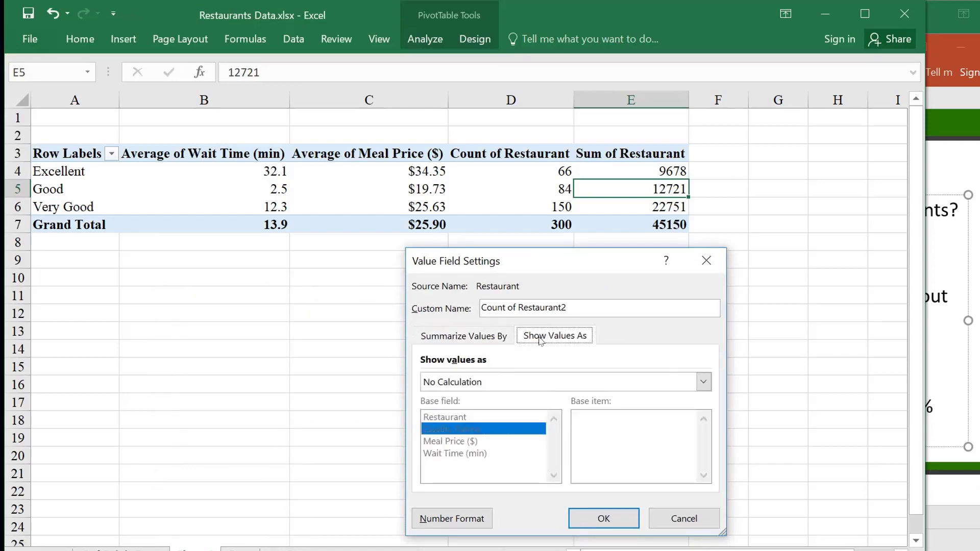
{"action": "mouse_move", "coordinate": [445, 369]}
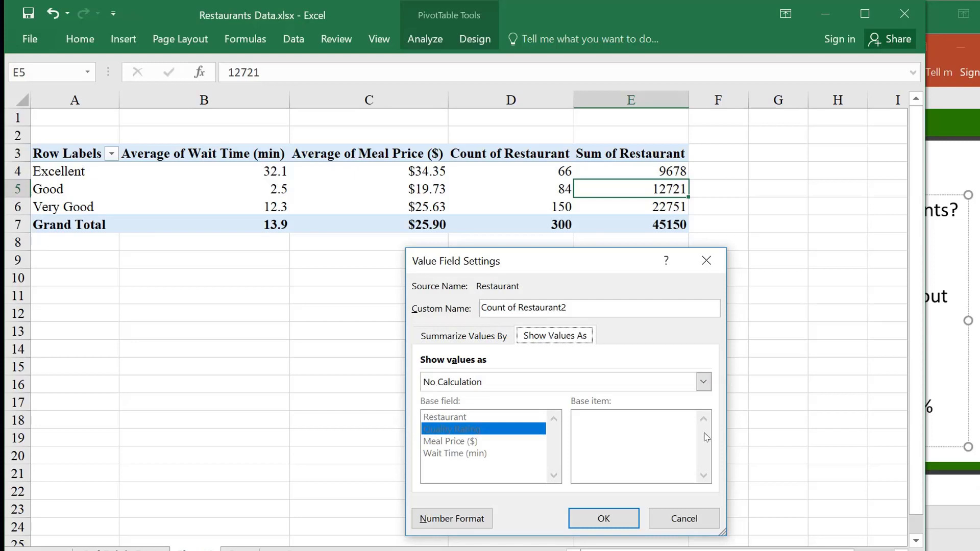
{"action": "left_click", "coordinate": [703, 382]}
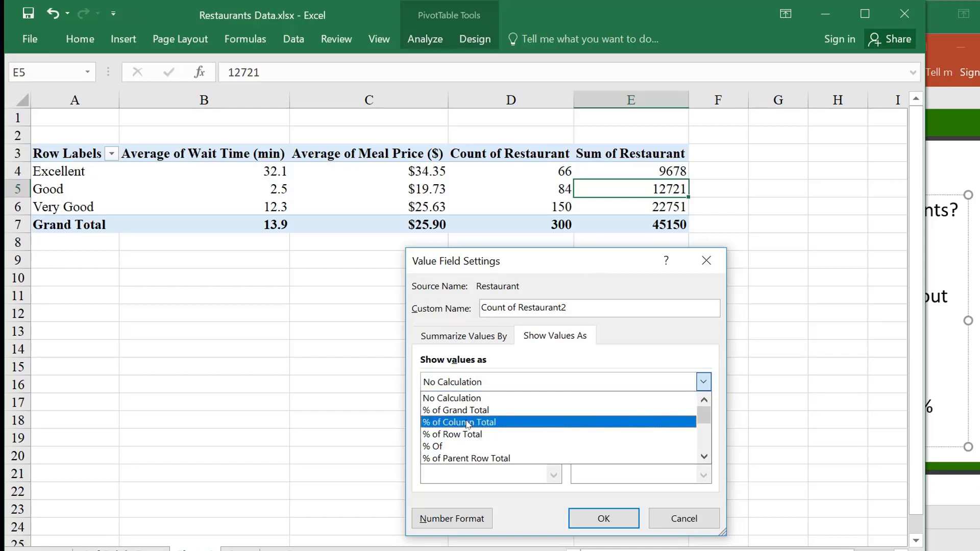
{"action": "left_click", "coordinate": [603, 519]}
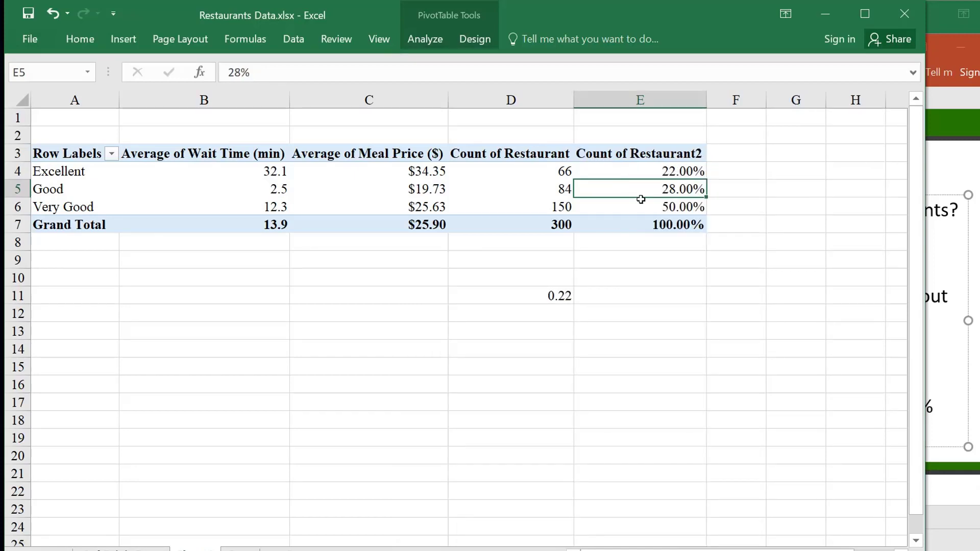
{"action": "mouse_move", "coordinate": [619, 192]}
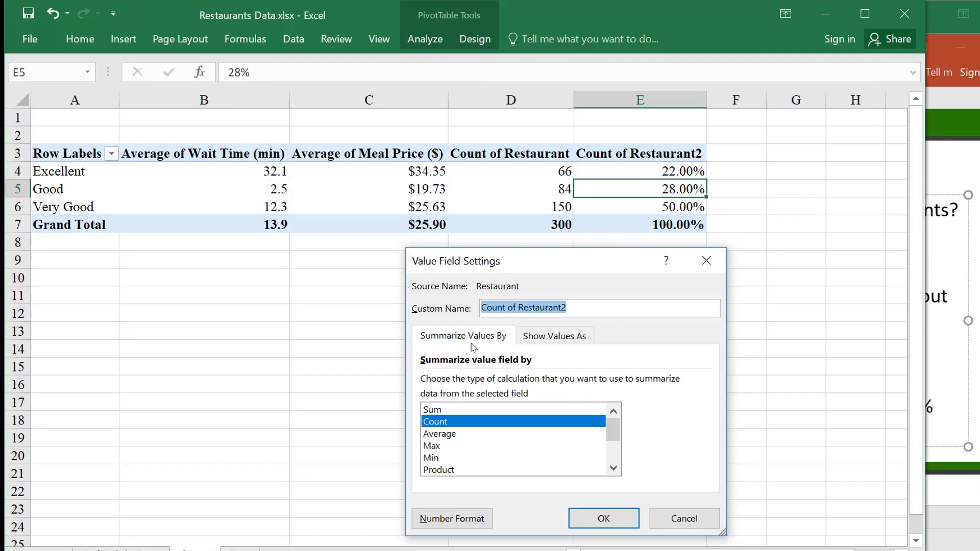
{"action": "mouse_move", "coordinate": [504, 372]}
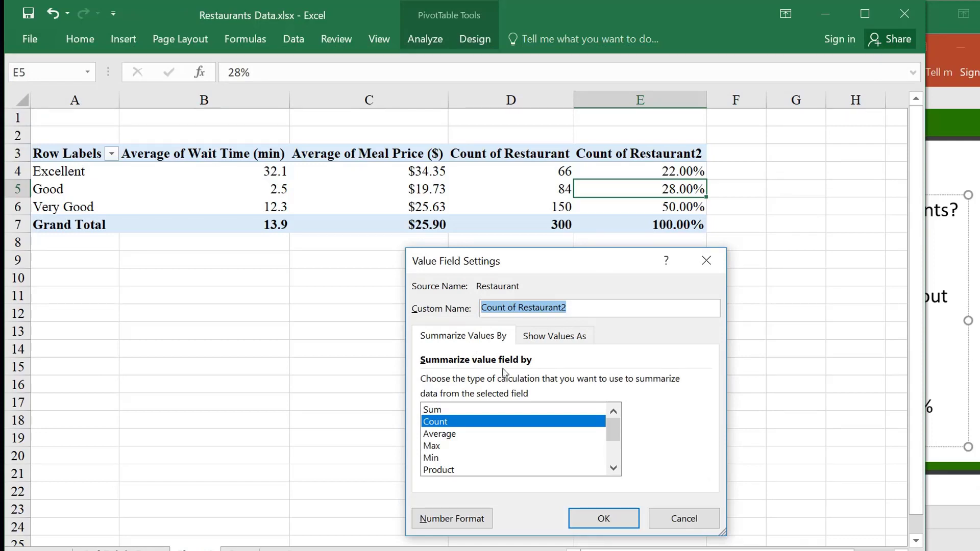
{"action": "mouse_move", "coordinate": [482, 344]}
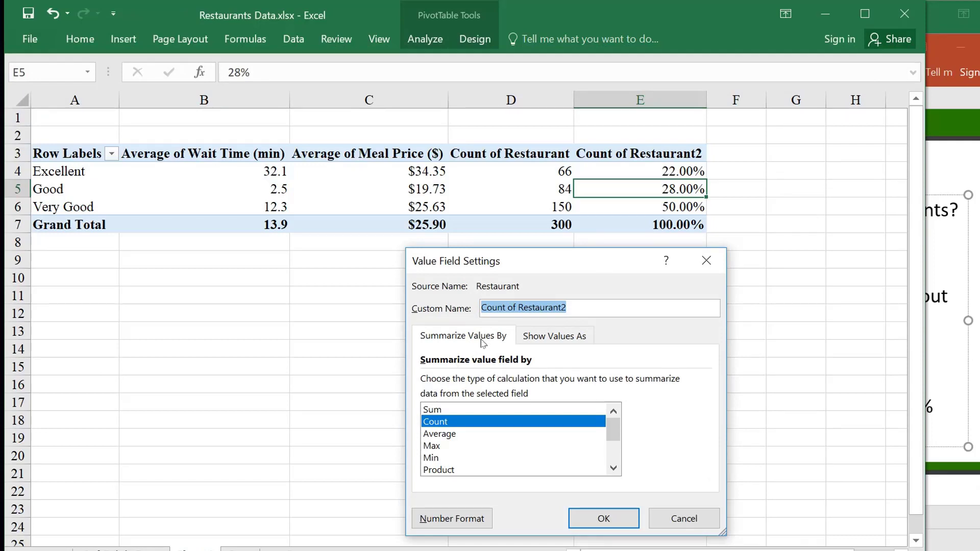
{"action": "left_click", "coordinate": [554, 336]}
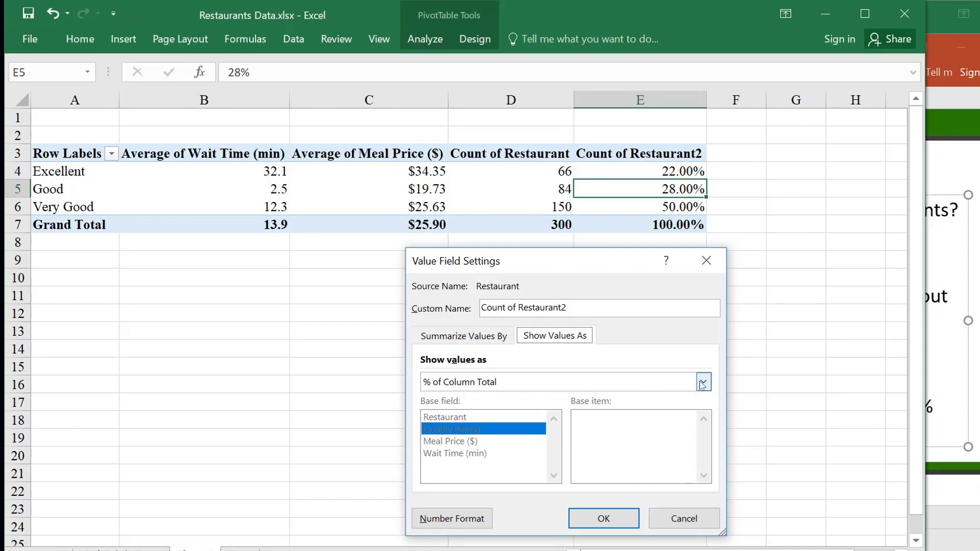
{"action": "left_click", "coordinate": [703, 382]}
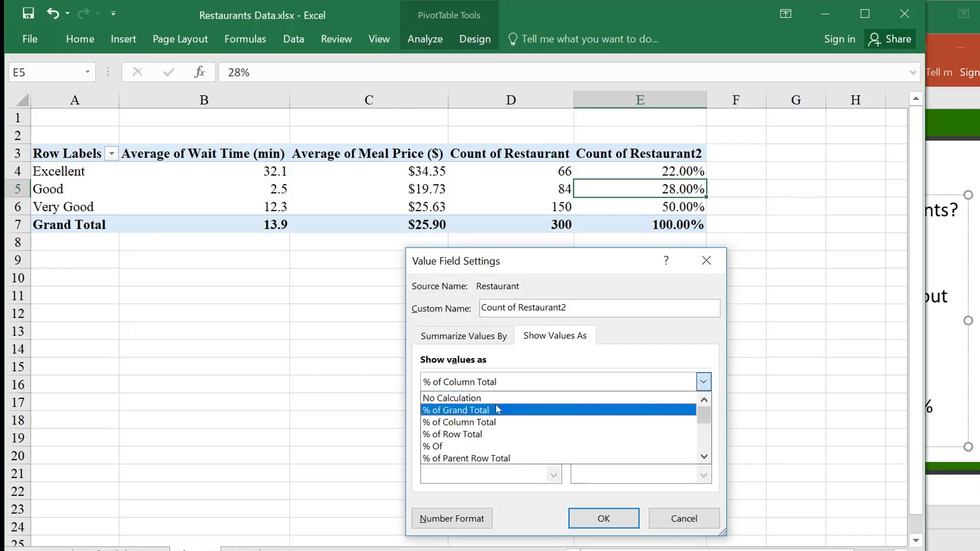
{"action": "left_click", "coordinate": [456, 410]}
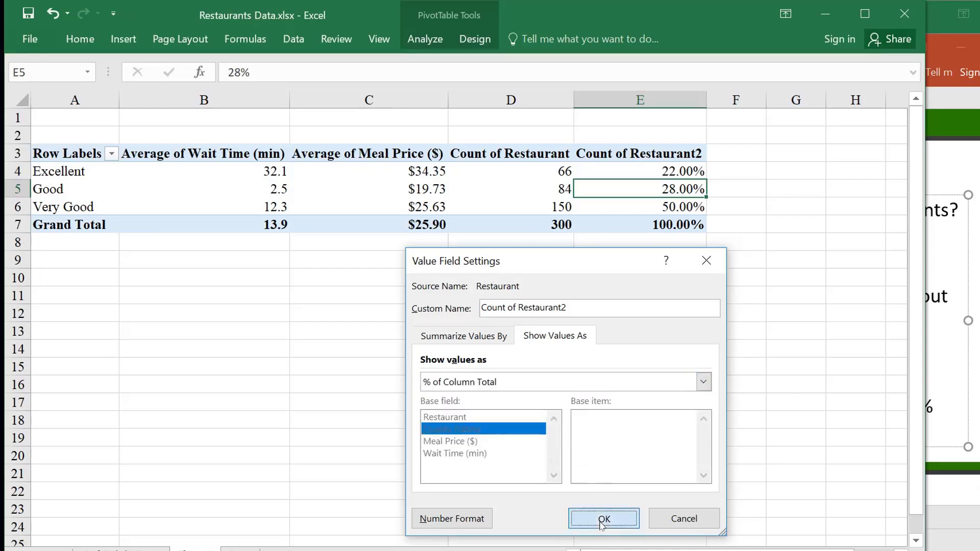
{"action": "left_click", "coordinate": [600, 519]}
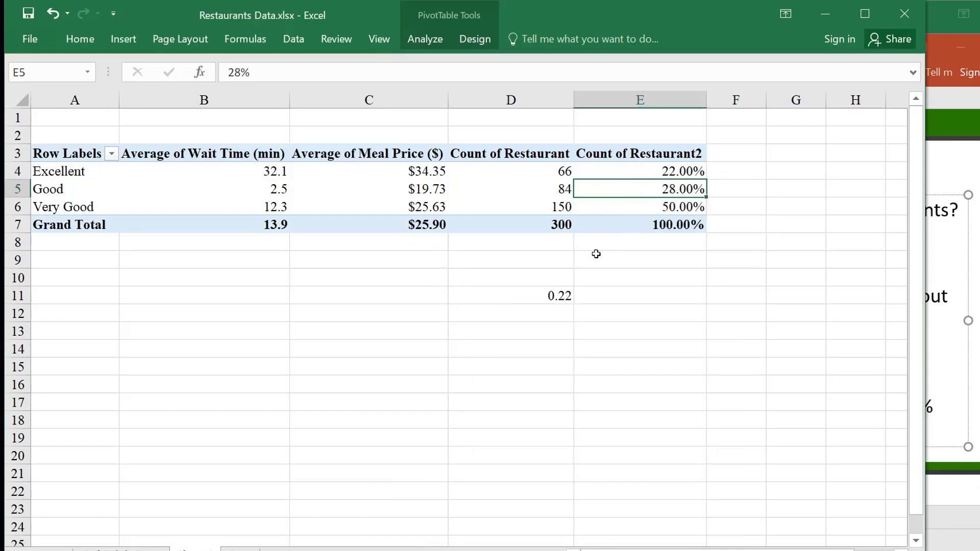
{"action": "mouse_move", "coordinate": [643, 181]}
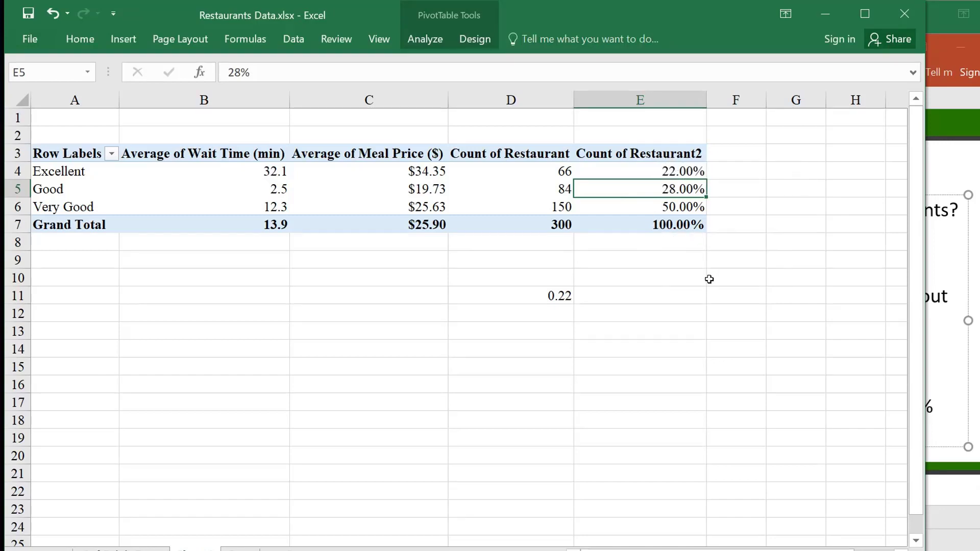
{"action": "mouse_move", "coordinate": [202, 116]}
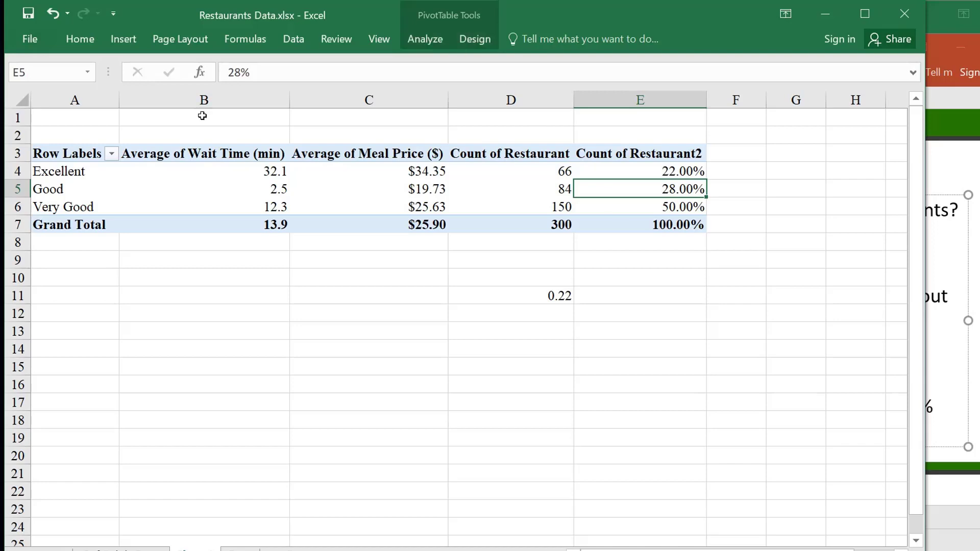
Step: Format the percentage values as Percentage with one decimal place (22.0%, 28.0%, 50.0%)
{"action": "left_click", "coordinate": [424, 39]}
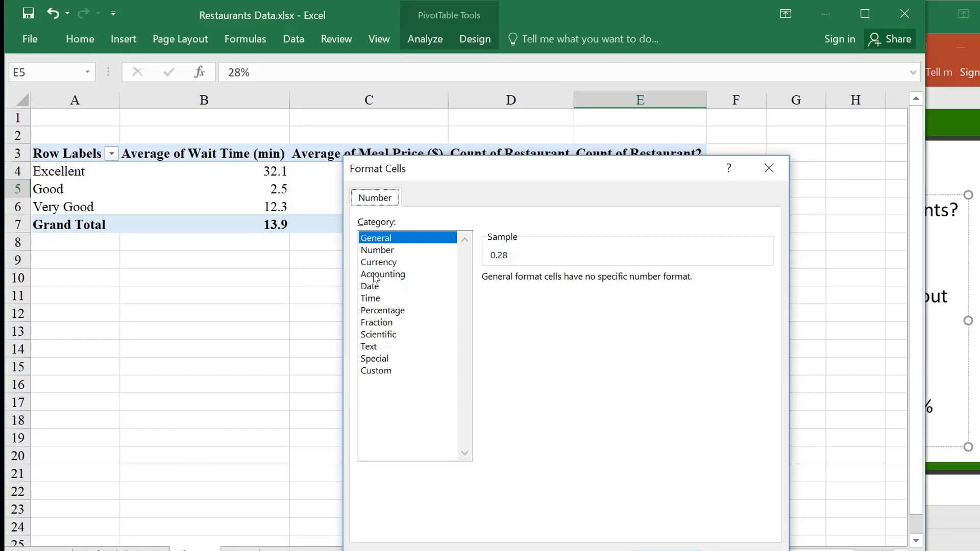
{"action": "left_click", "coordinate": [382, 310]}
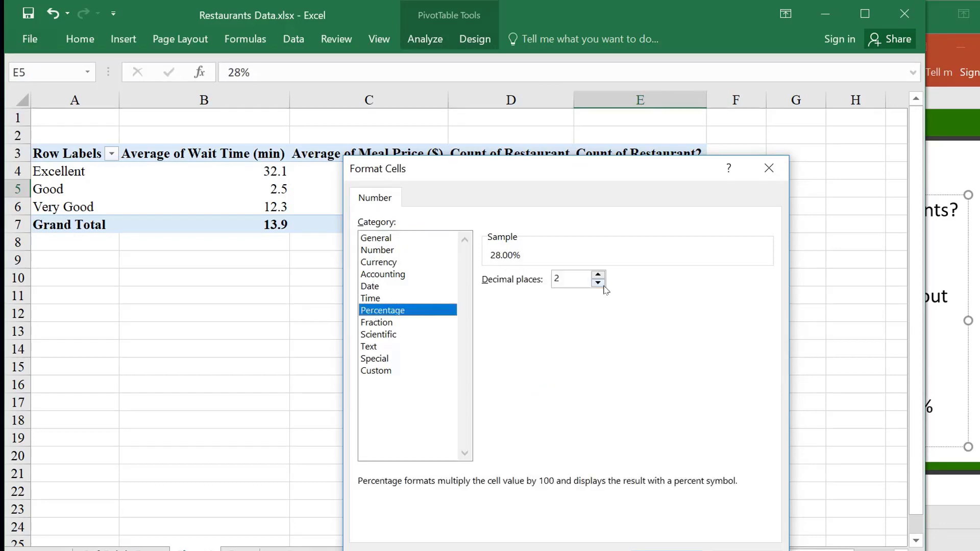
{"action": "left_click", "coordinate": [599, 282]}
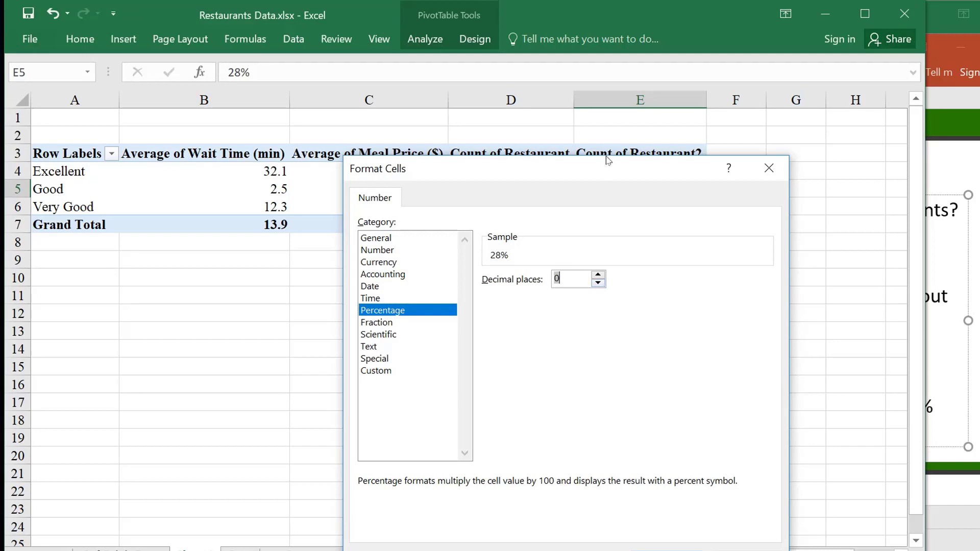
{"action": "left_click", "coordinate": [597, 274]}
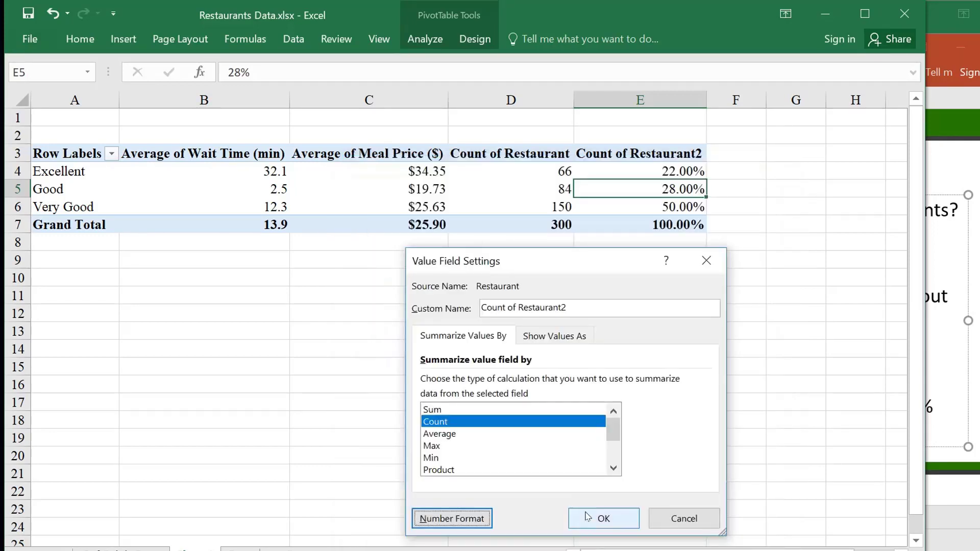
{"action": "left_click", "coordinate": [604, 518]}
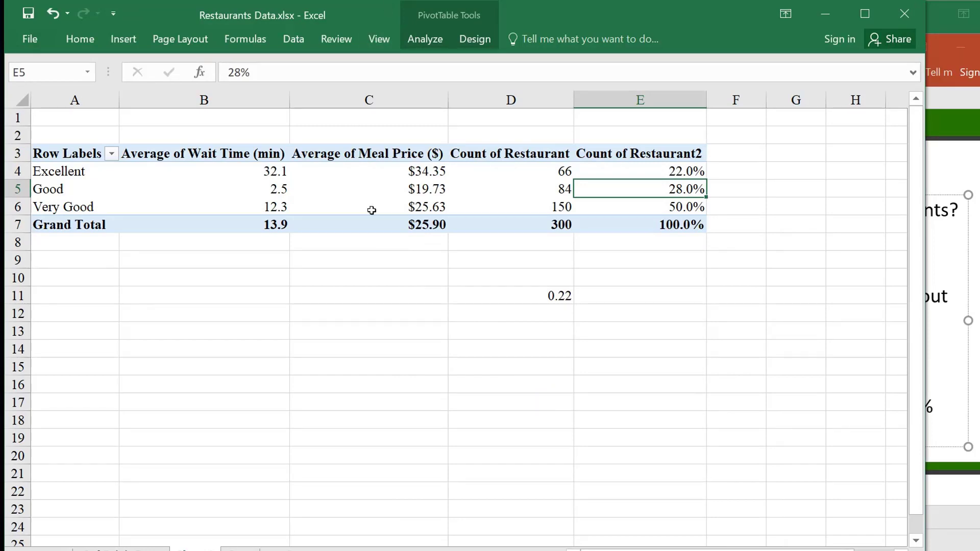
{"action": "mouse_move", "coordinate": [53, 192]}
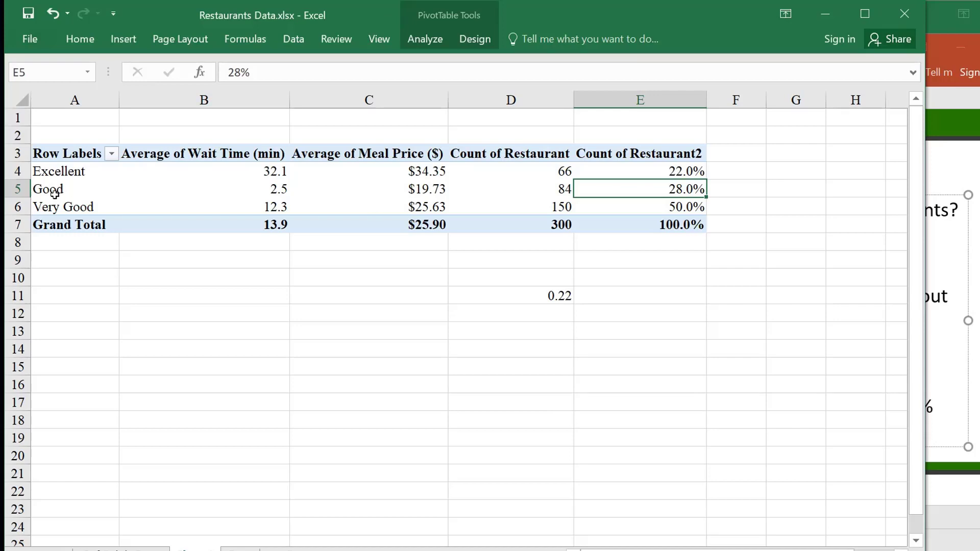
{"action": "left_click", "coordinate": [57, 171]}
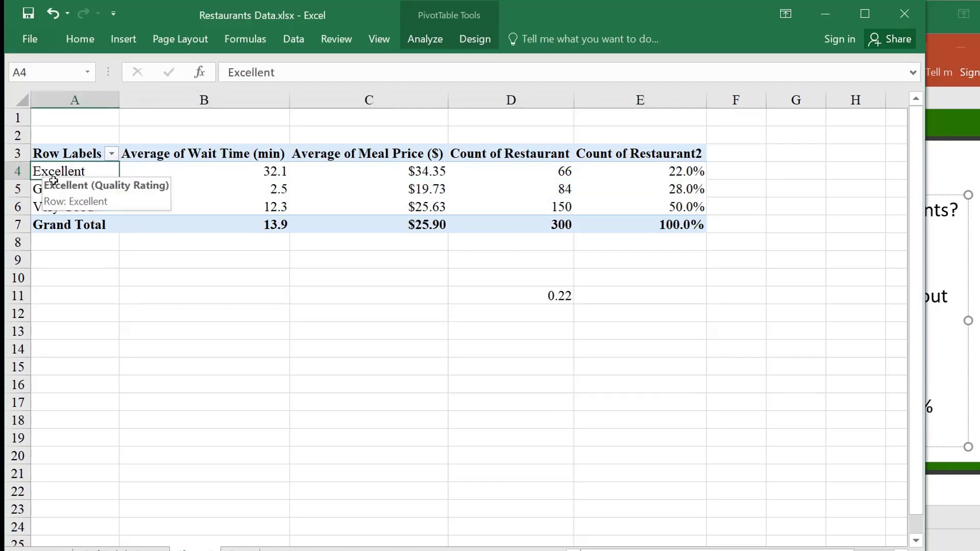
{"action": "mouse_move", "coordinate": [178, 430]}
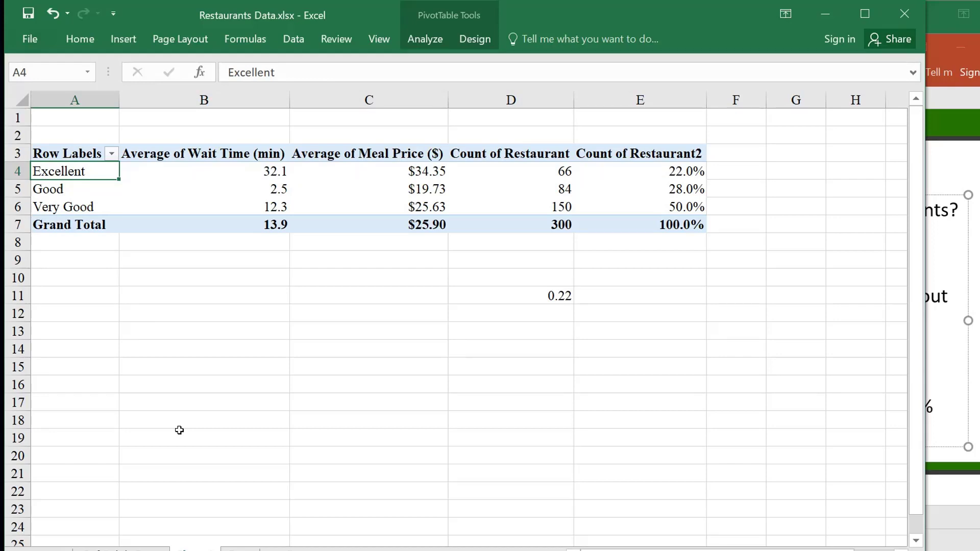
{"action": "mouse_move", "coordinate": [141, 347]}
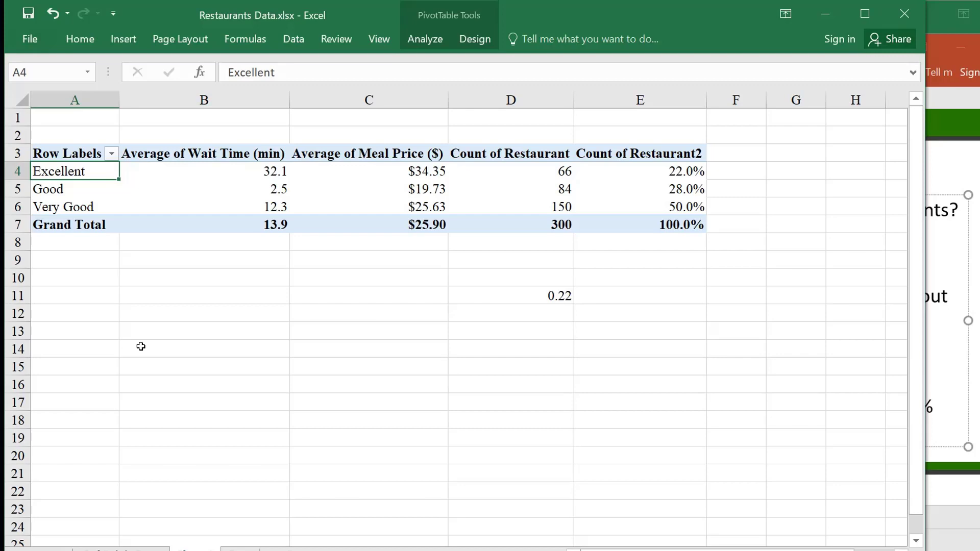
{"action": "mouse_move", "coordinate": [94, 233]}
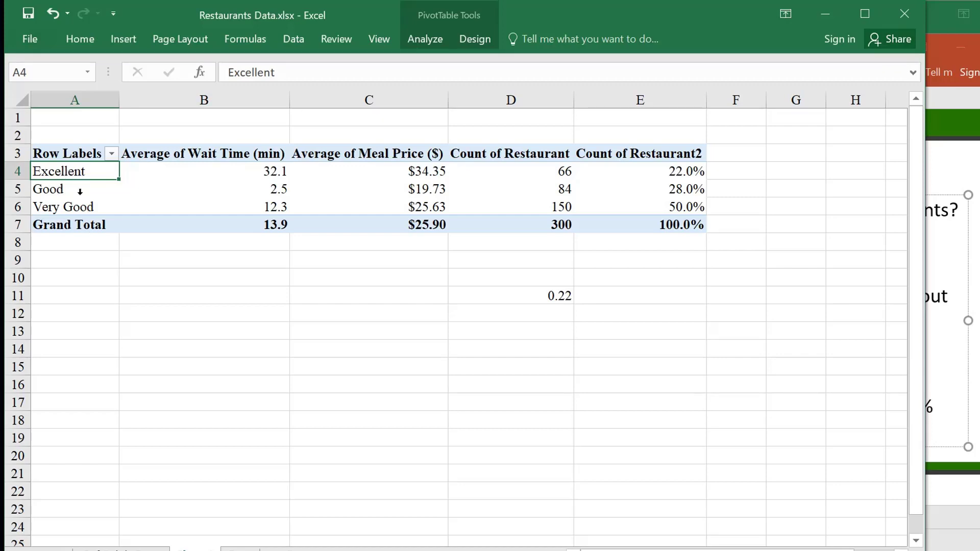
{"action": "mouse_move", "coordinate": [59, 182]}
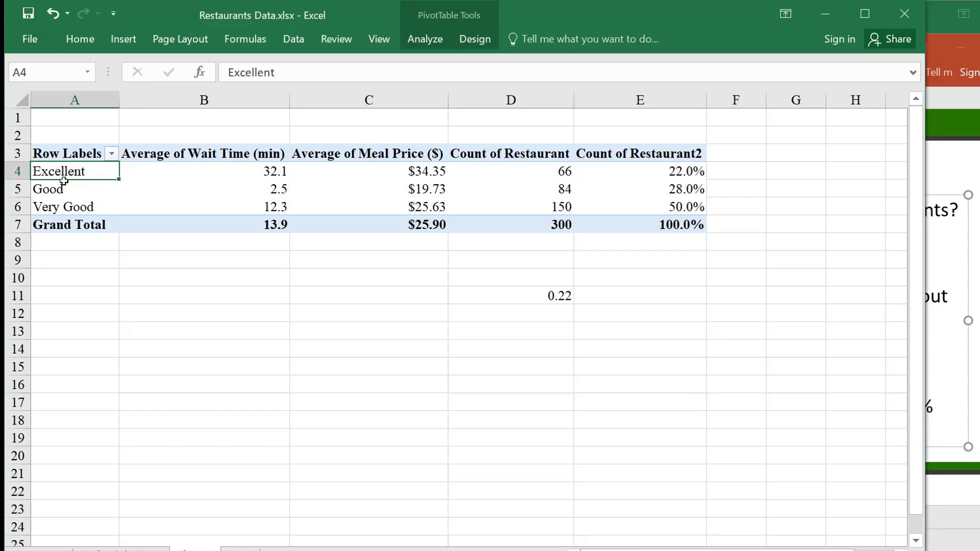
{"action": "mouse_move", "coordinate": [64, 178]}
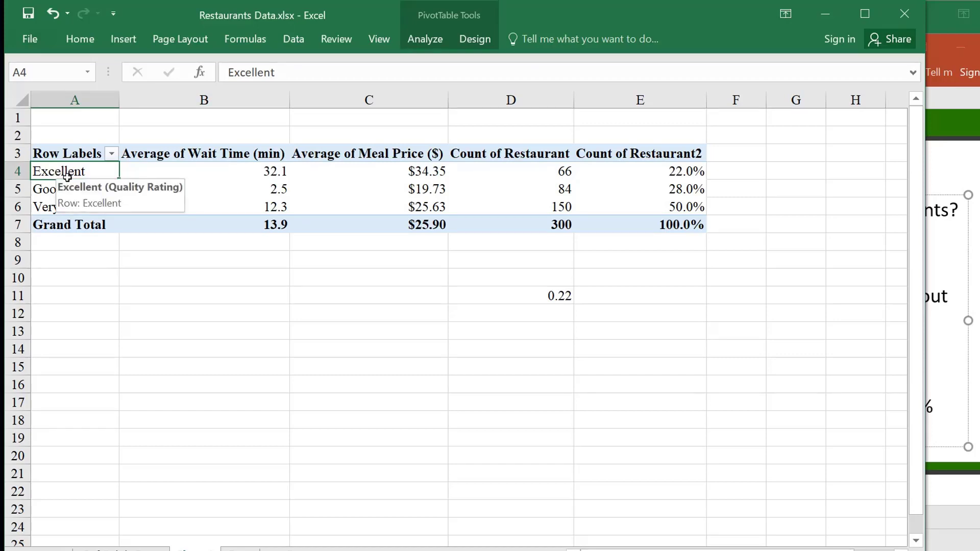
{"action": "mouse_move", "coordinate": [46, 164]}
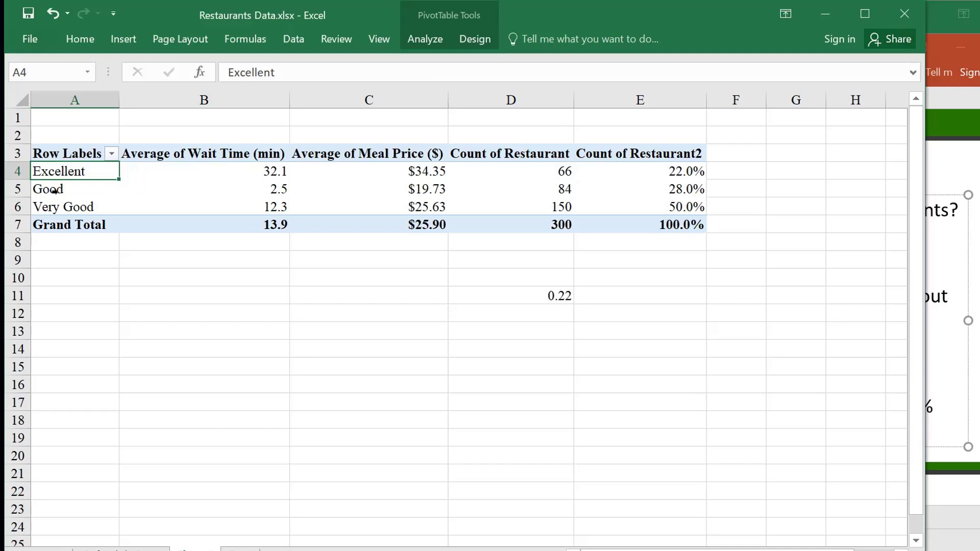
{"action": "mouse_move", "coordinate": [86, 192]}
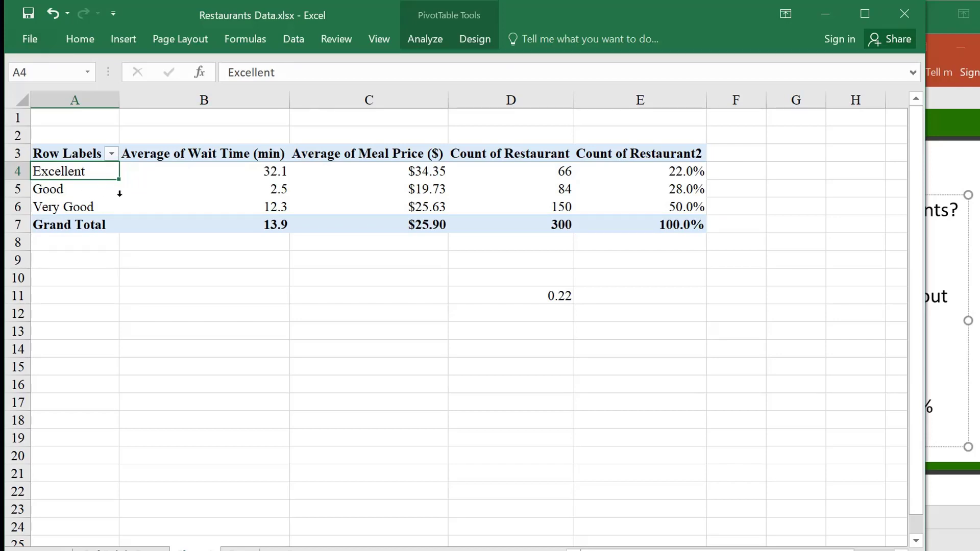
{"action": "mouse_move", "coordinate": [178, 228]}
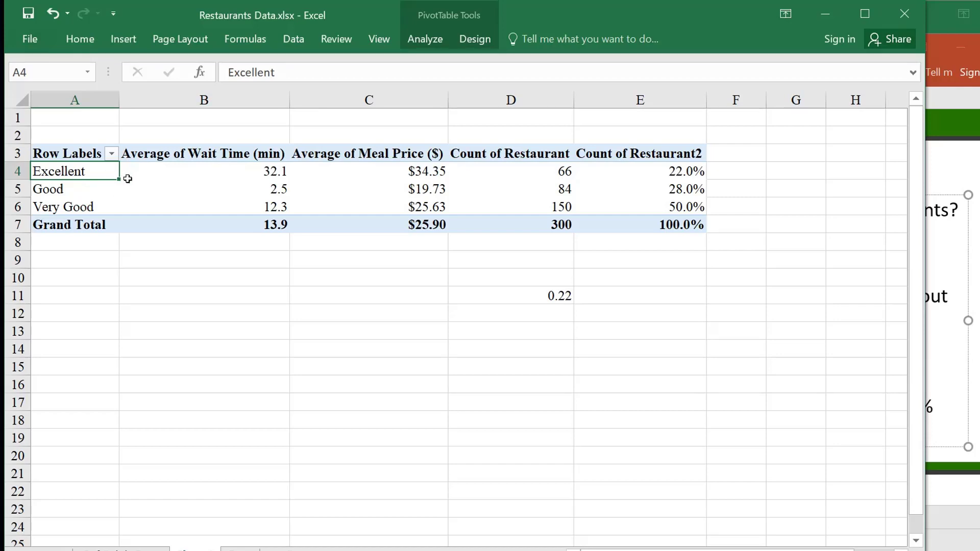
{"action": "mouse_move", "coordinate": [148, 189]}
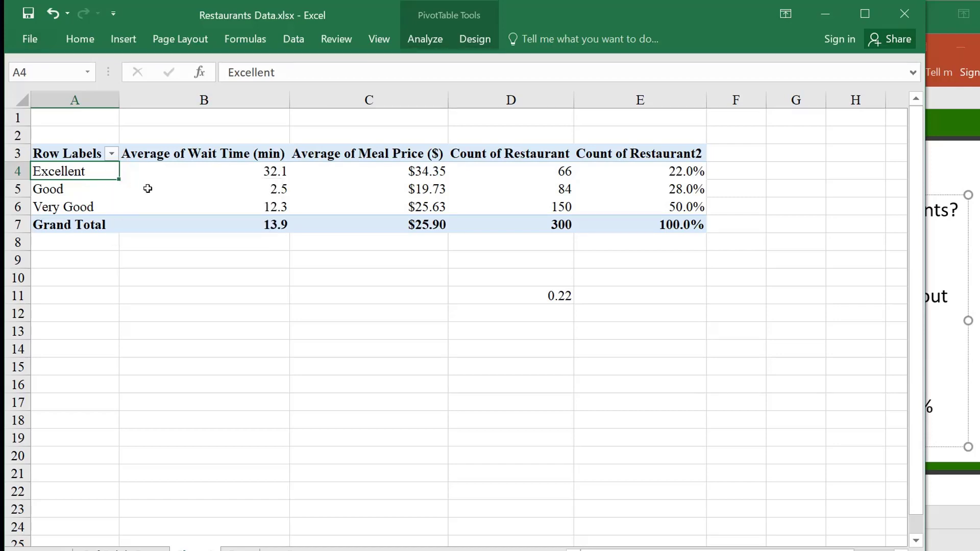
{"action": "mouse_move", "coordinate": [125, 172]}
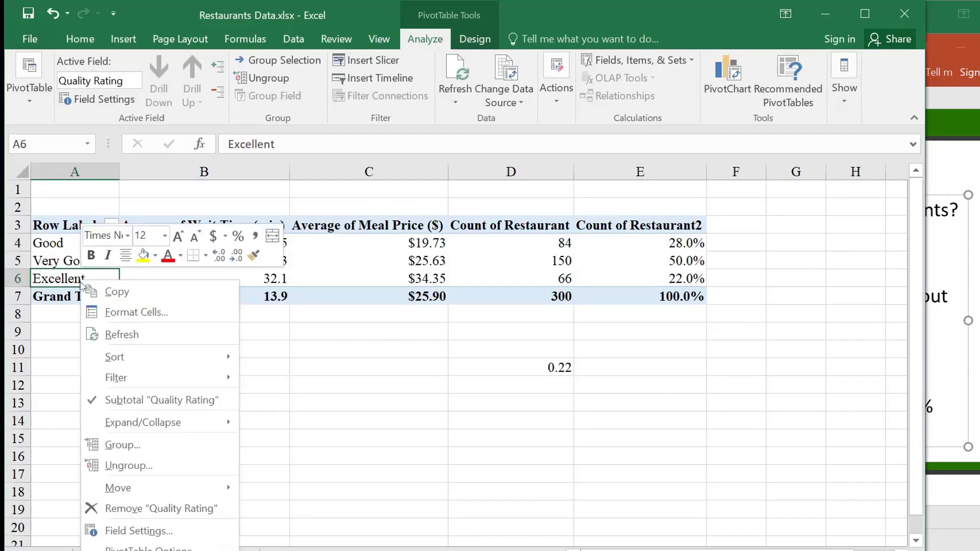
{"action": "mouse_move", "coordinate": [158, 487]}
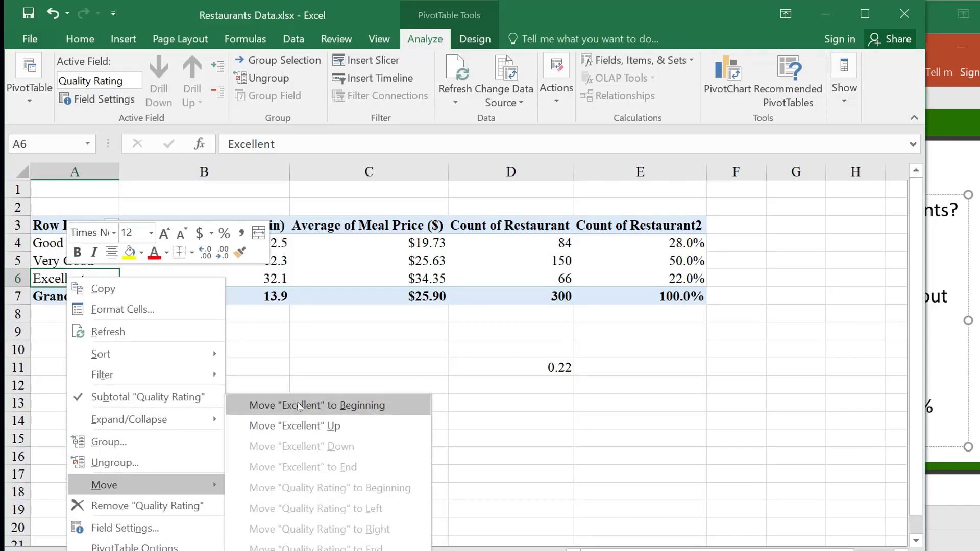
Step: Move the Excellent rating below Good and Very Good, ordering rows Good, Very Good, Excellent
{"action": "left_click", "coordinate": [316, 405]}
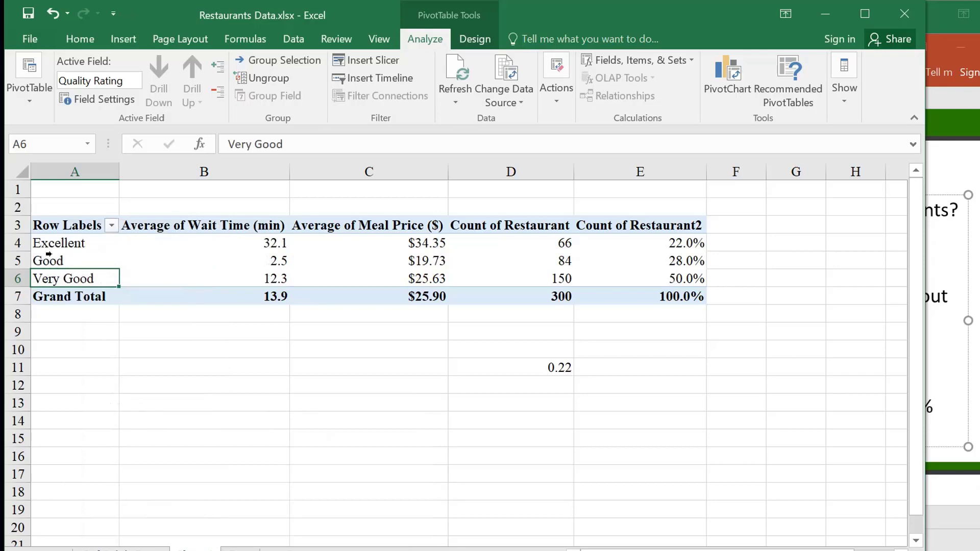
{"action": "right_click", "coordinate": [57, 243]}
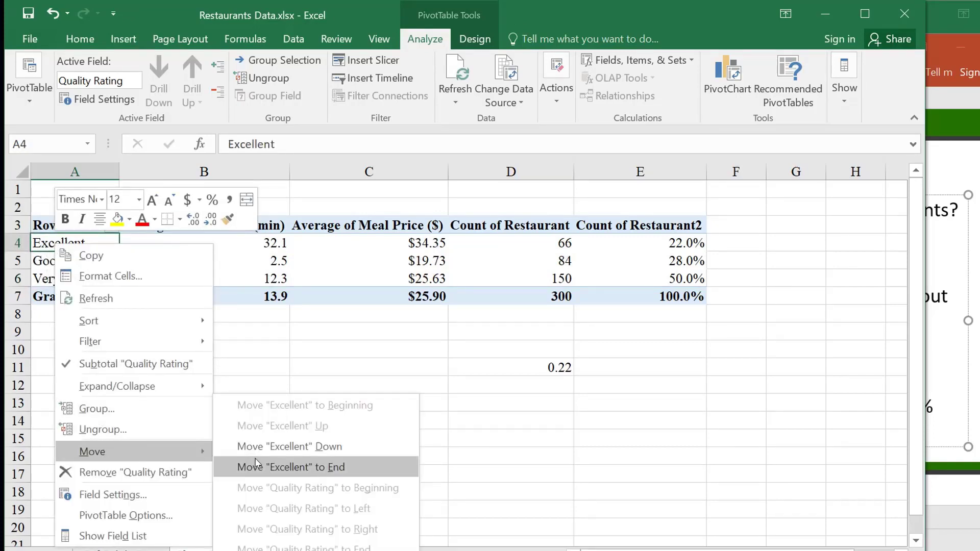
{"action": "mouse_move", "coordinate": [260, 453]}
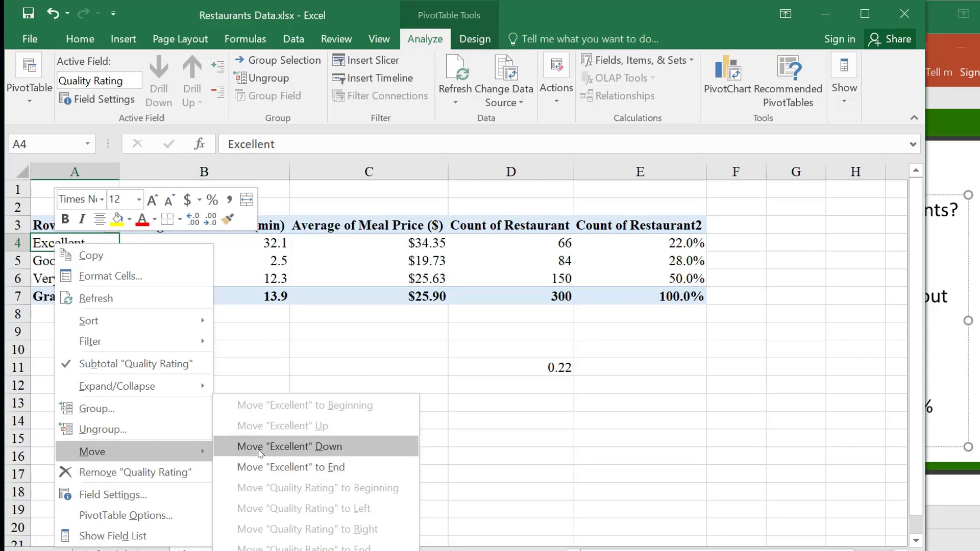
{"action": "left_click", "coordinate": [289, 446]}
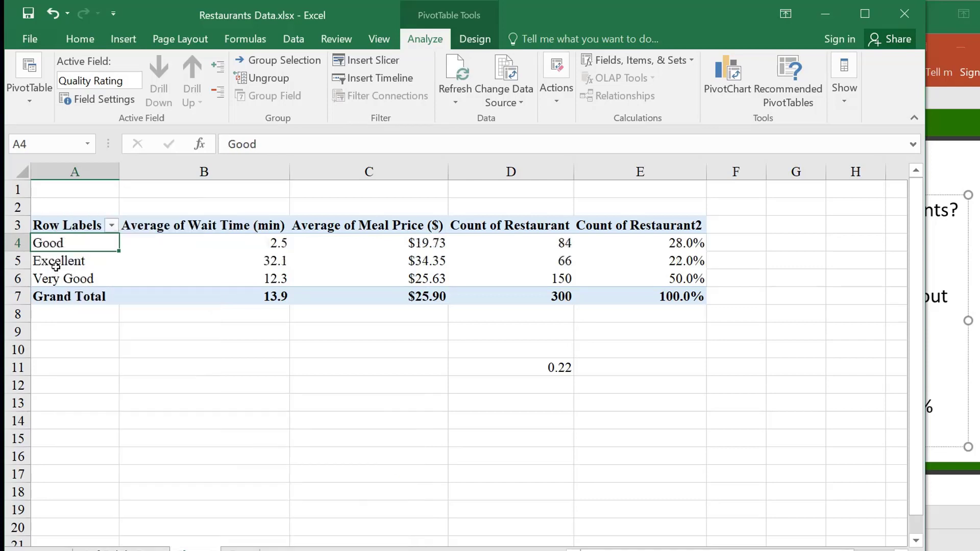
{"action": "right_click", "coordinate": [56, 261]}
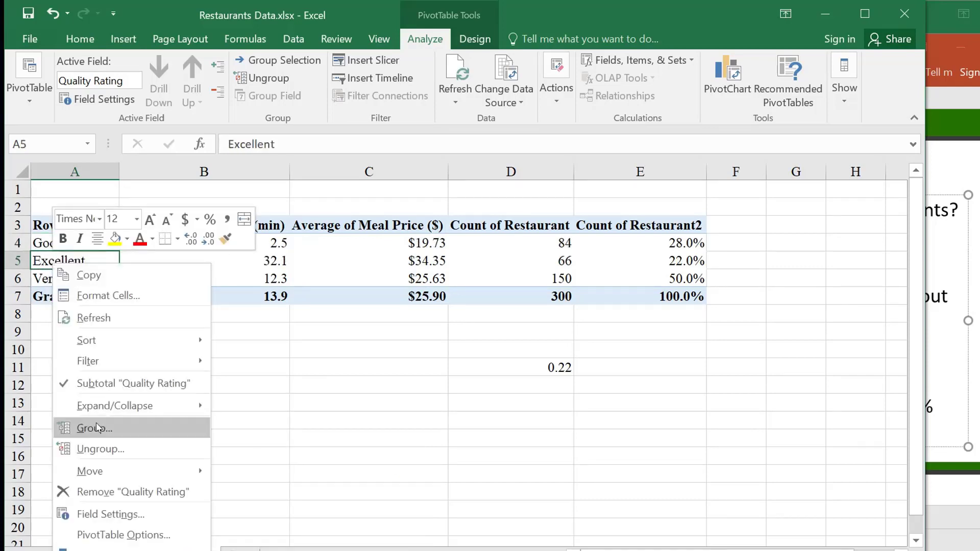
{"action": "mouse_move", "coordinate": [89, 471]}
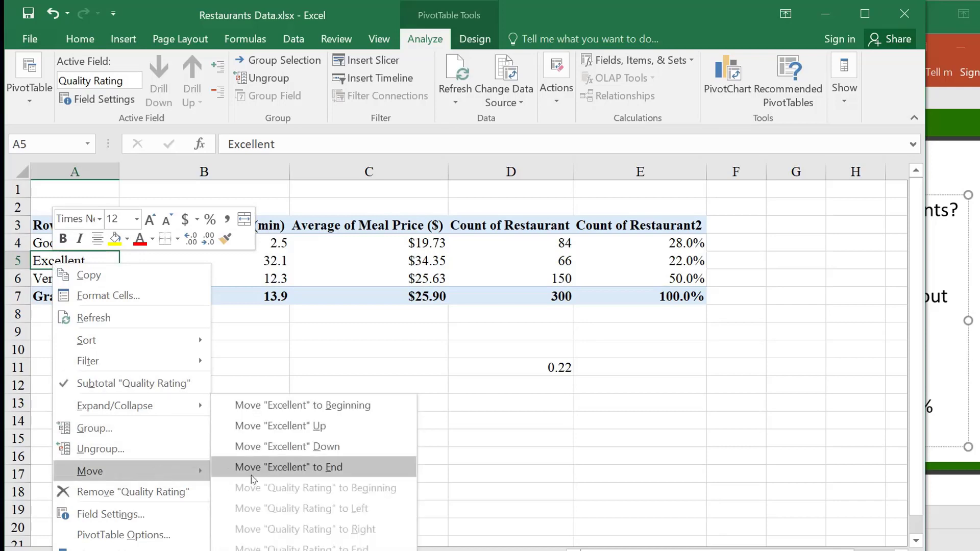
{"action": "mouse_move", "coordinate": [266, 467]}
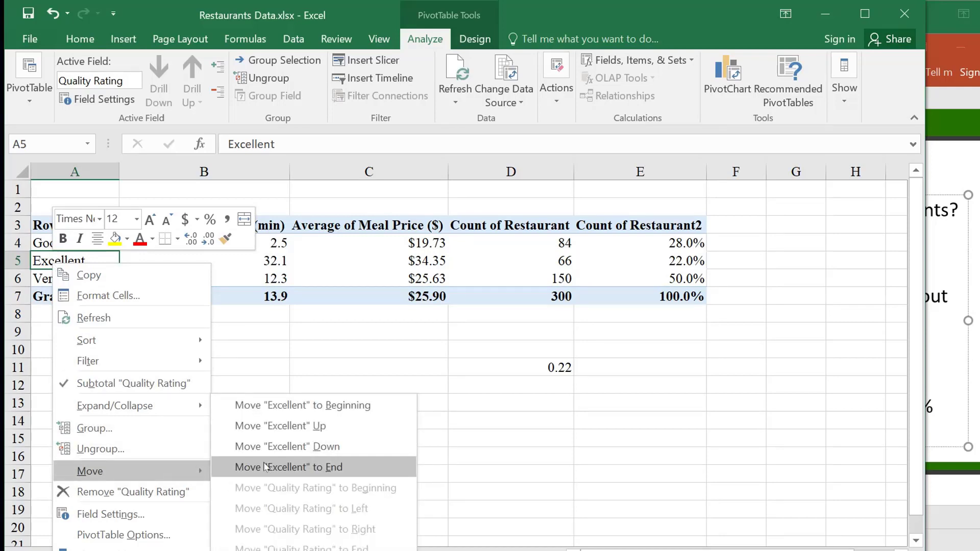
{"action": "left_click", "coordinate": [289, 467]}
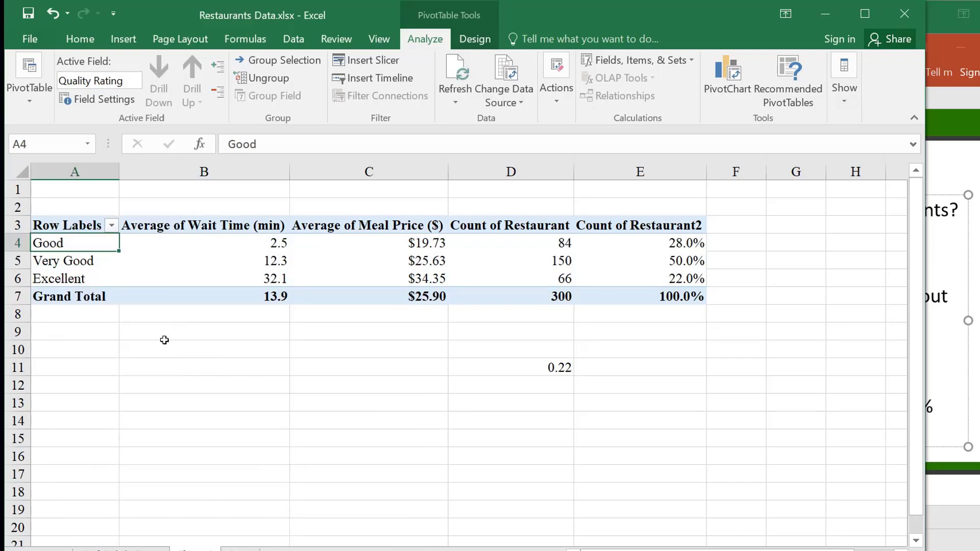
{"action": "left_click", "coordinate": [66, 225]}
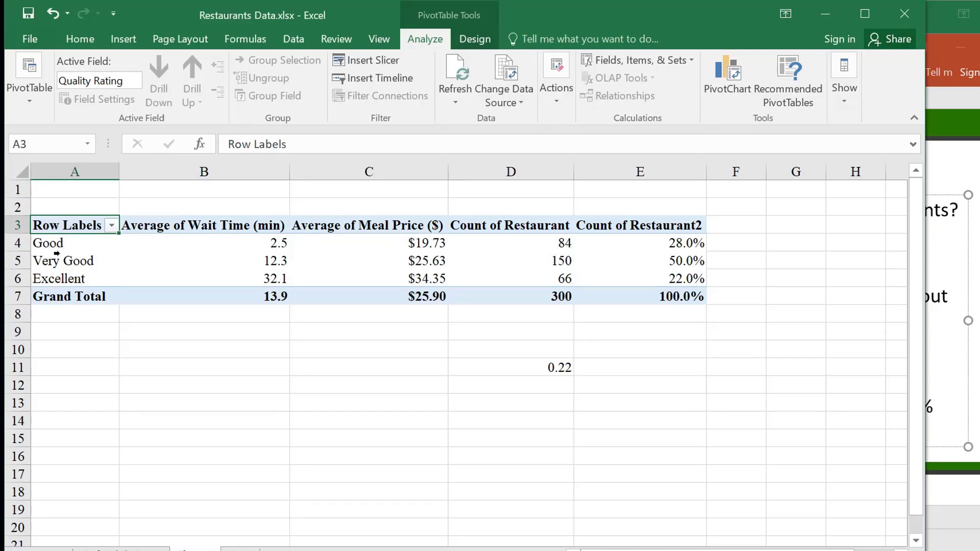
{"action": "mouse_move", "coordinate": [56, 256]}
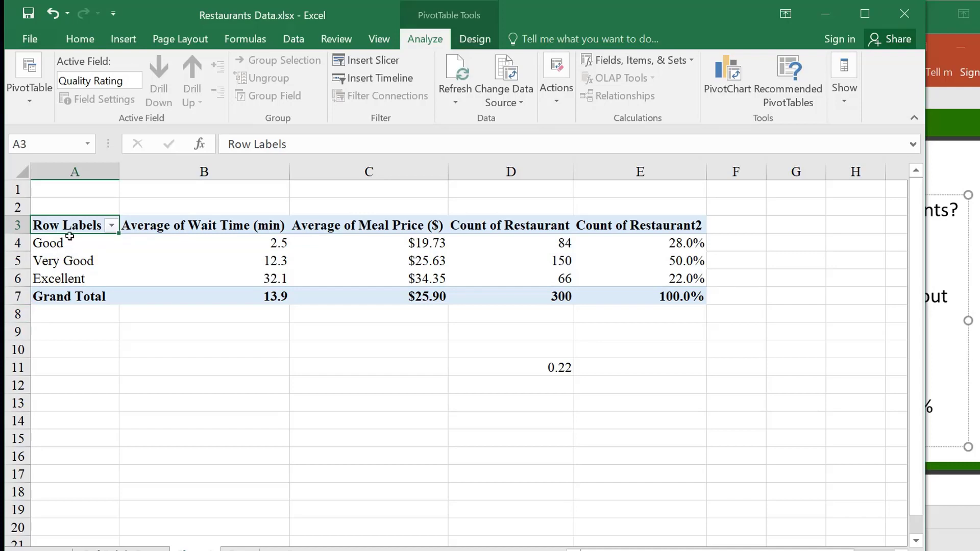
{"action": "mouse_move", "coordinate": [58, 222]}
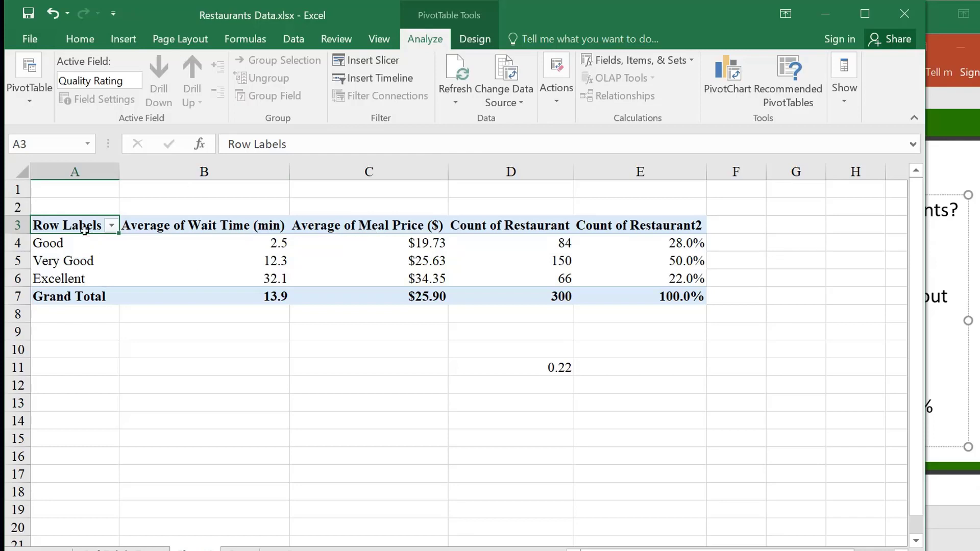
{"action": "mouse_move", "coordinate": [103, 271]}
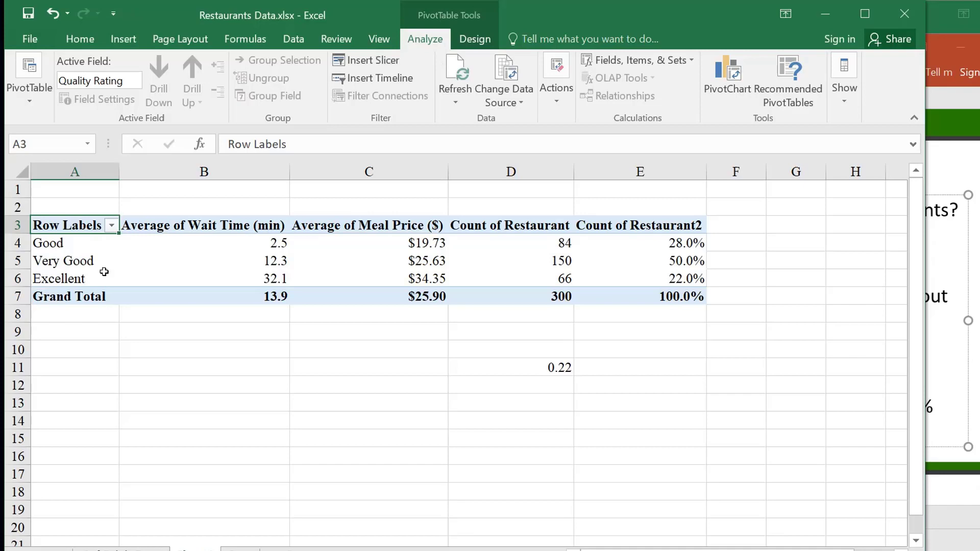
Step: Switch the pivot table's report layout to Outline Form so the header shows Quality Rating
{"action": "left_click", "coordinate": [368, 261]}
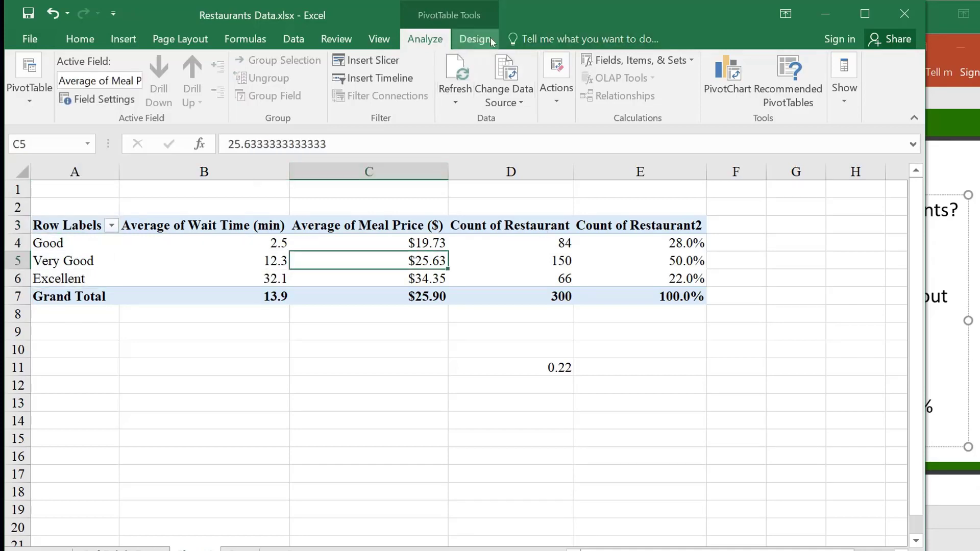
{"action": "left_click", "coordinate": [475, 39]}
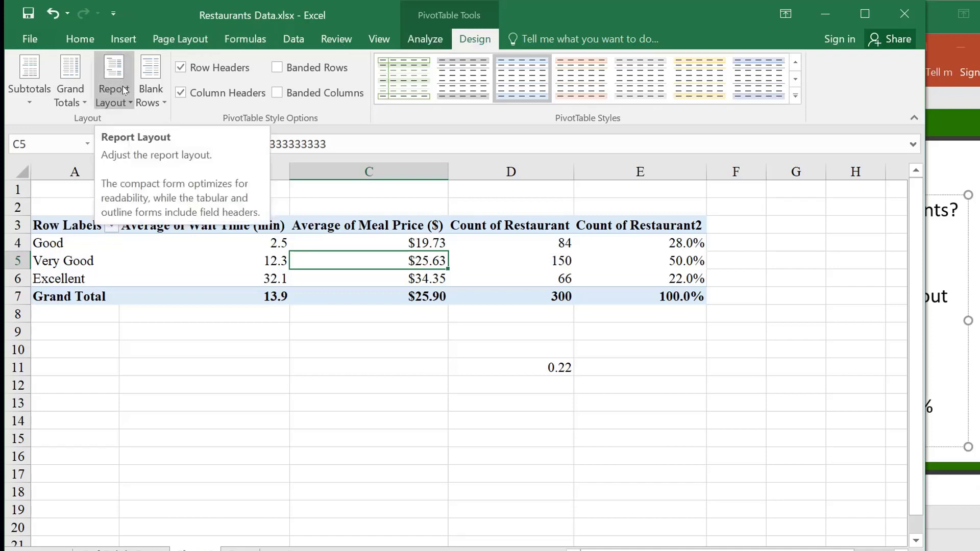
{"action": "left_click", "coordinate": [113, 77]}
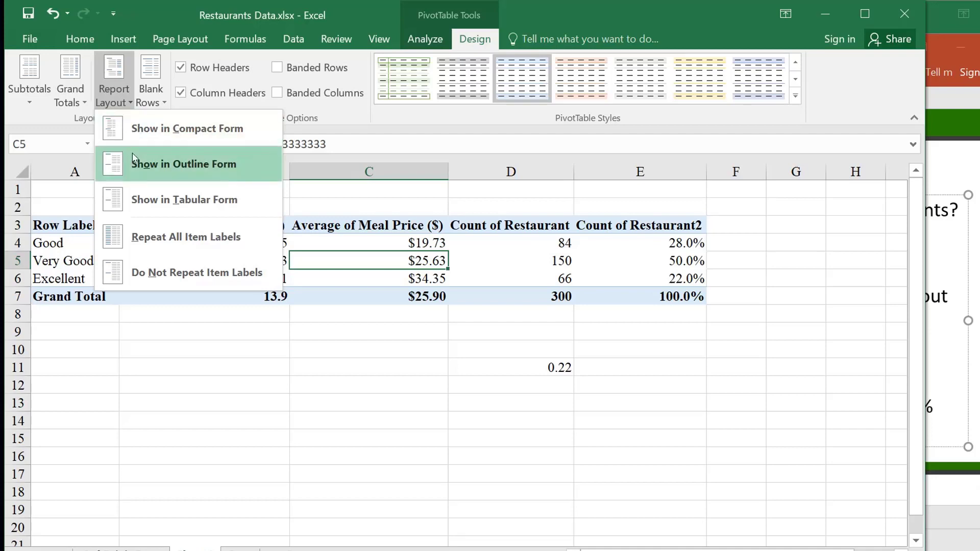
{"action": "left_click", "coordinate": [184, 200]}
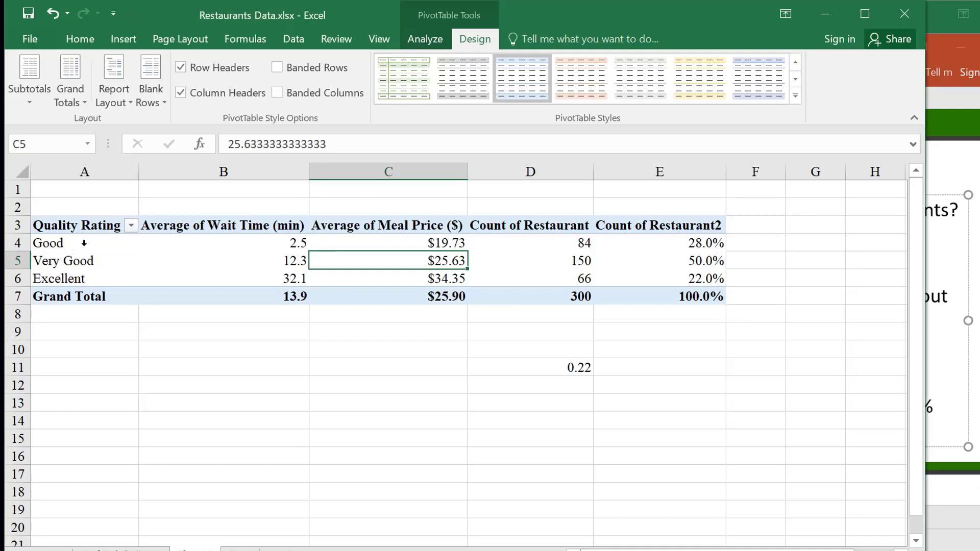
{"action": "mouse_move", "coordinate": [73, 254]}
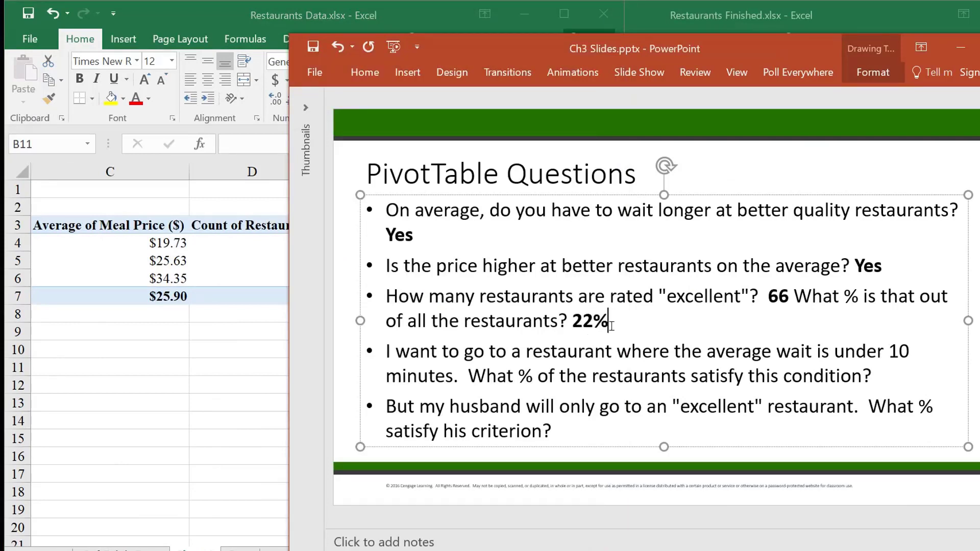
Step: Place the cursor after the under-10-minutes question on the PivotTable Questions slide to answer 22%
{"action": "left_click", "coordinate": [597, 375]}
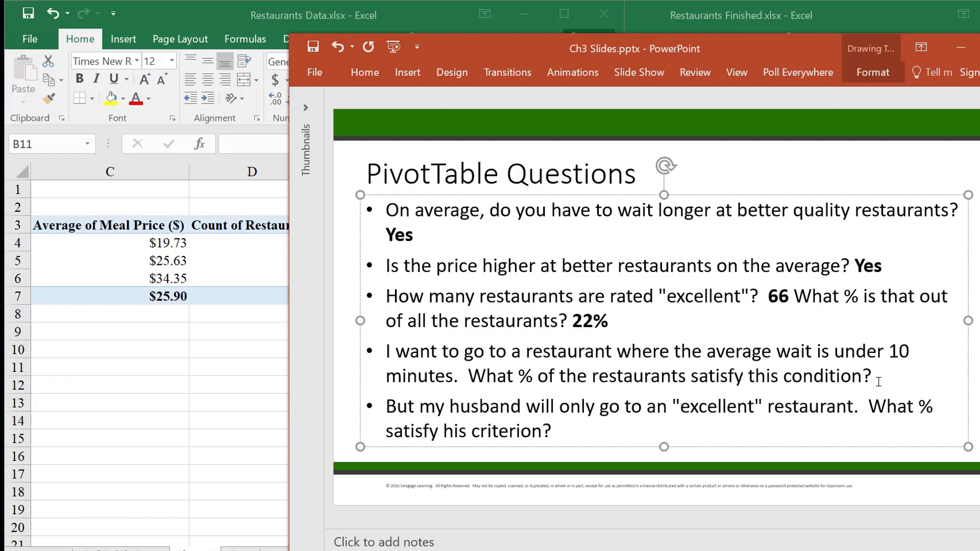
{"action": "left_click", "coordinate": [876, 379]}
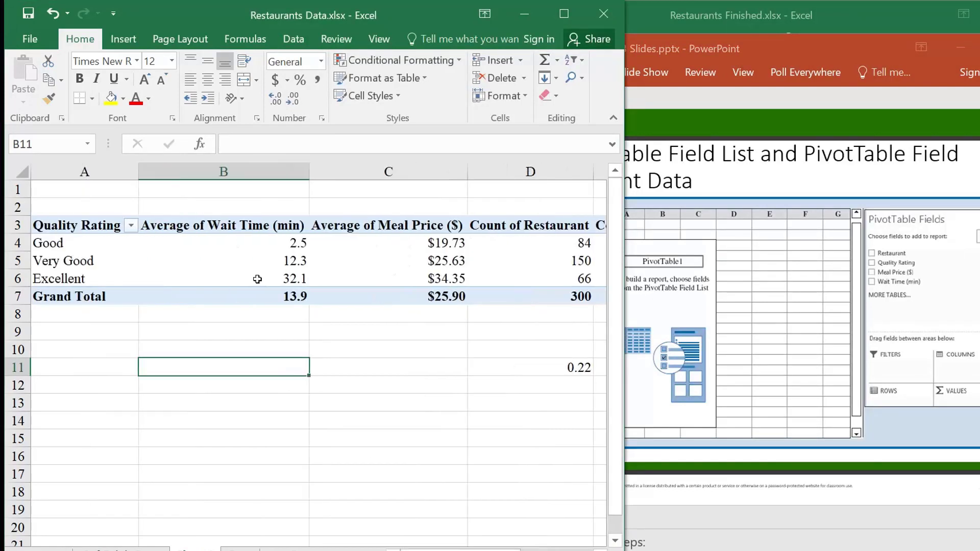
Step: Inspect the Good row's average wait time (2.4643) and list the open Excel workbooks
{"action": "left_click", "coordinate": [251, 243]}
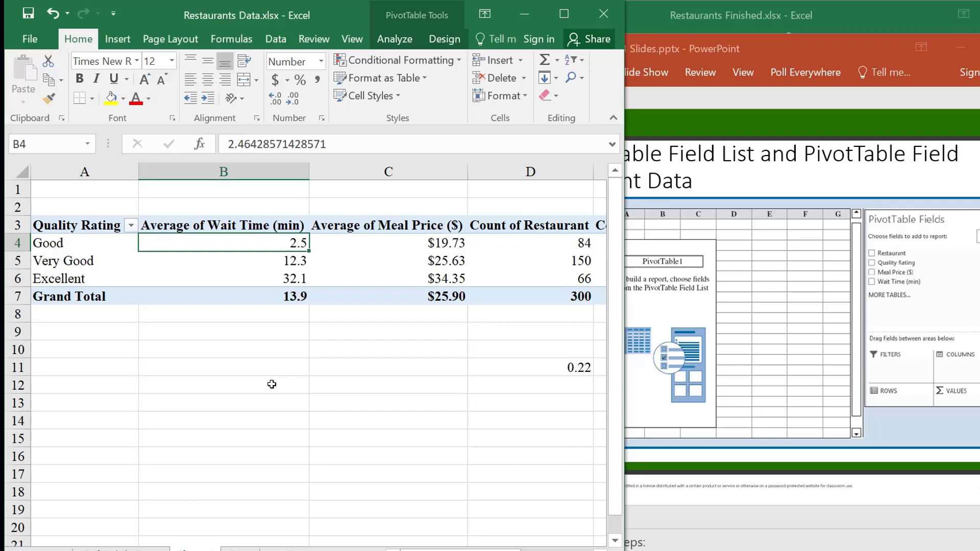
{"action": "mouse_move", "coordinate": [263, 211]}
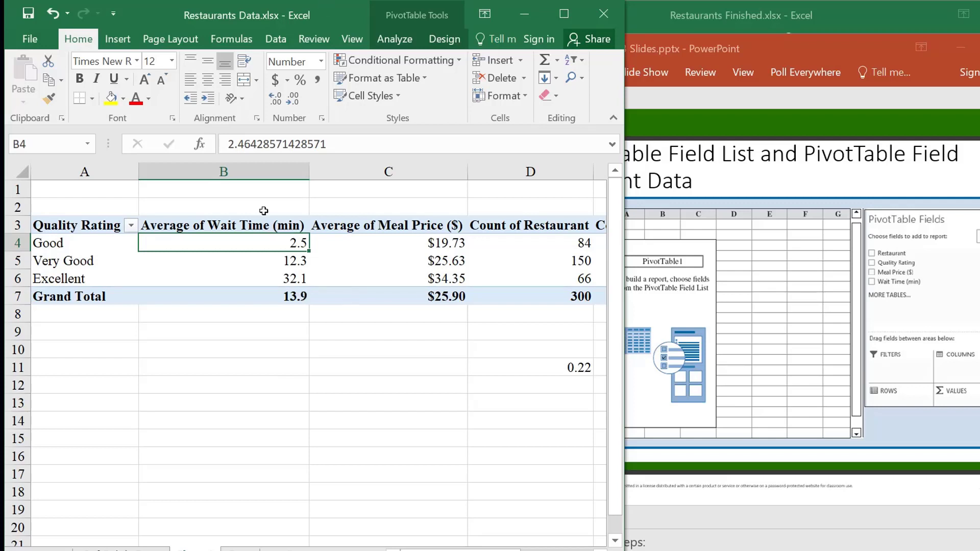
{"action": "left_click", "coordinate": [224, 349]}
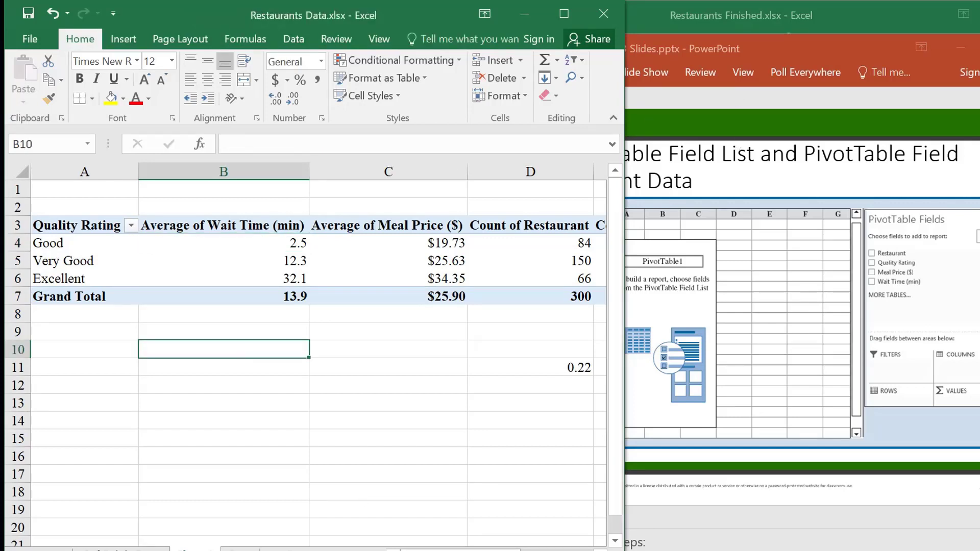
{"action": "left_click", "coordinate": [684, 49]}
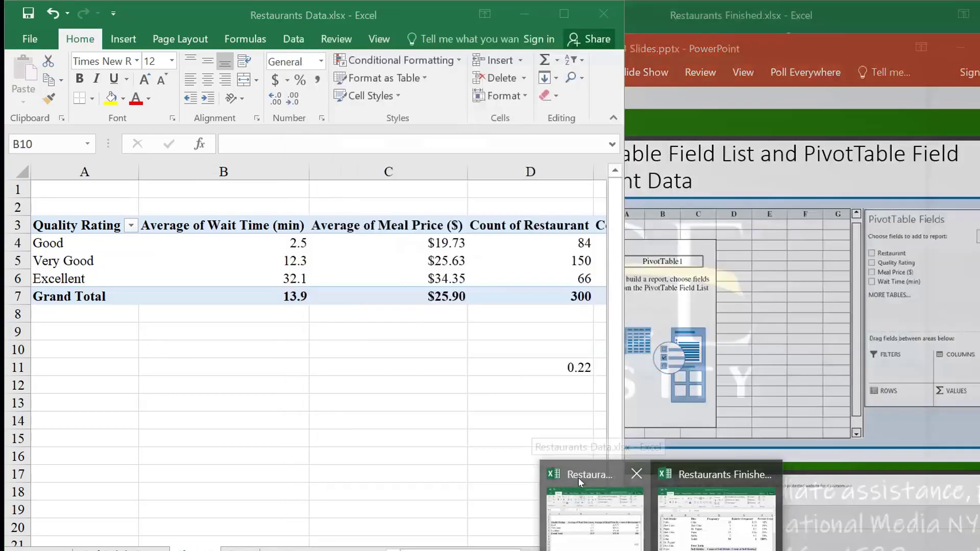
{"action": "left_click", "coordinate": [223, 350]}
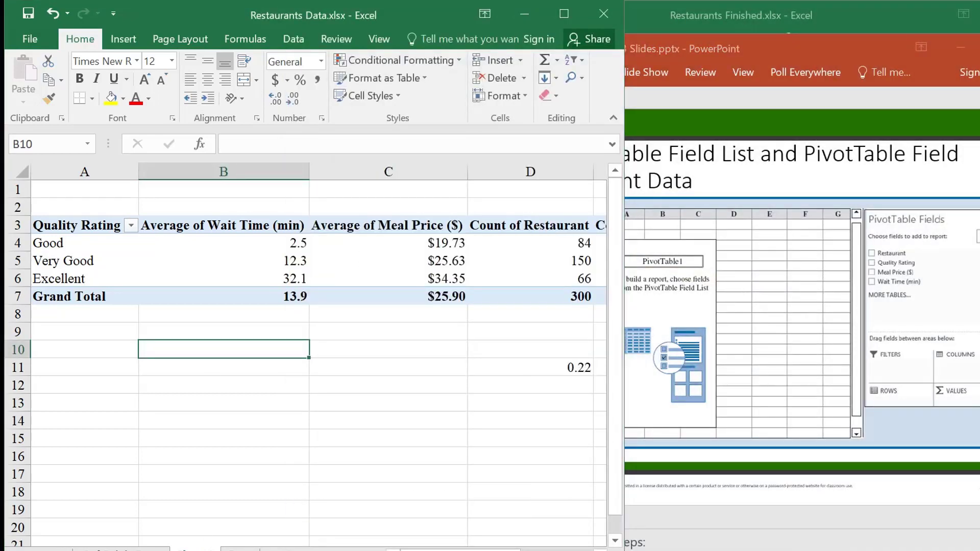
Step: View Restaurants Finished's QualityVsAveWait&Price sheet, then its QualityVsCountWait sheet
{"action": "left_click", "coordinate": [749, 16]}
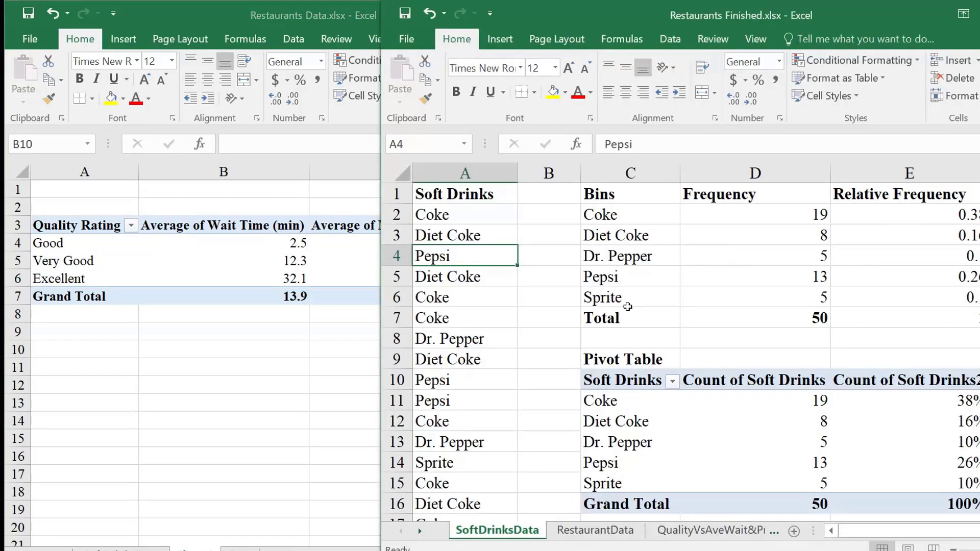
{"action": "left_click", "coordinate": [621, 530]}
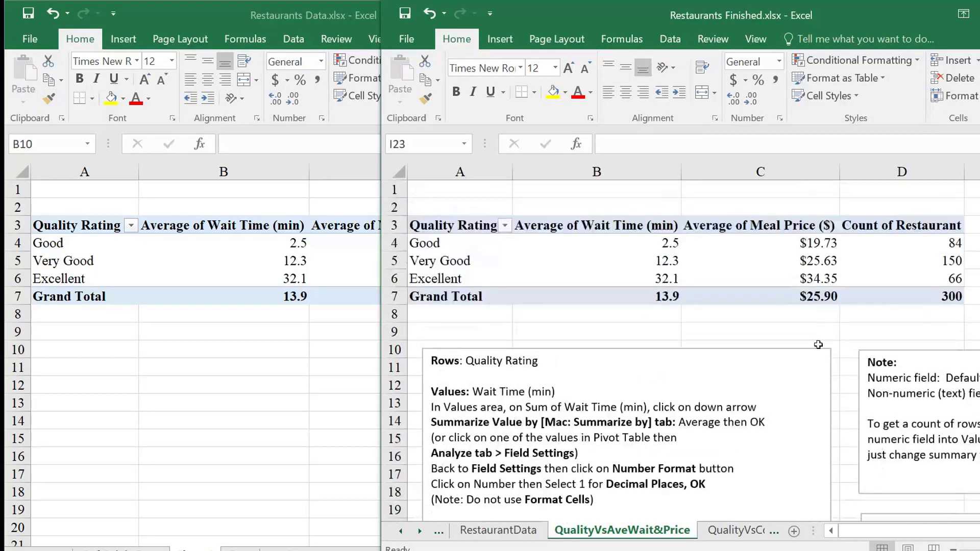
{"action": "mouse_move", "coordinate": [675, 216]}
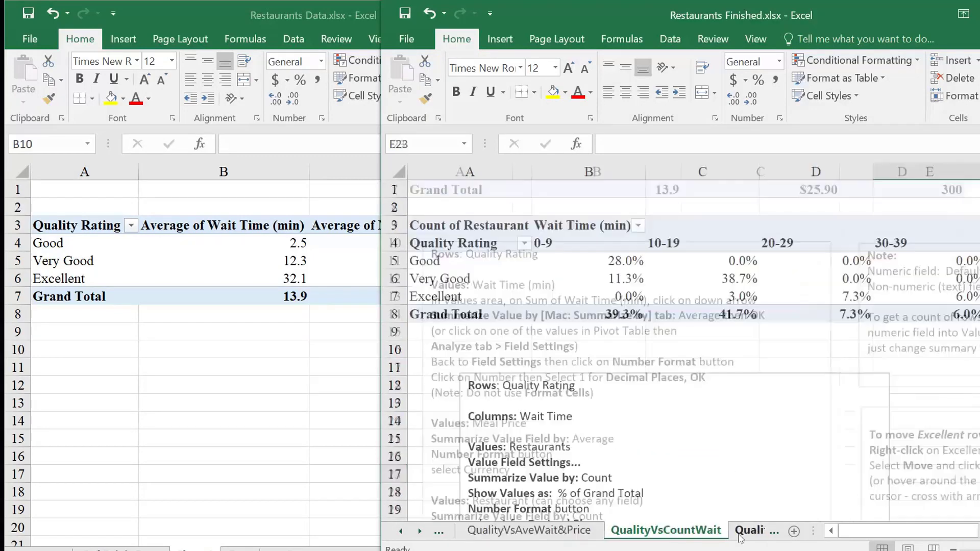
{"action": "left_click", "coordinate": [665, 531]}
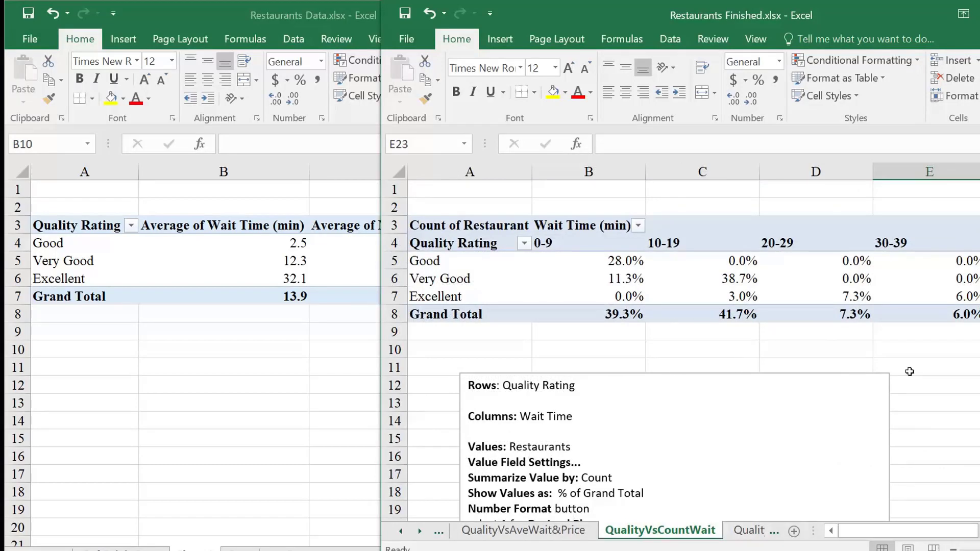
{"action": "mouse_move", "coordinate": [907, 371]}
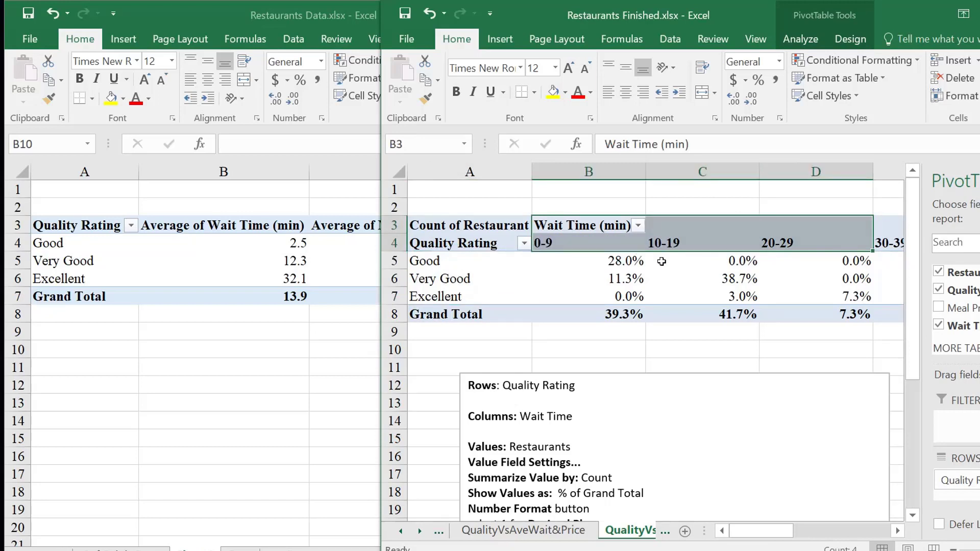
{"action": "mouse_move", "coordinate": [626, 269]}
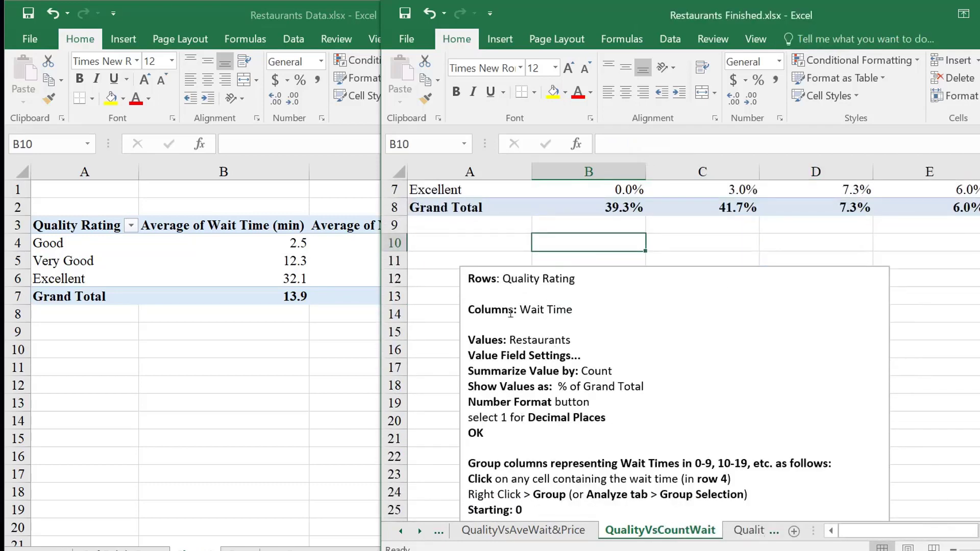
{"action": "mouse_move", "coordinate": [587, 289]}
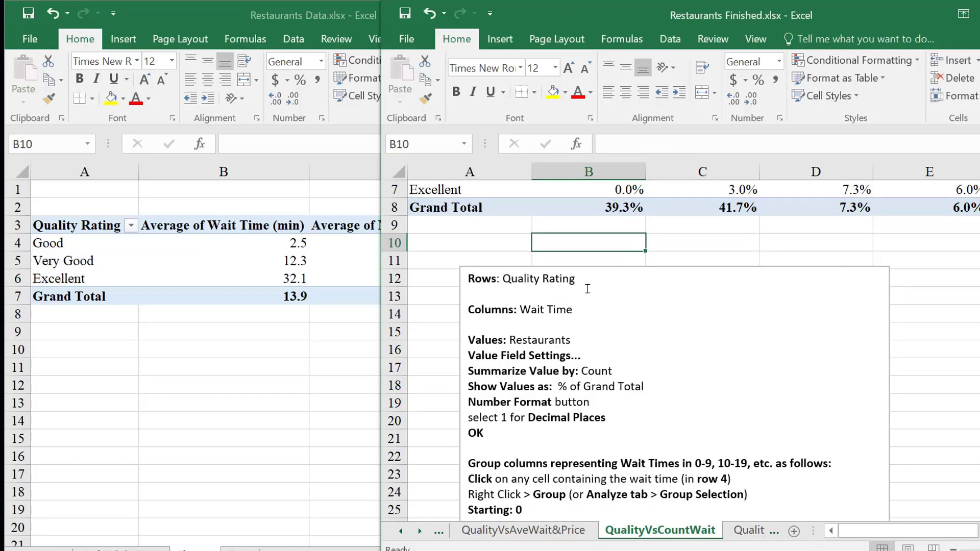
{"action": "mouse_move", "coordinate": [595, 310]}
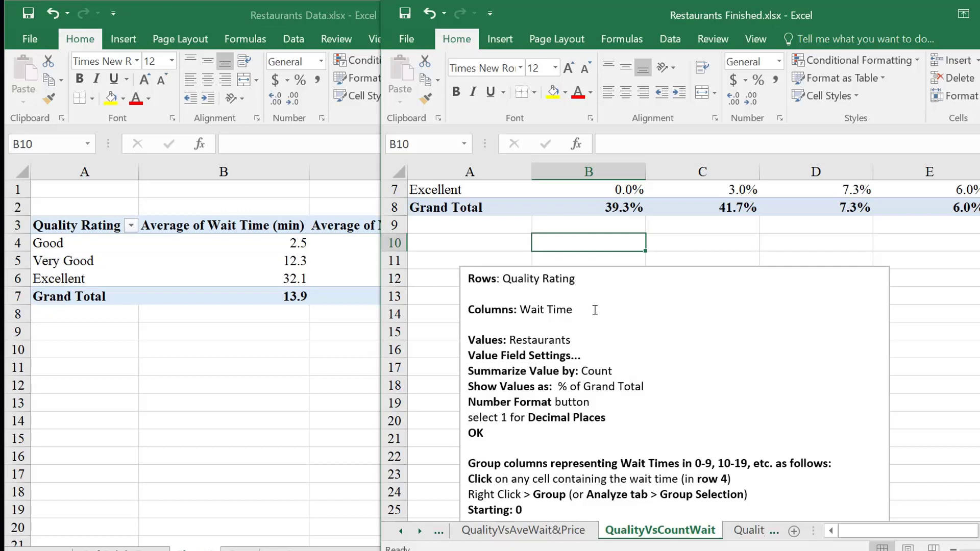
{"action": "mouse_move", "coordinate": [432, 364]}
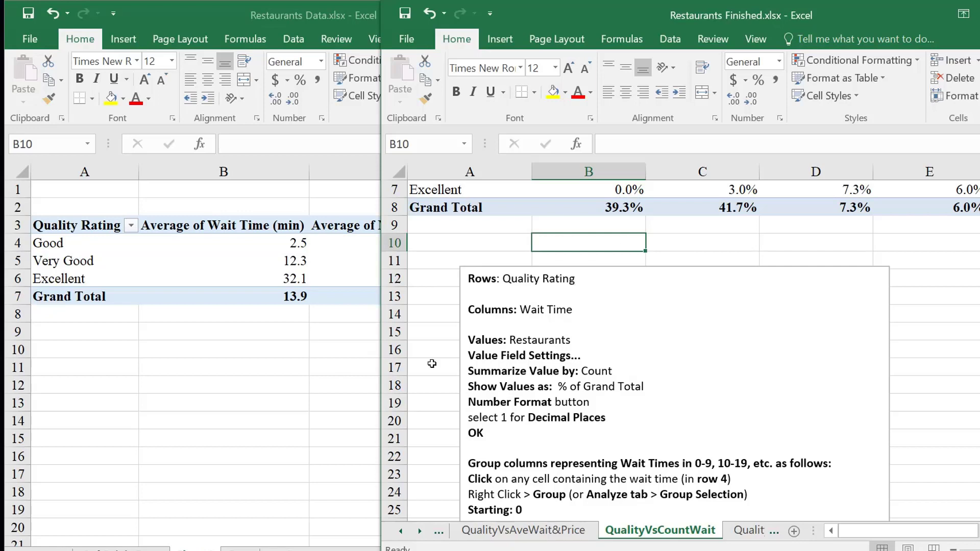
{"action": "mouse_move", "coordinate": [144, 358]}
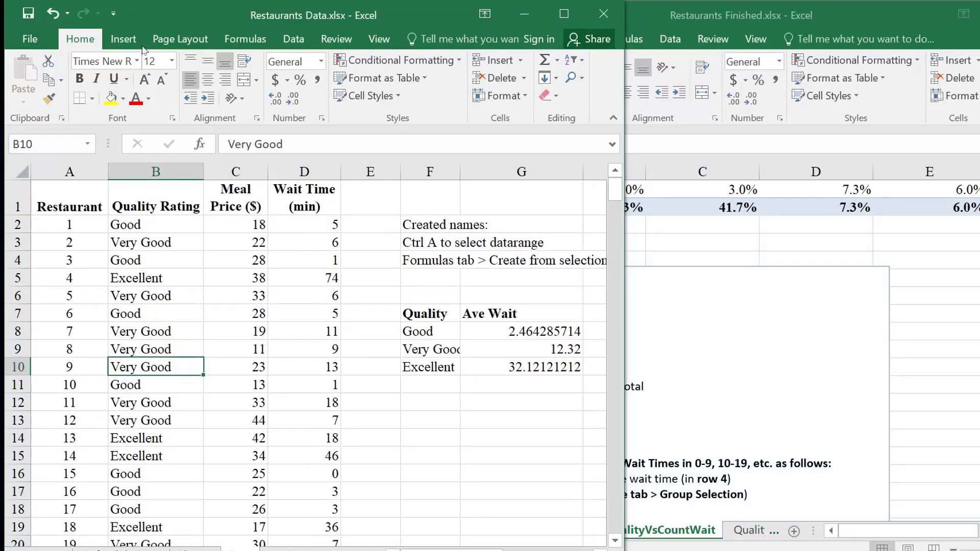
Step: Insert a new-sheet pivot table: Quality Rating rows, Wait Time (min) columns, Restaurant values
{"action": "left_click", "coordinate": [123, 39]}
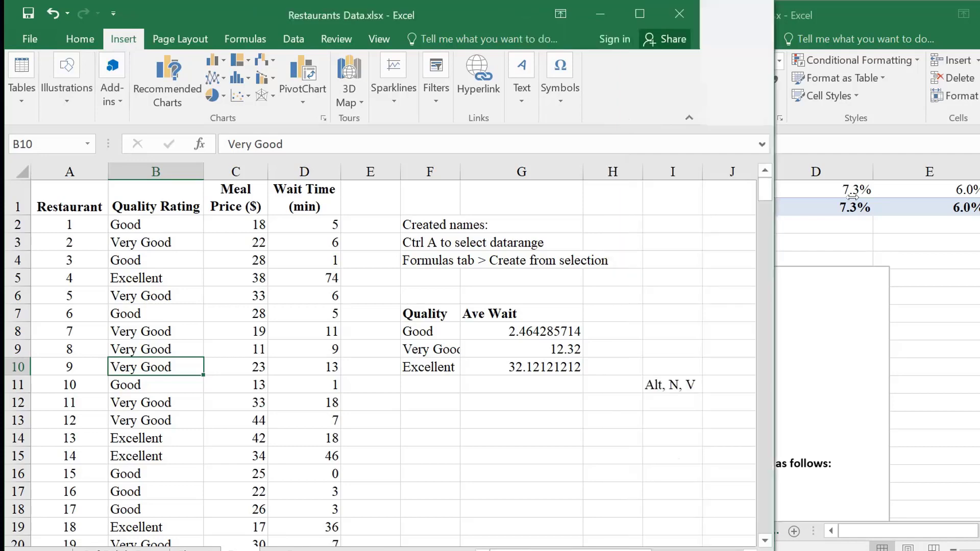
{"action": "left_click", "coordinate": [304, 74]}
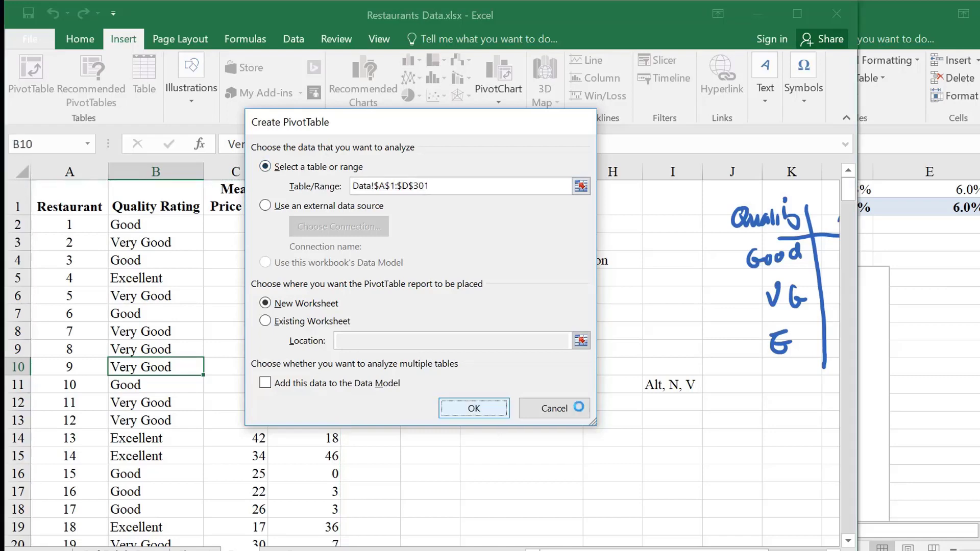
{"action": "left_click", "coordinate": [474, 408]}
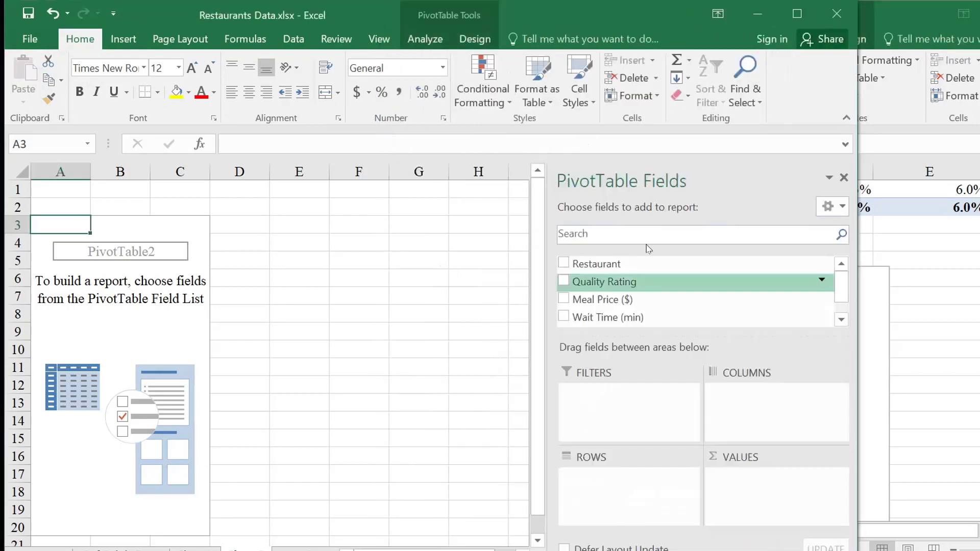
{"action": "left_click_drag", "start_coordinate": [604, 282], "coordinate": [604, 494]}
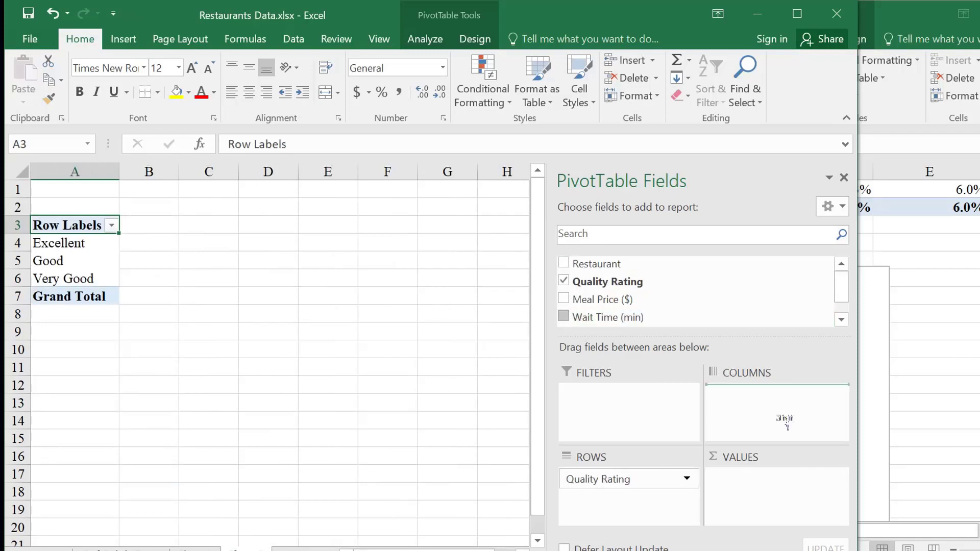
{"action": "left_click", "coordinate": [564, 317]}
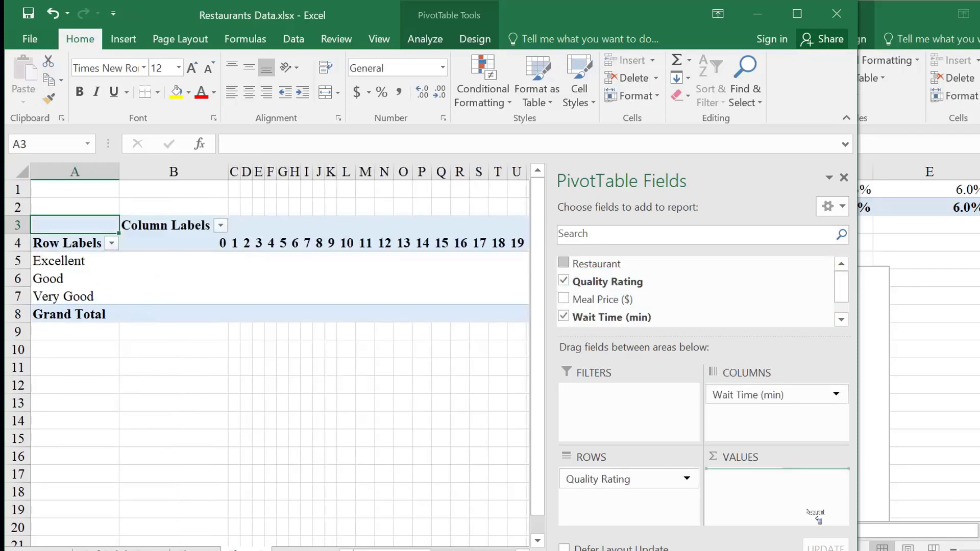
{"action": "left_click", "coordinate": [563, 263]}
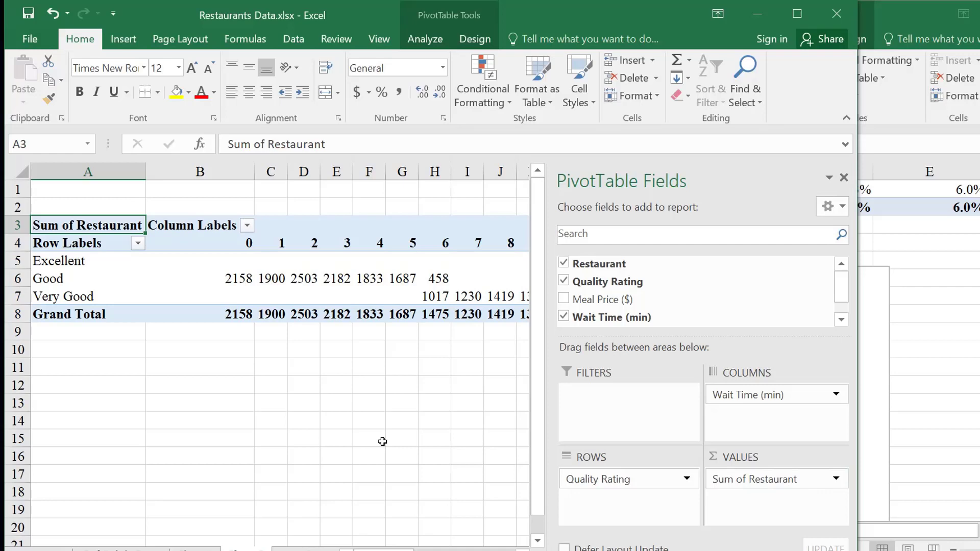
{"action": "mouse_move", "coordinate": [361, 454]}
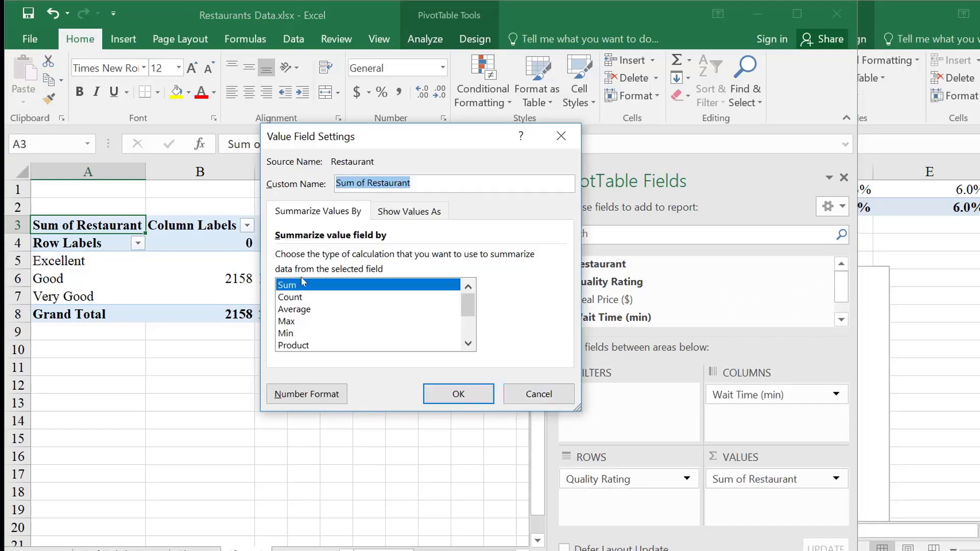
Step: Summarize Restaurant as Count instead of Sum, then briefly select the 0–13 wait-time headers
{"action": "left_click", "coordinate": [290, 297]}
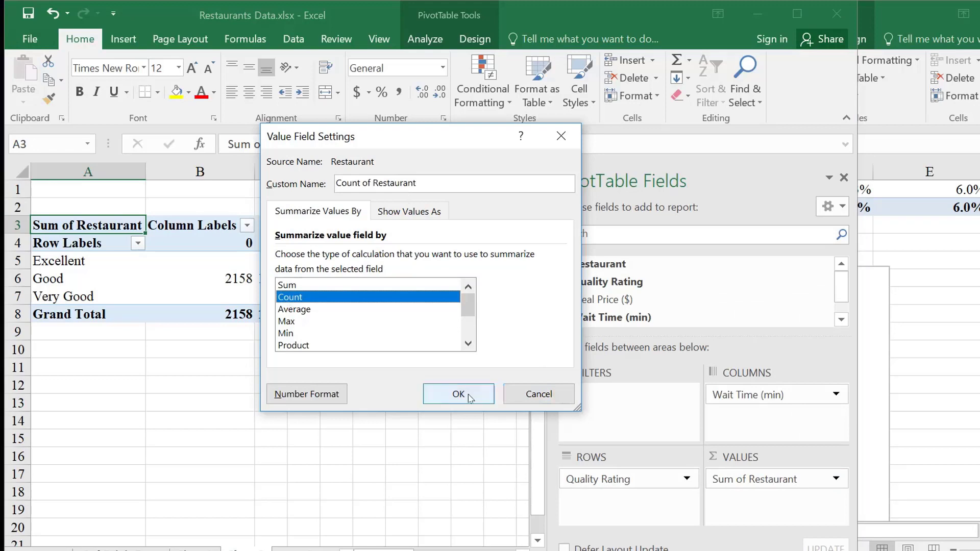
{"action": "left_click", "coordinate": [458, 394]}
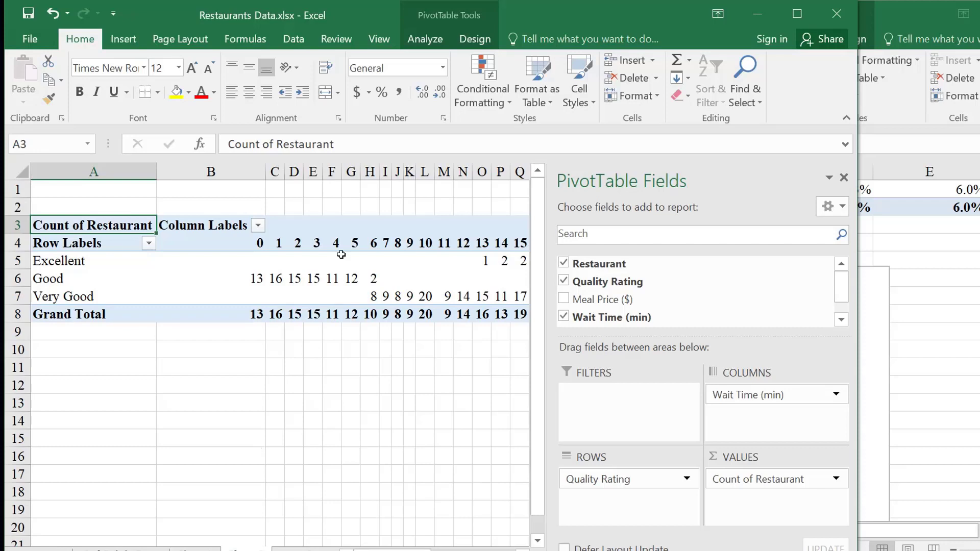
{"action": "left_click", "coordinate": [317, 243]}
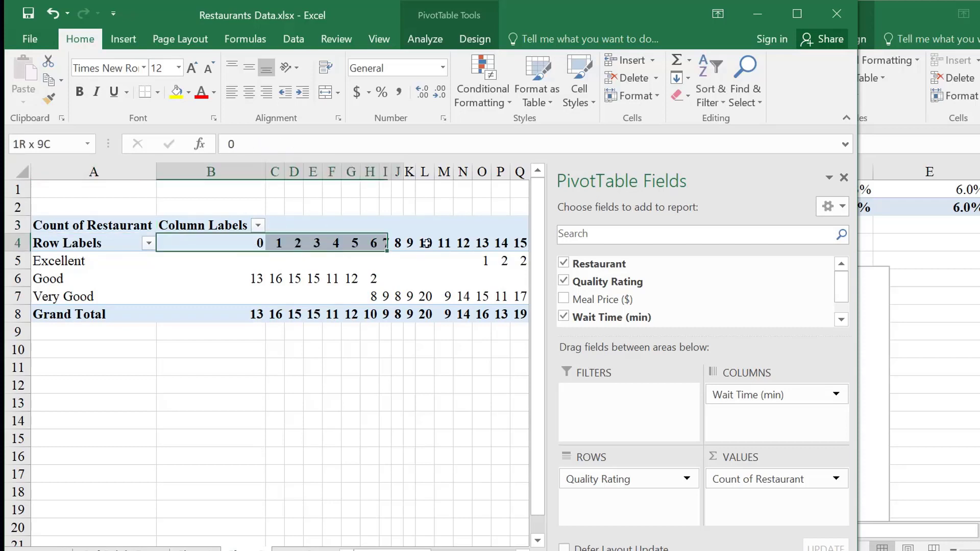
{"action": "left_click_drag", "start_coordinate": [387, 242], "coordinate": [484, 242]}
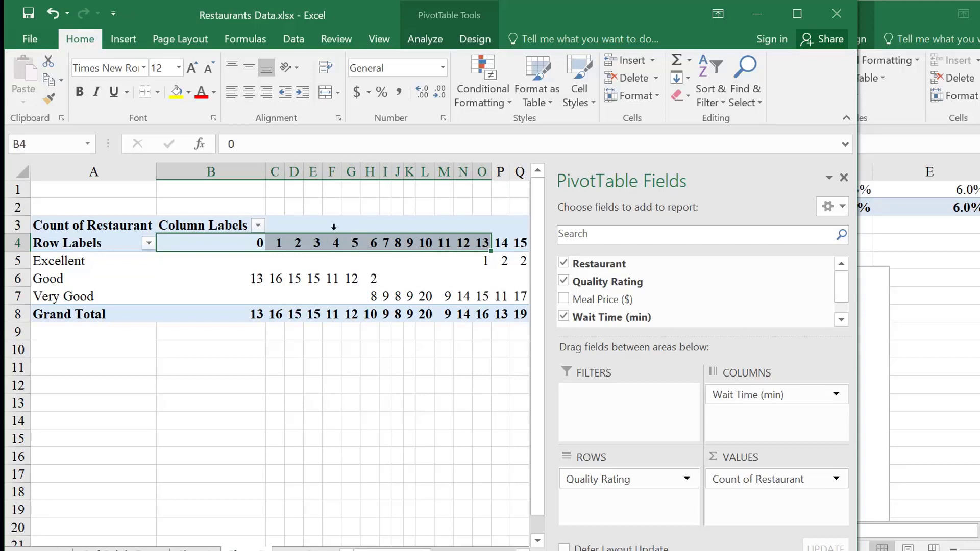
{"action": "left_click", "coordinate": [77, 242]}
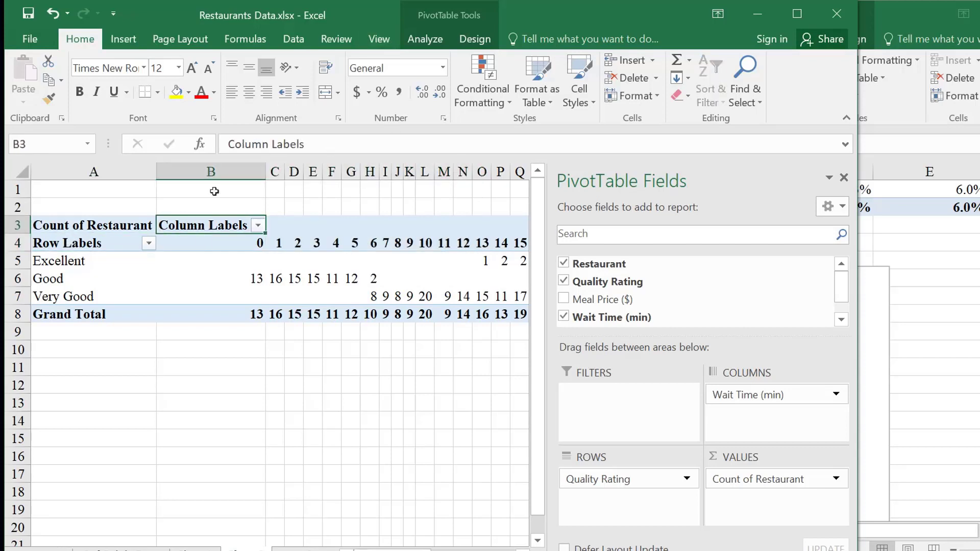
{"action": "mouse_move", "coordinate": [74, 244]}
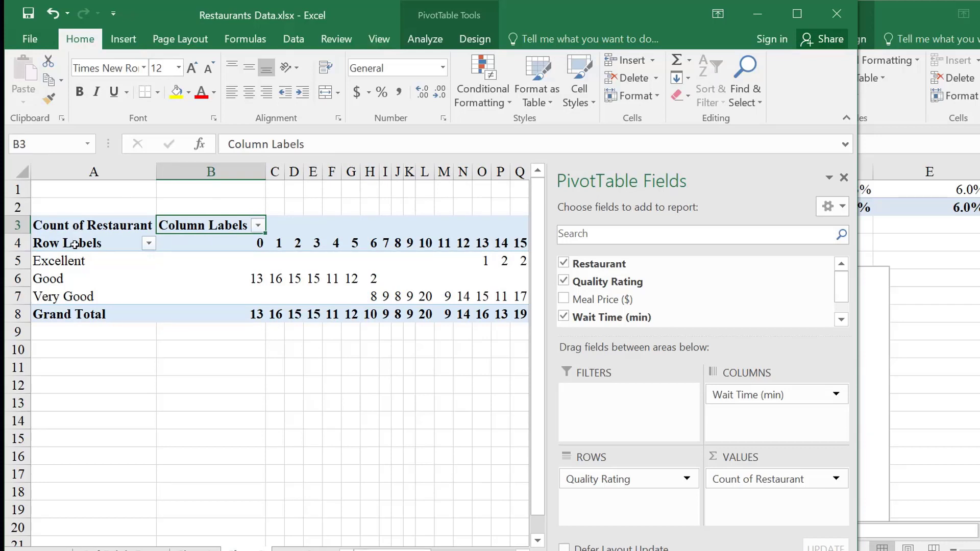
{"action": "mouse_move", "coordinate": [425, 38]}
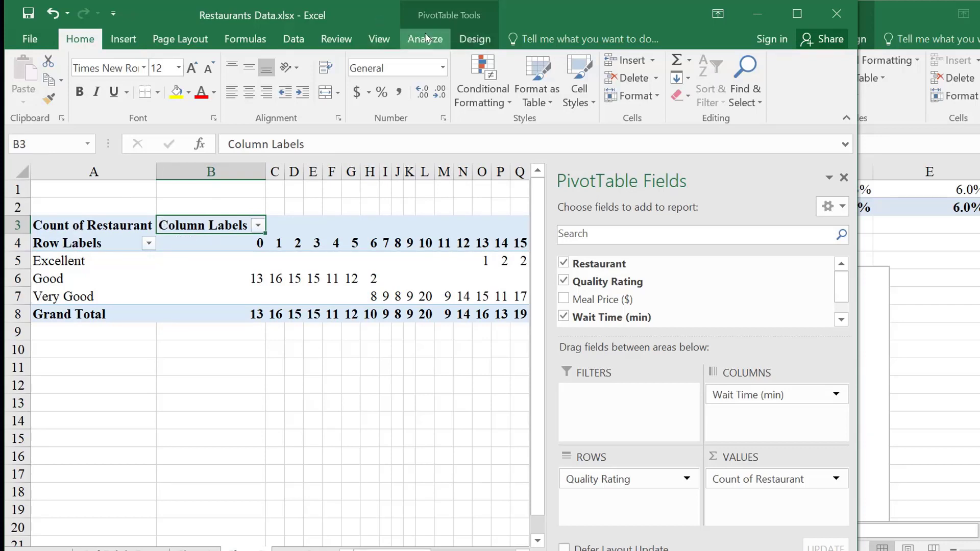
Step: Open PivotTable Design options and inspect the Good counts at 0 and 1 minute waits
{"action": "left_click", "coordinate": [474, 39]}
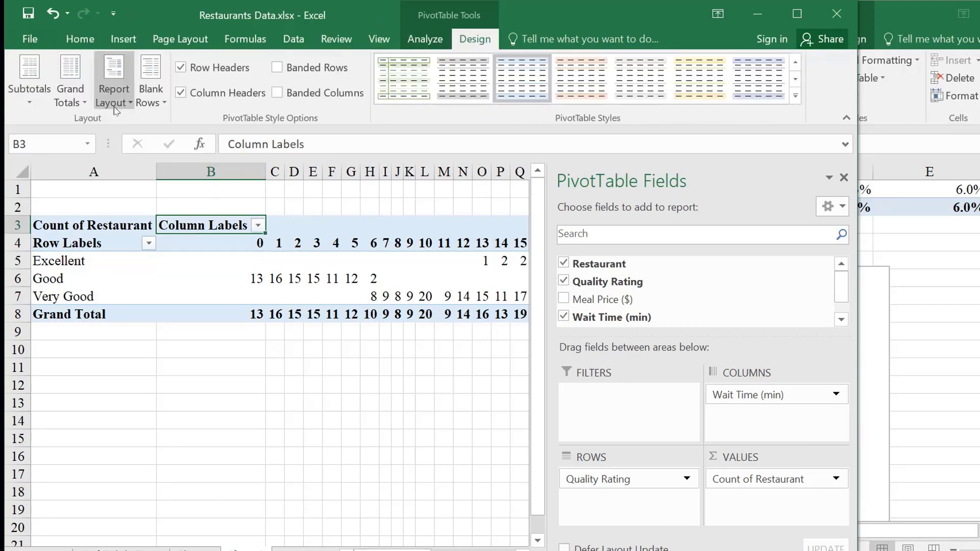
{"action": "mouse_move", "coordinate": [182, 138]}
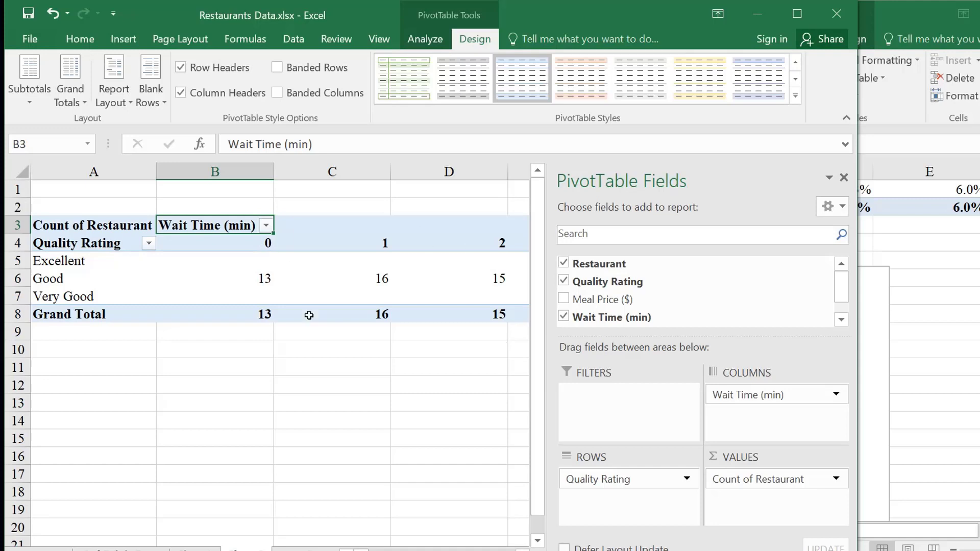
{"action": "mouse_move", "coordinate": [694, 405]}
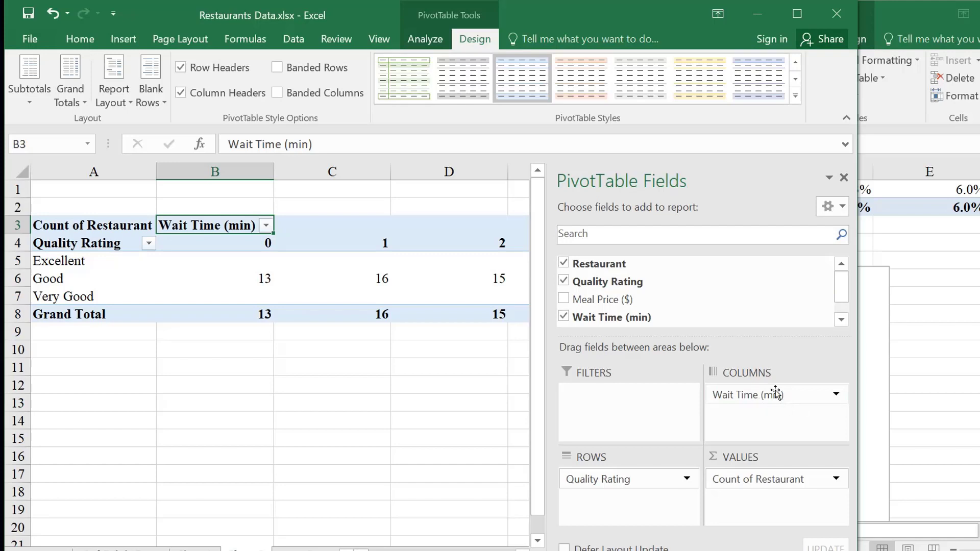
{"action": "mouse_move", "coordinate": [726, 406]}
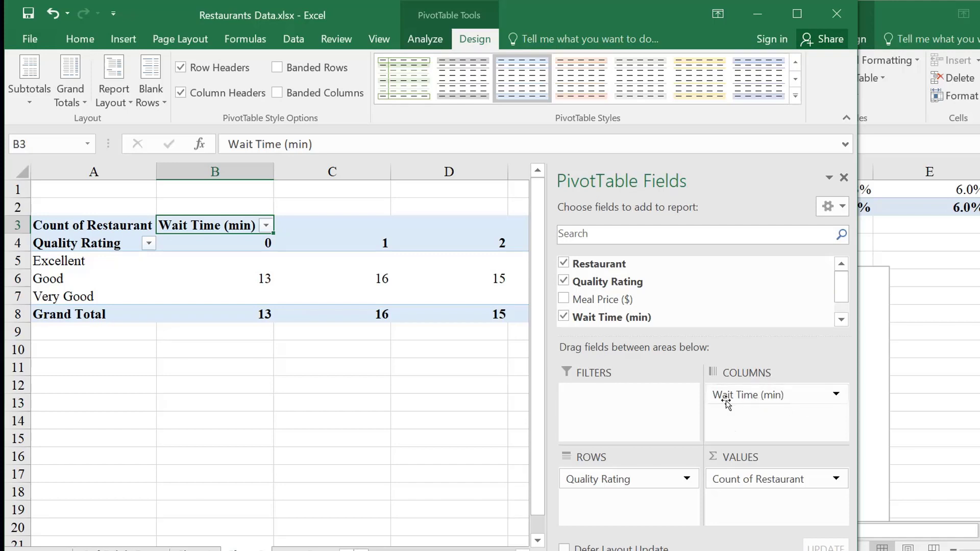
{"action": "mouse_move", "coordinate": [346, 281]}
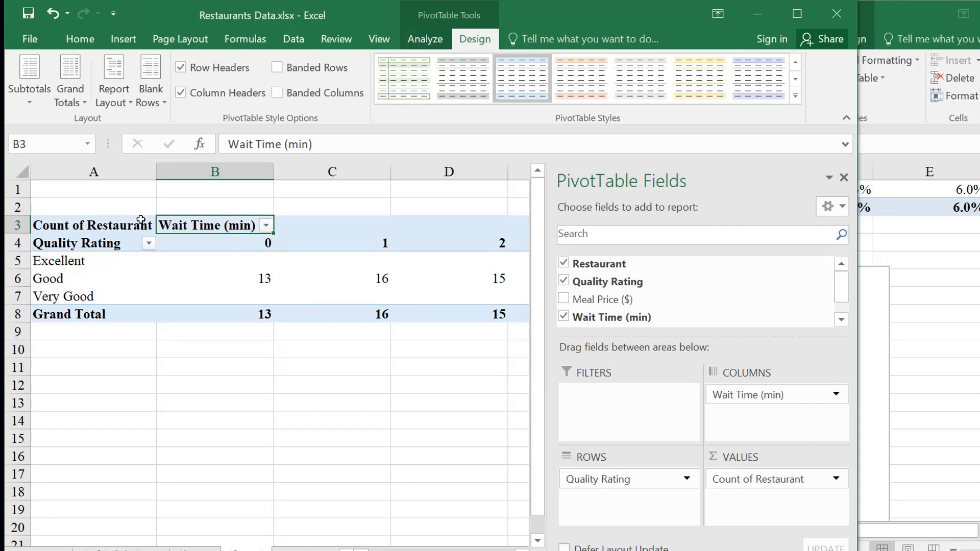
{"action": "mouse_move", "coordinate": [432, 269]}
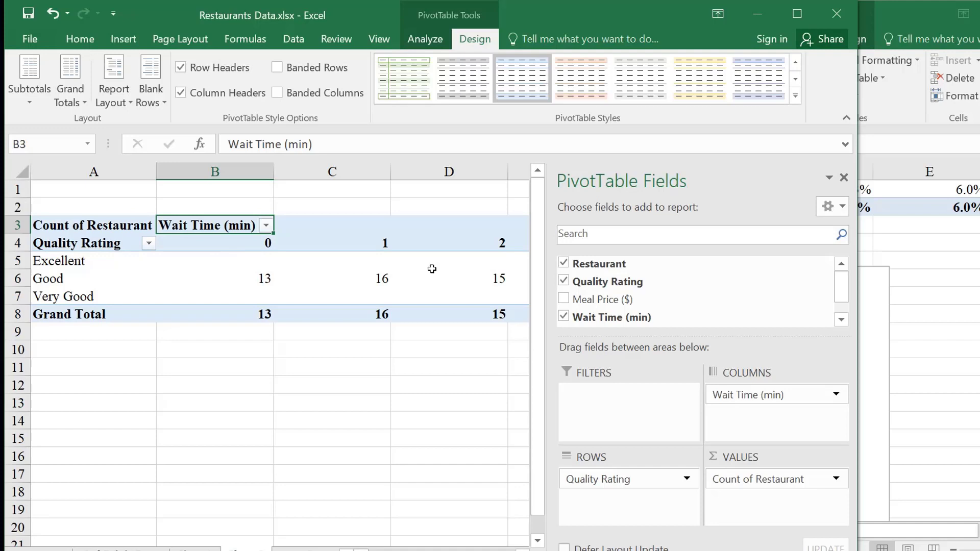
{"action": "mouse_move", "coordinate": [389, 276]}
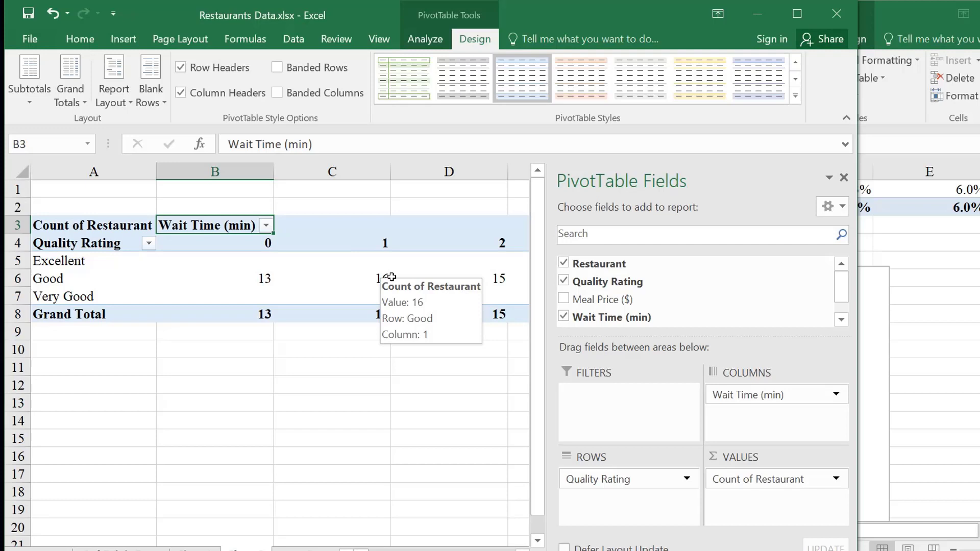
{"action": "left_click", "coordinate": [214, 279]}
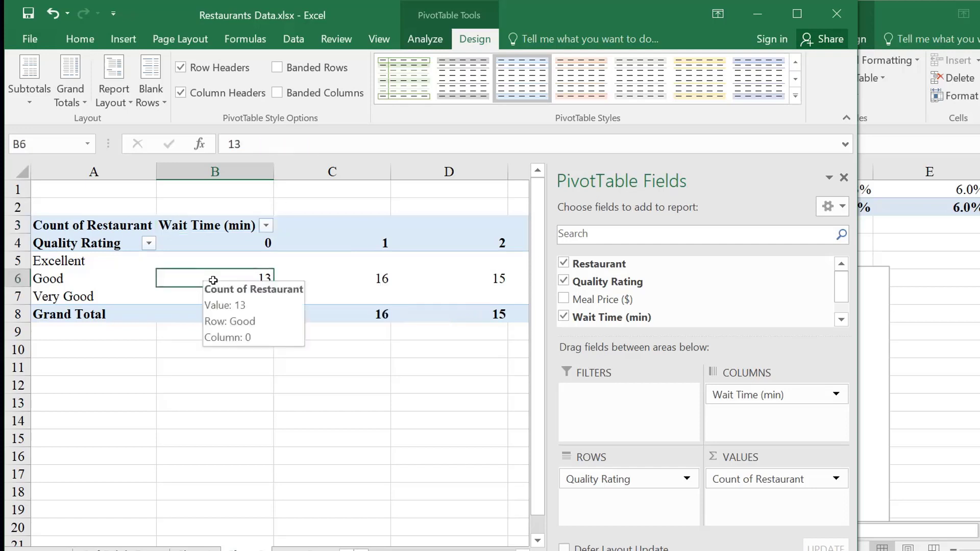
{"action": "mouse_move", "coordinate": [216, 367]}
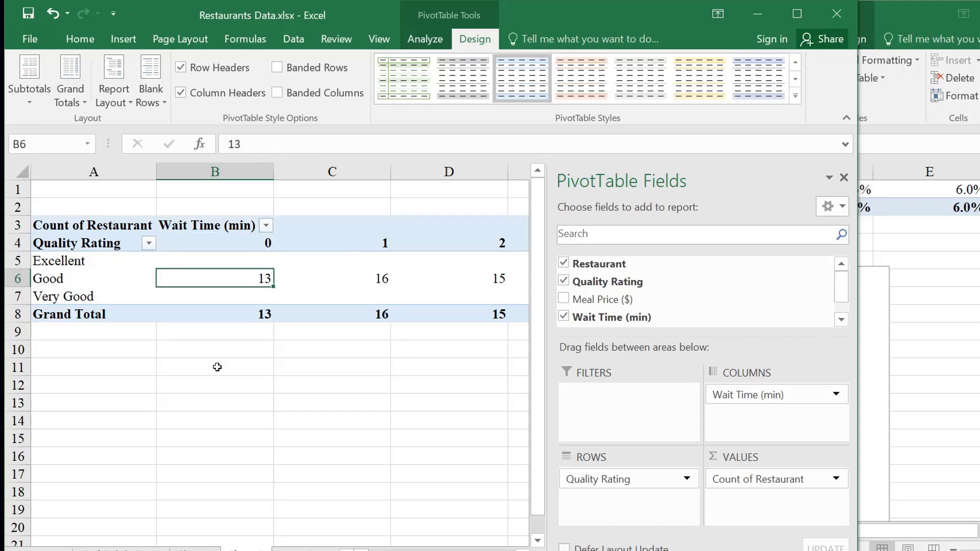
{"action": "mouse_move", "coordinate": [194, 279]}
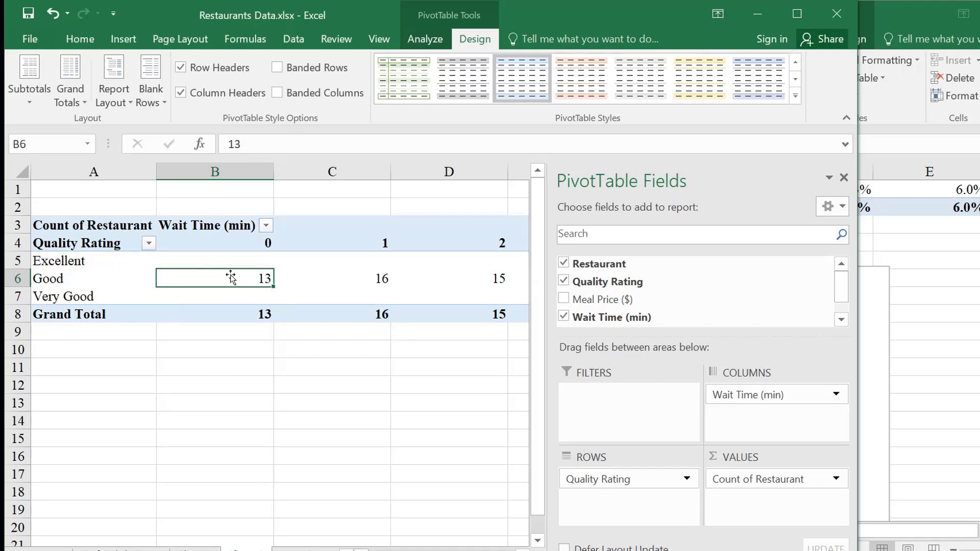
{"action": "mouse_move", "coordinate": [234, 309]}
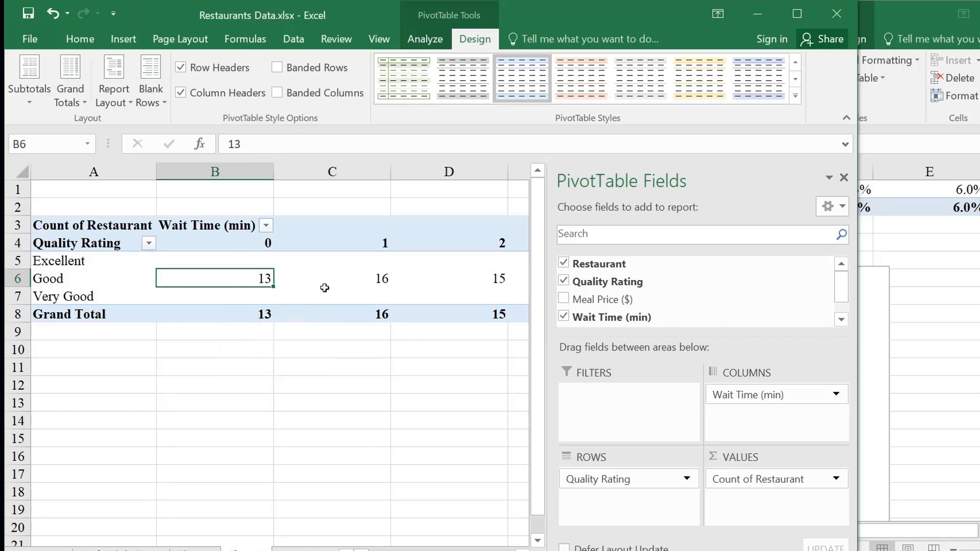
{"action": "left_click", "coordinate": [331, 279]}
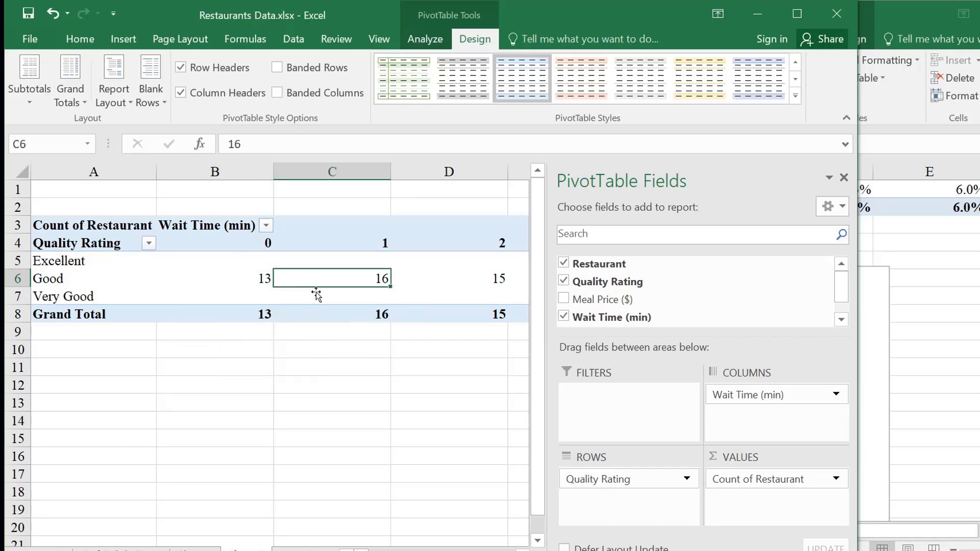
{"action": "mouse_move", "coordinate": [318, 291]}
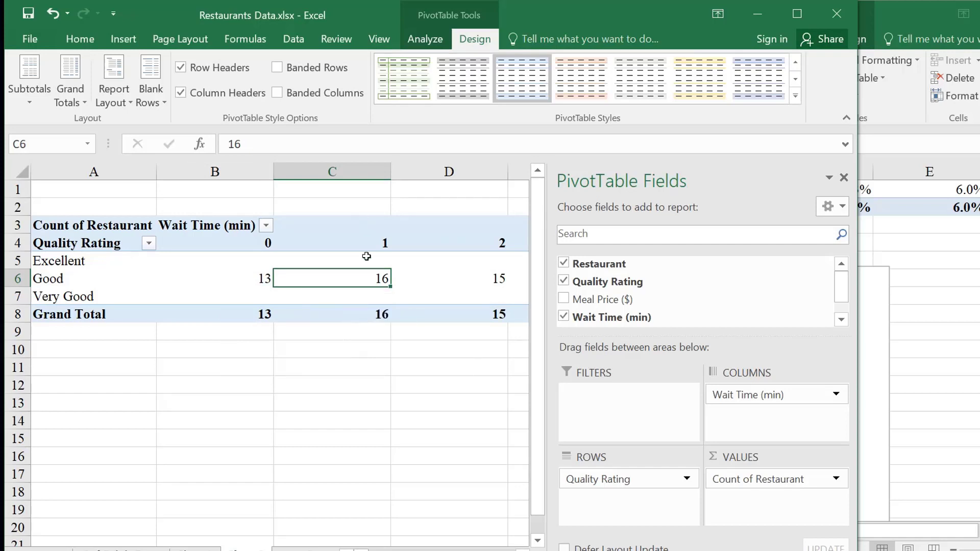
{"action": "left_click", "coordinate": [449, 278]}
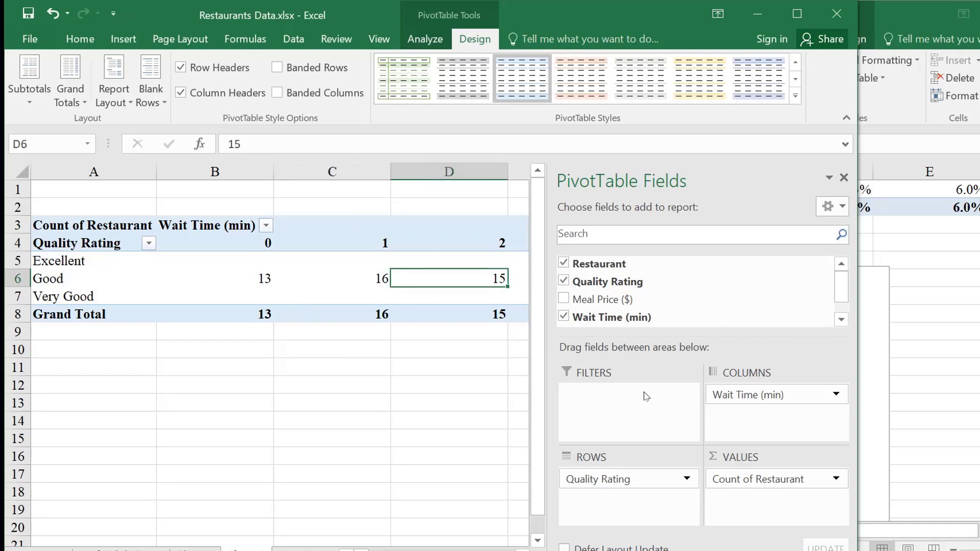
{"action": "left_click", "coordinate": [844, 177]}
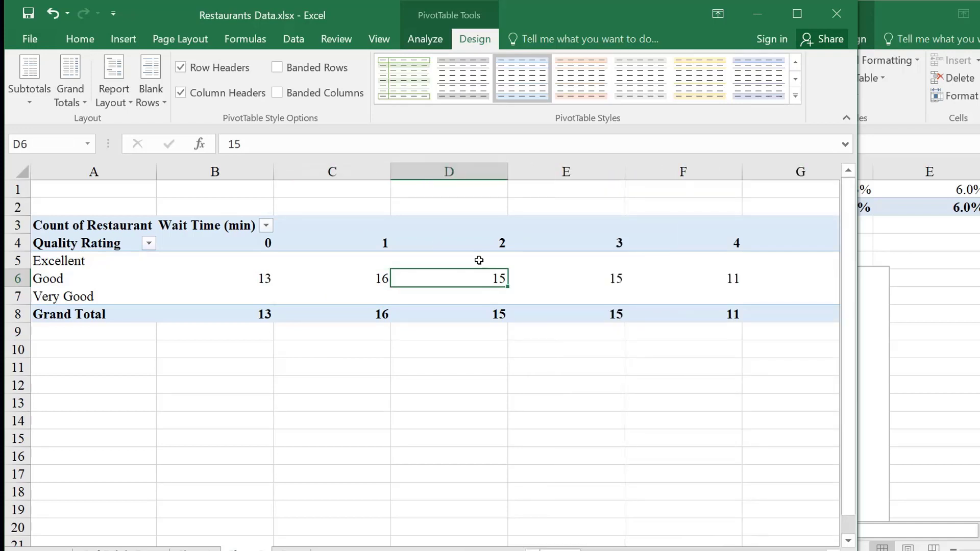
{"action": "scroll", "scroll_direction": "right", "scroll_amount": 3}
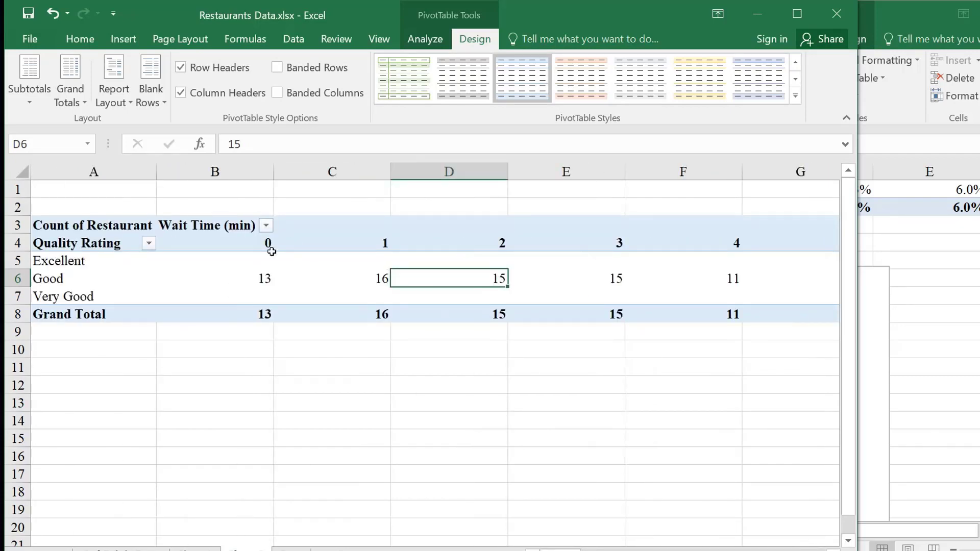
{"action": "left_click", "coordinate": [215, 243]}
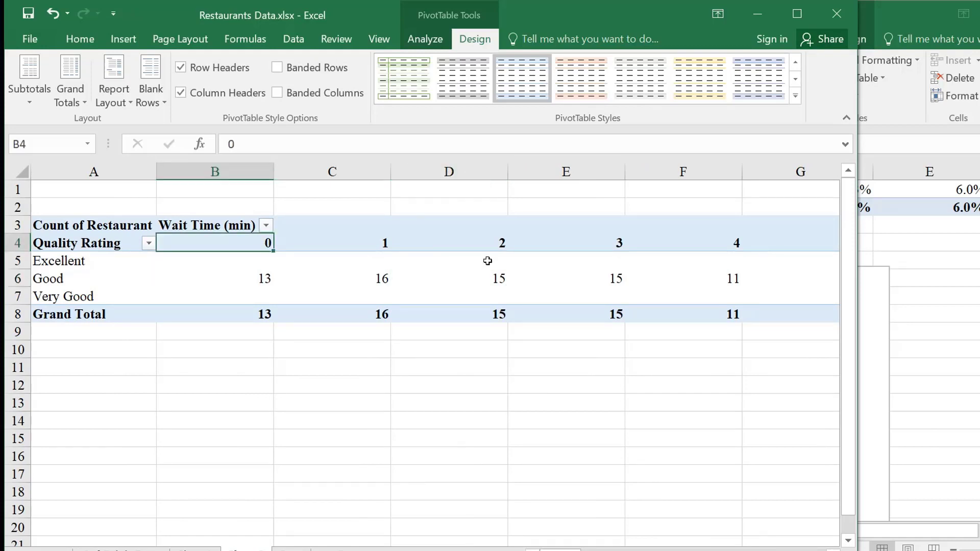
{"action": "mouse_move", "coordinate": [805, 312]}
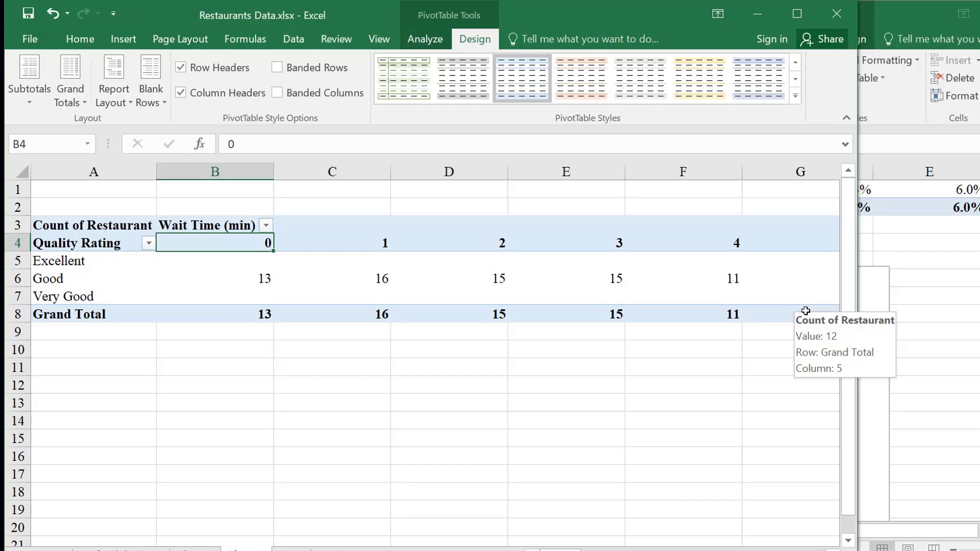
{"action": "mouse_move", "coordinate": [144, 133]}
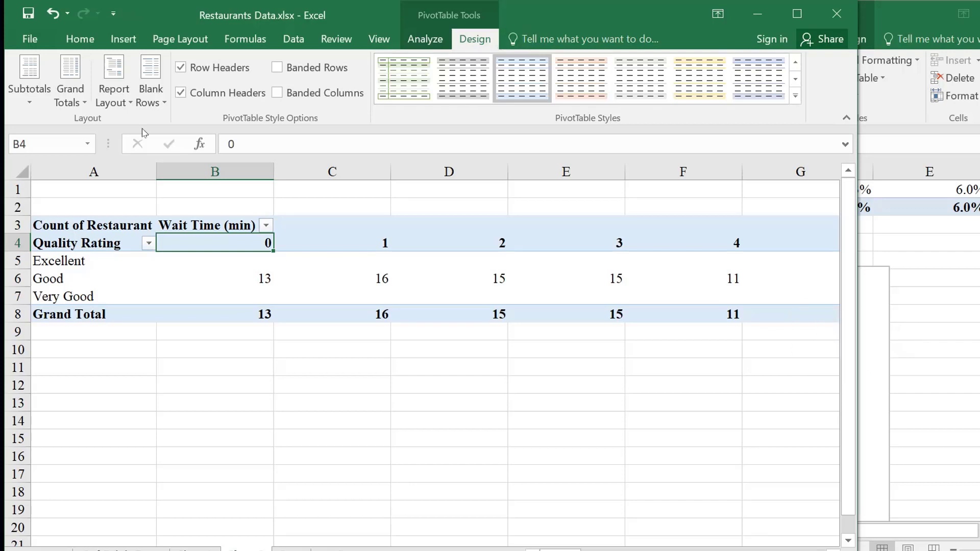
{"action": "left_click", "coordinate": [113, 82]}
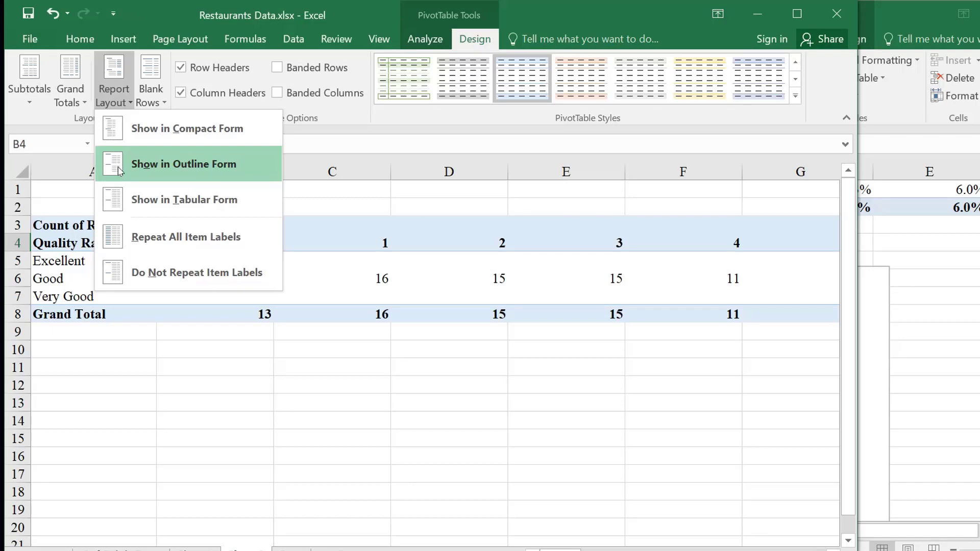
{"action": "left_click", "coordinate": [183, 164]}
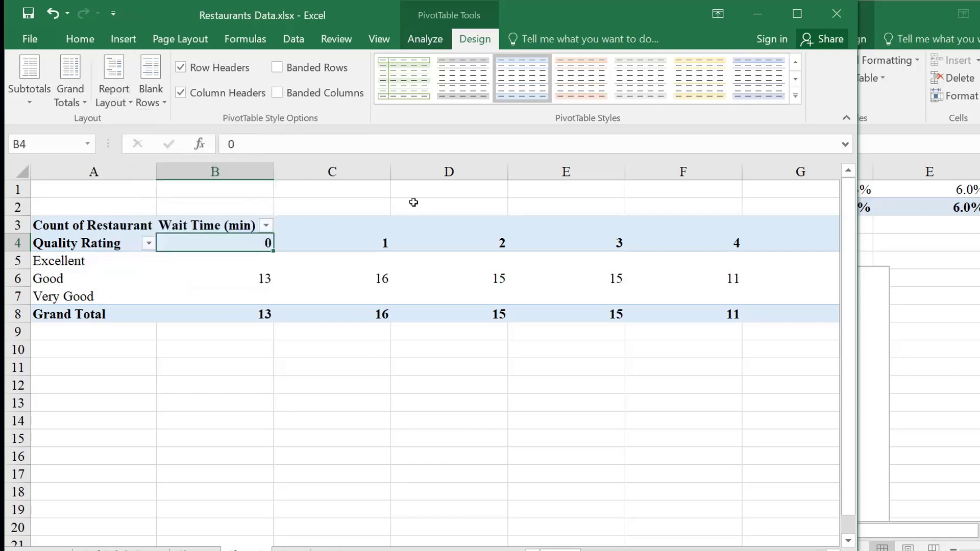
{"action": "mouse_move", "coordinate": [661, 246]}
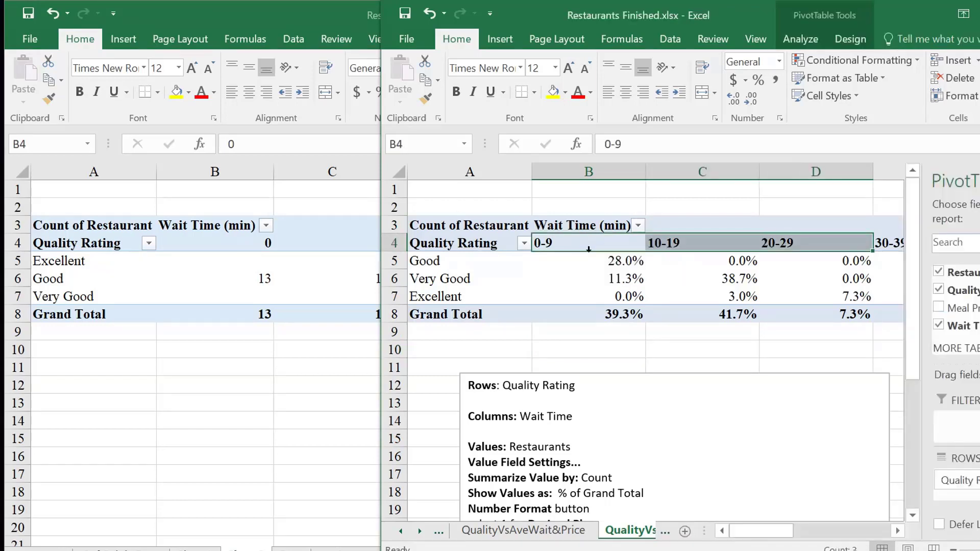
{"action": "mouse_move", "coordinate": [644, 295]}
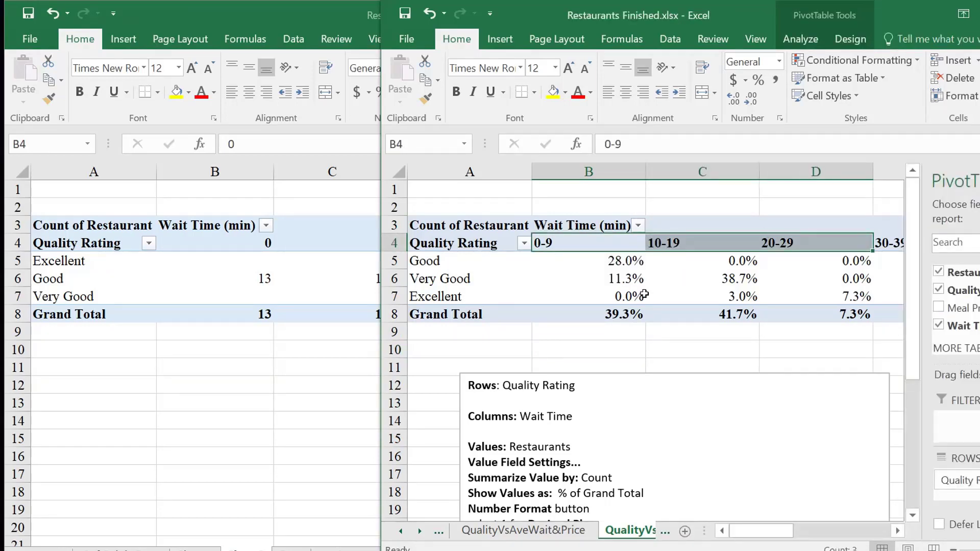
{"action": "mouse_move", "coordinate": [267, 358]}
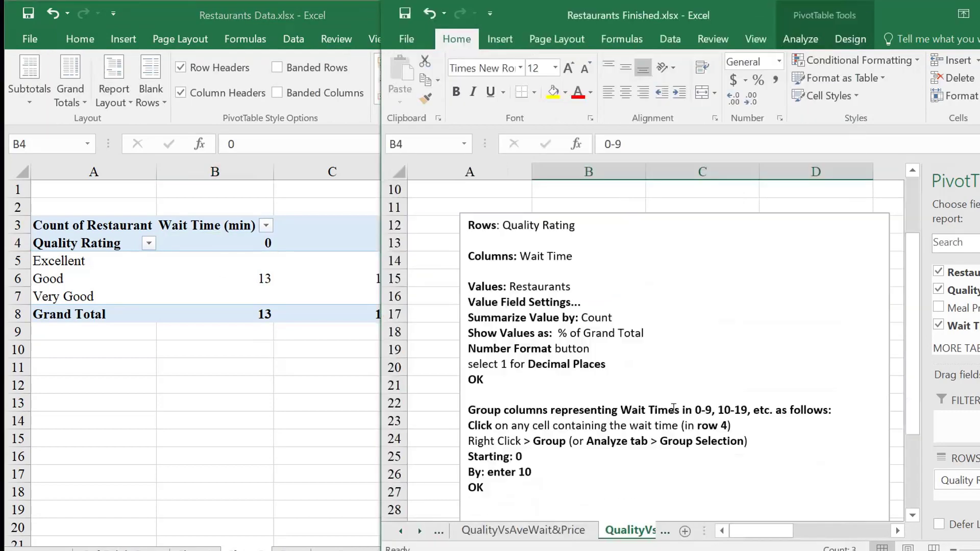
{"action": "scroll", "scroll_direction": "down", "scroll_amount": 3}
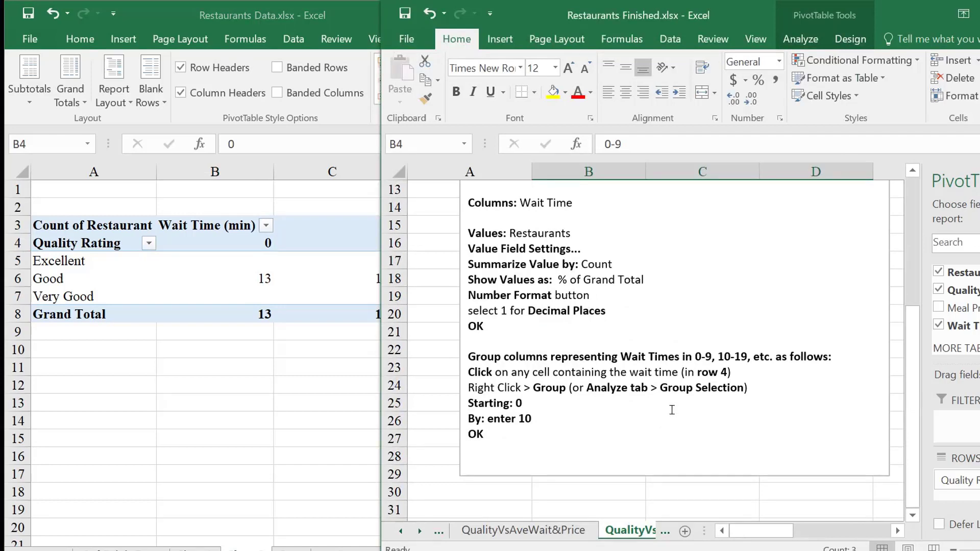
{"action": "mouse_move", "coordinate": [642, 402]}
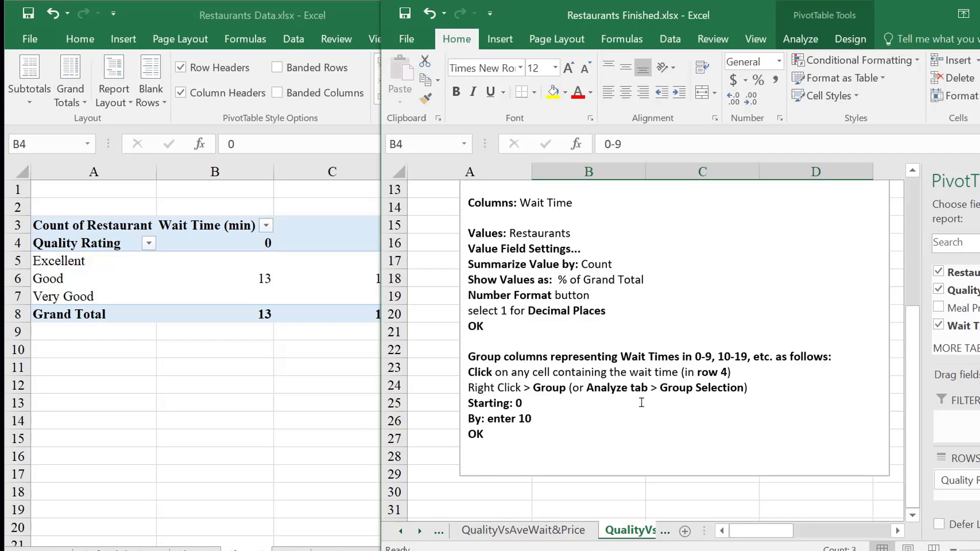
{"action": "mouse_move", "coordinate": [246, 241]}
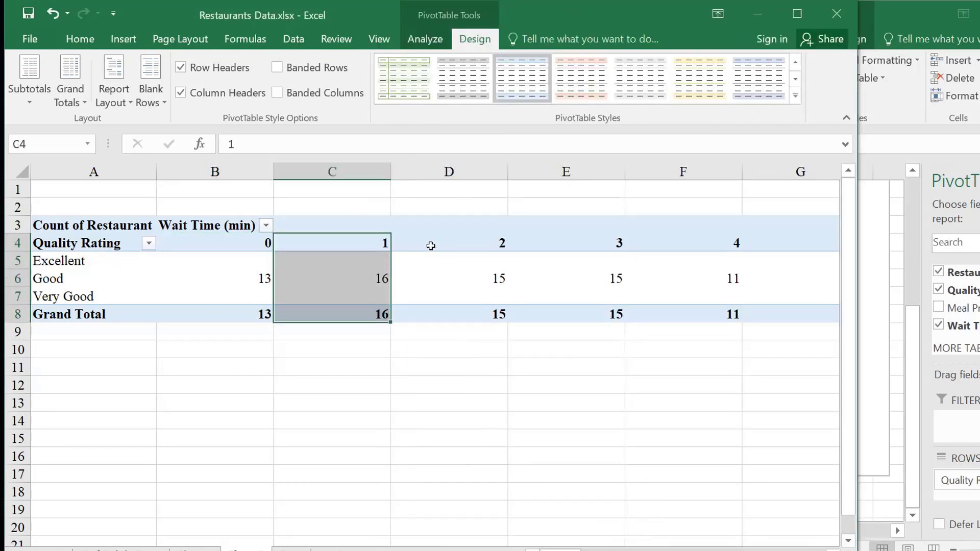
{"action": "left_click", "coordinate": [448, 242]}
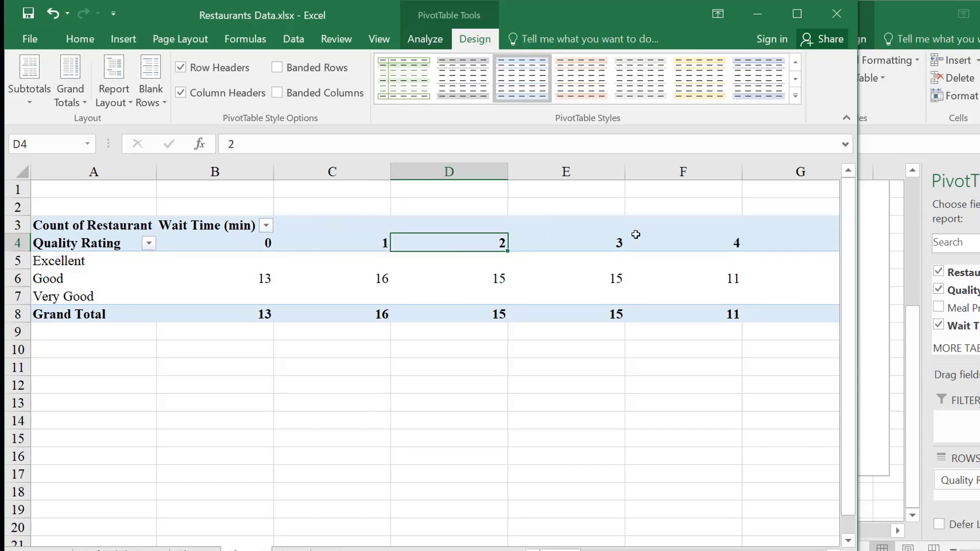
{"action": "mouse_move", "coordinate": [277, 228]}
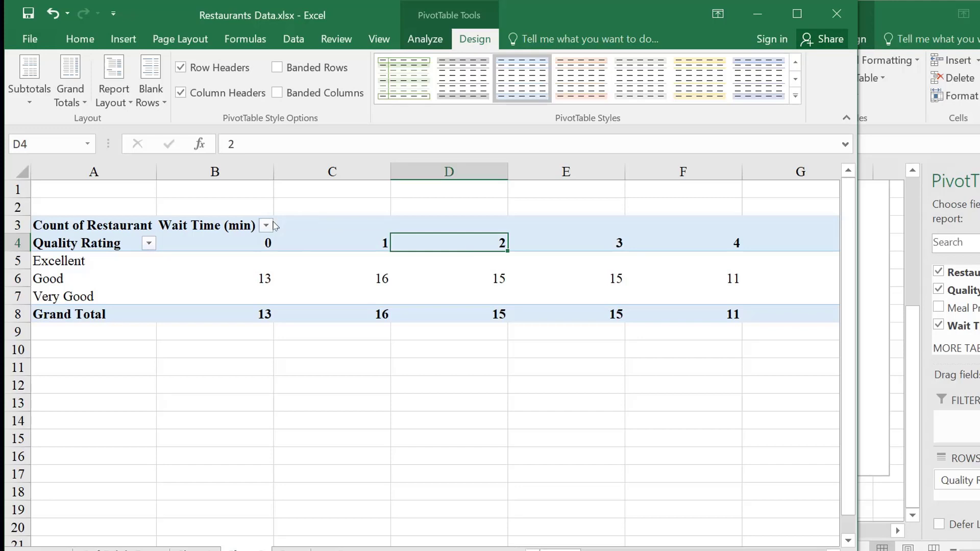
{"action": "mouse_move", "coordinate": [851, 382]}
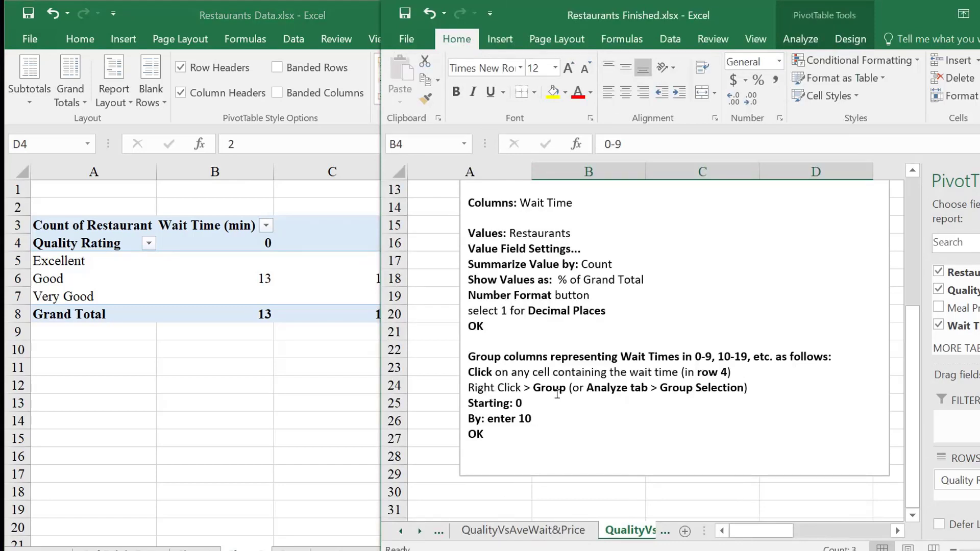
{"action": "mouse_move", "coordinate": [632, 393]}
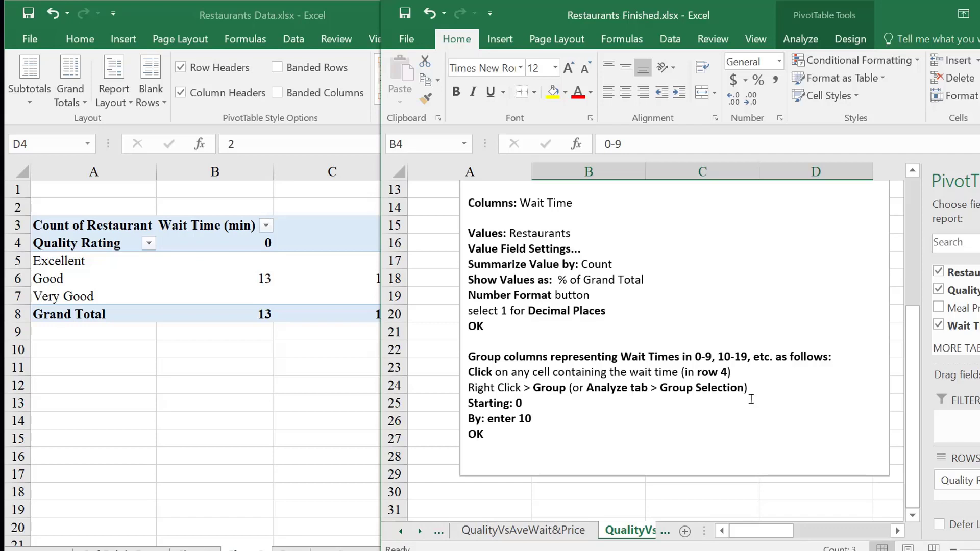
{"action": "mouse_move", "coordinate": [303, 203]}
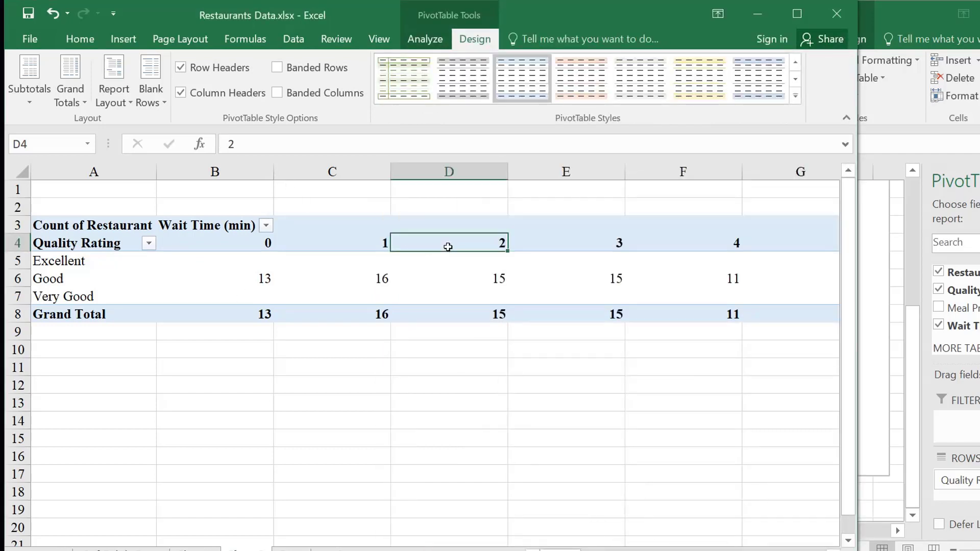
Step: Bring up the Group options for the wait-time headers via Analyze and the shortcut menu
{"action": "right_click", "coordinate": [447, 246]}
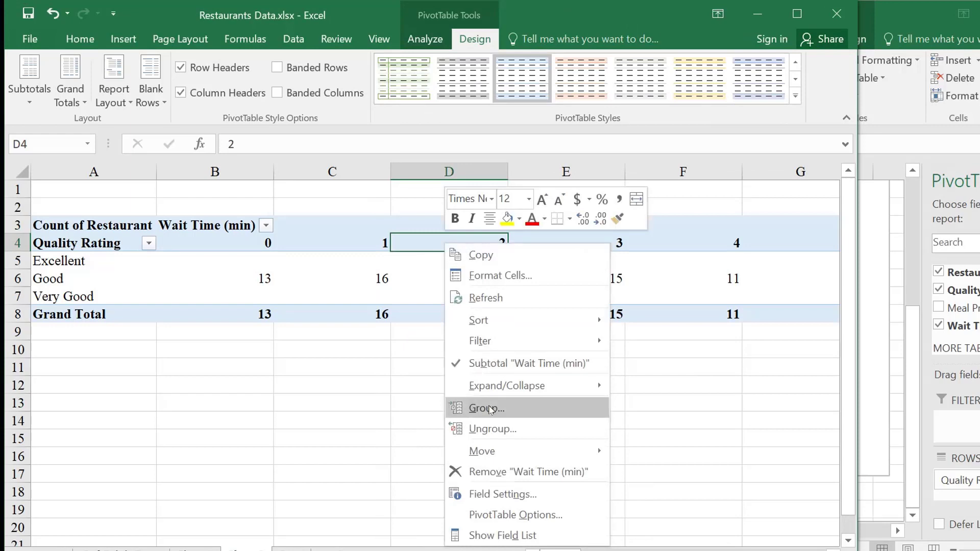
{"action": "left_click", "coordinate": [424, 39]}
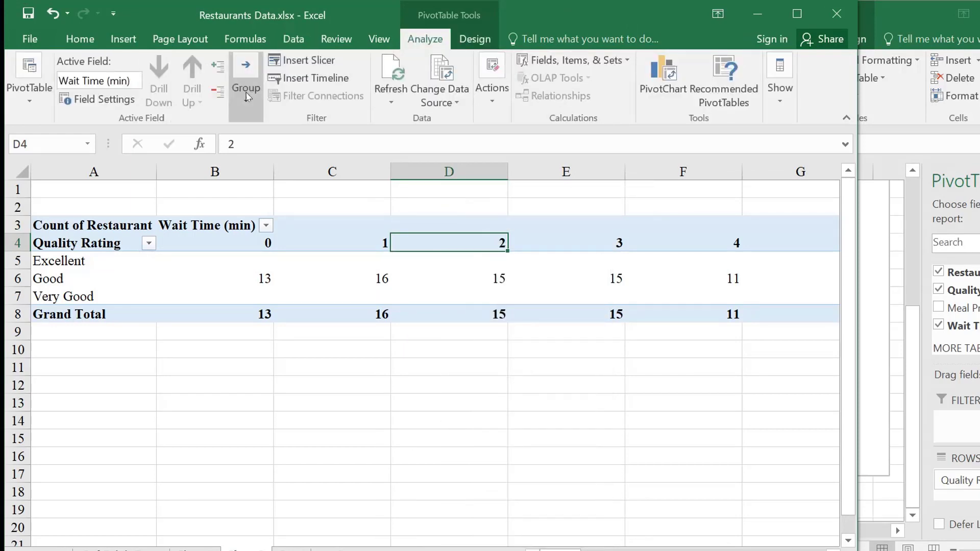
{"action": "left_click", "coordinate": [246, 82]}
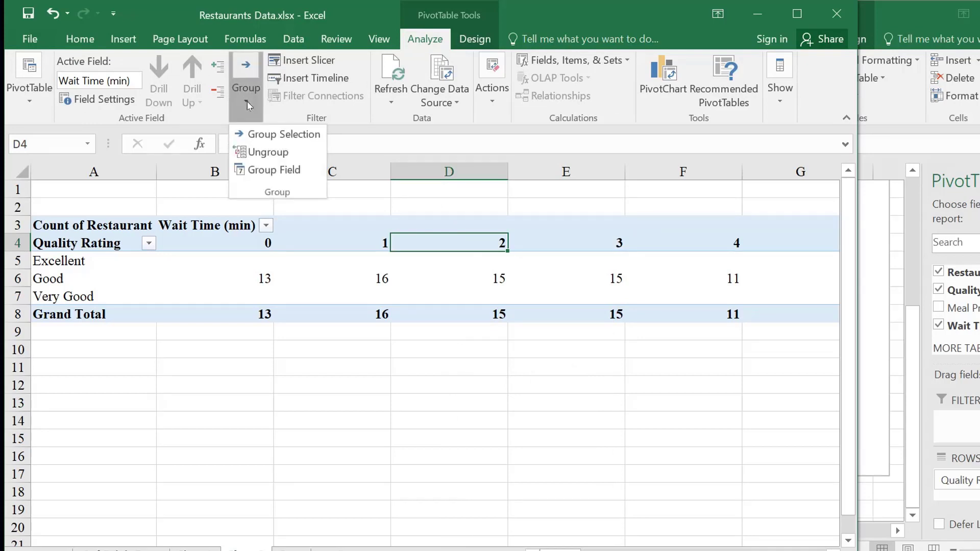
{"action": "mouse_move", "coordinate": [277, 134]}
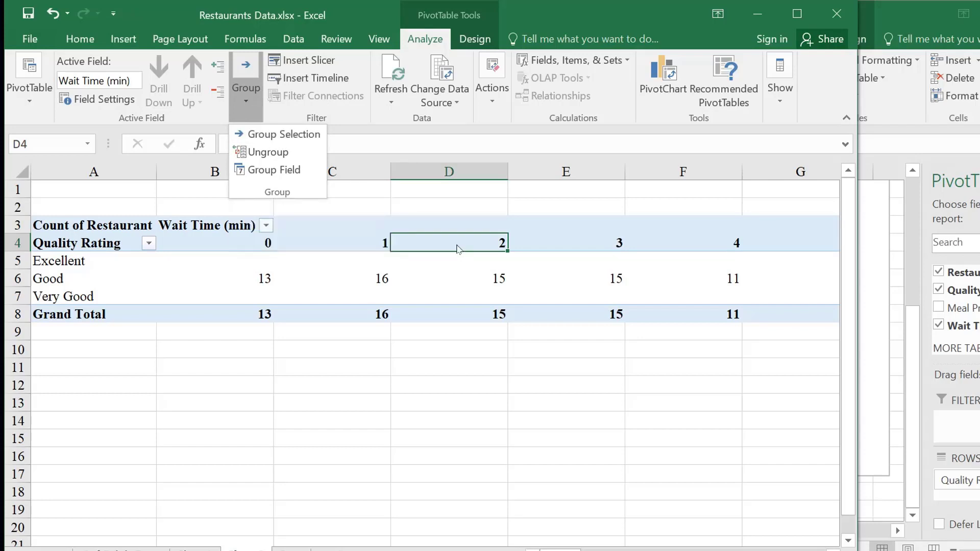
{"action": "right_click", "coordinate": [458, 247]}
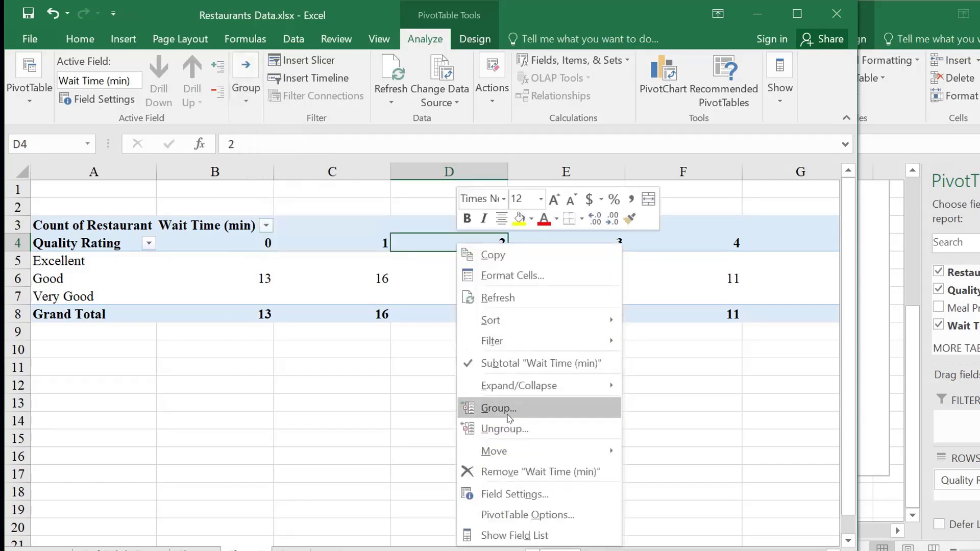
{"action": "left_click", "coordinate": [498, 409]}
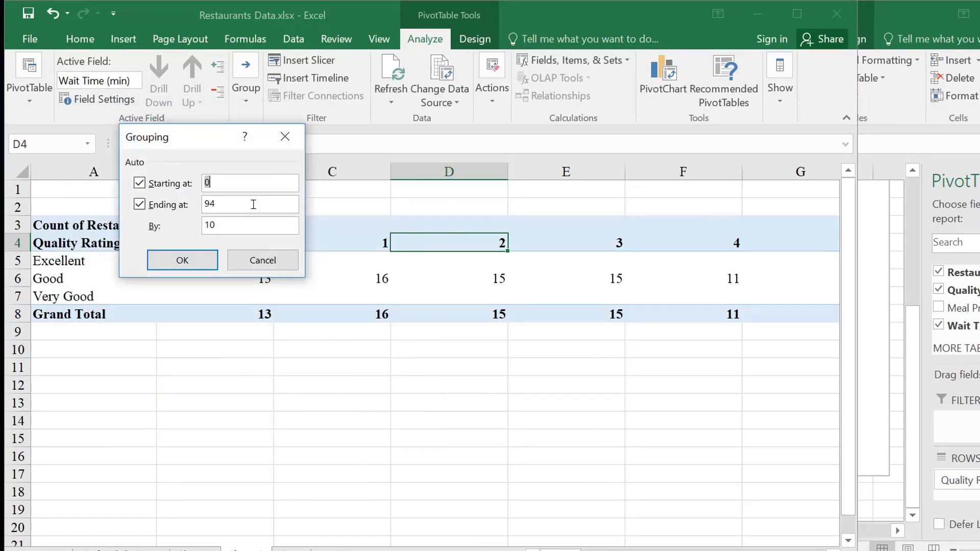
{"action": "mouse_move", "coordinate": [328, 242]}
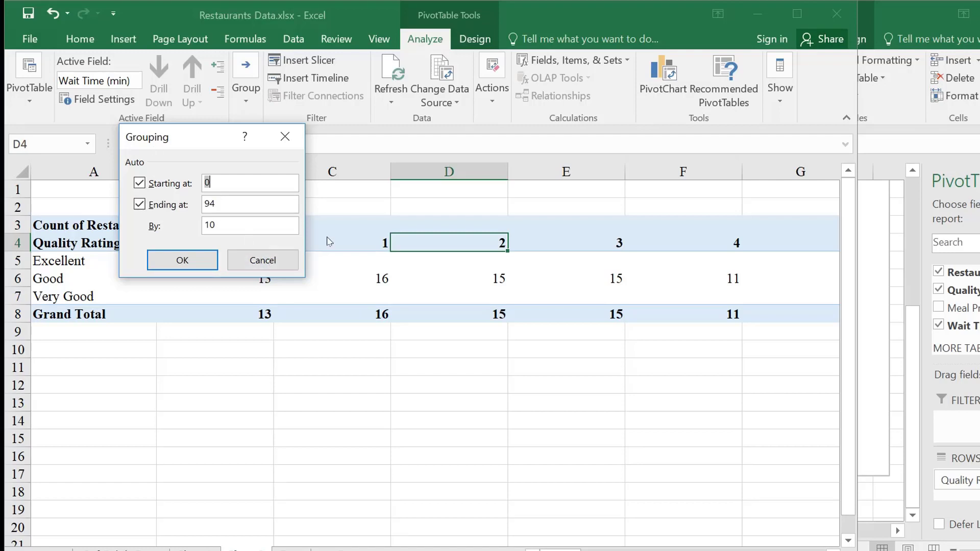
{"action": "mouse_move", "coordinate": [193, 188]}
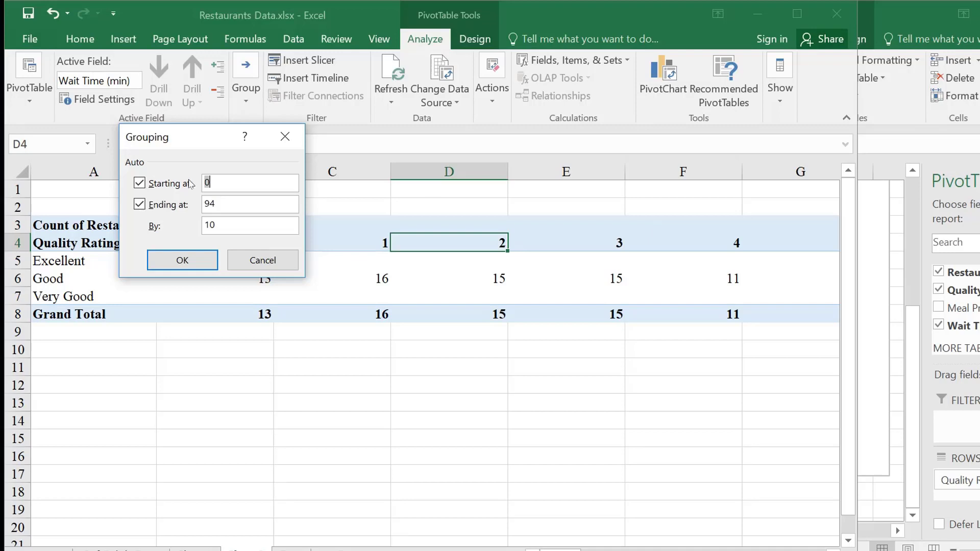
{"action": "mouse_move", "coordinate": [245, 215]}
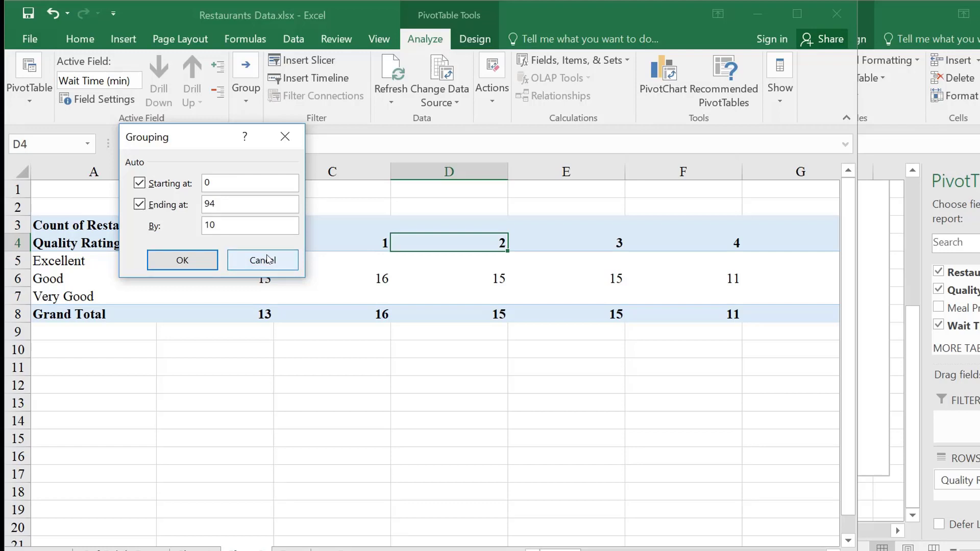
Step: Set the wait-time grouping to bins of 10, starting at 0 and ending at 94
{"action": "left_click", "coordinate": [249, 225]}
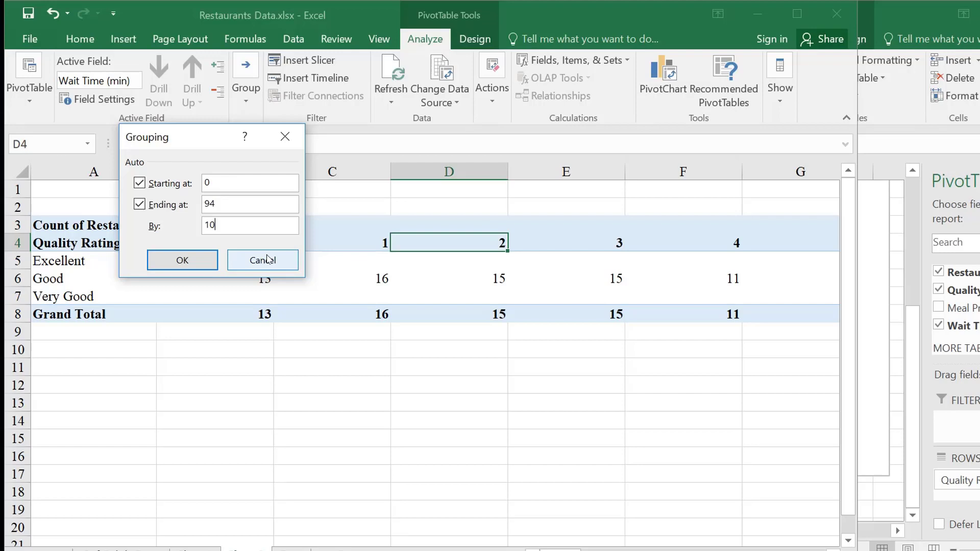
{"action": "mouse_move", "coordinate": [260, 260]}
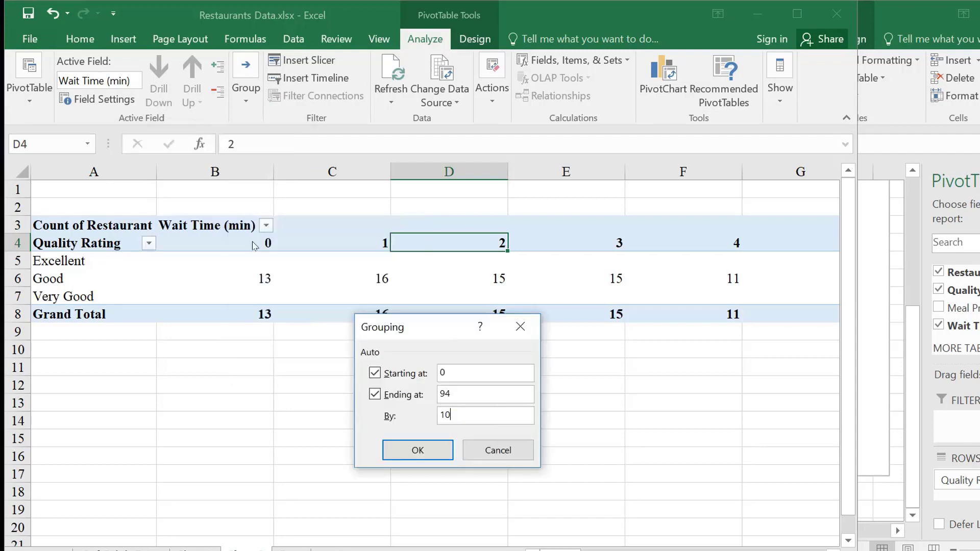
{"action": "mouse_move", "coordinate": [788, 360]}
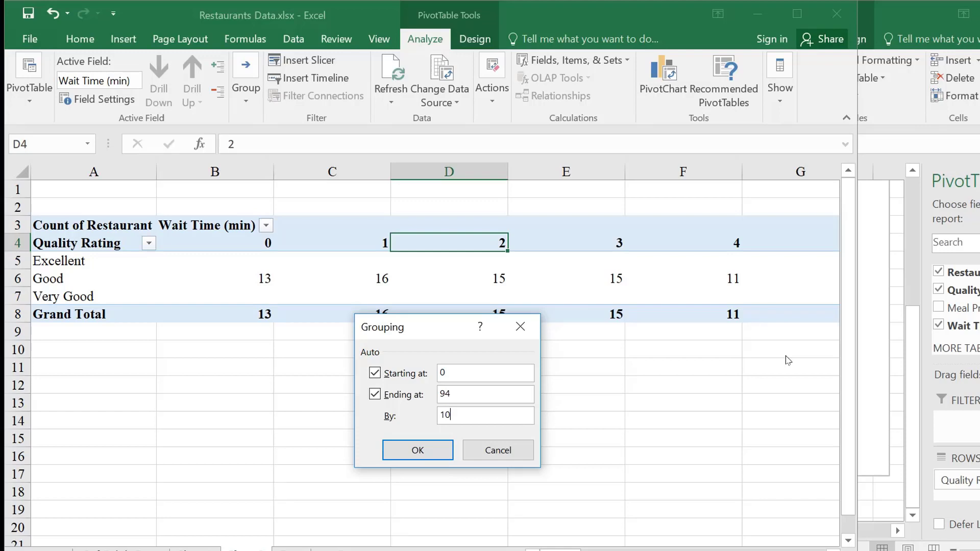
{"action": "mouse_move", "coordinate": [798, 346]}
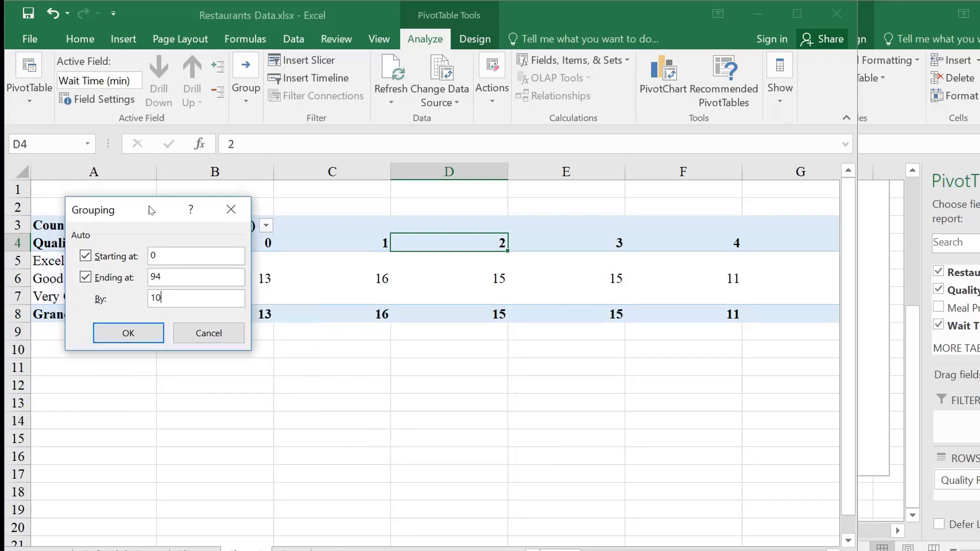
{"action": "mouse_move", "coordinate": [190, 319]}
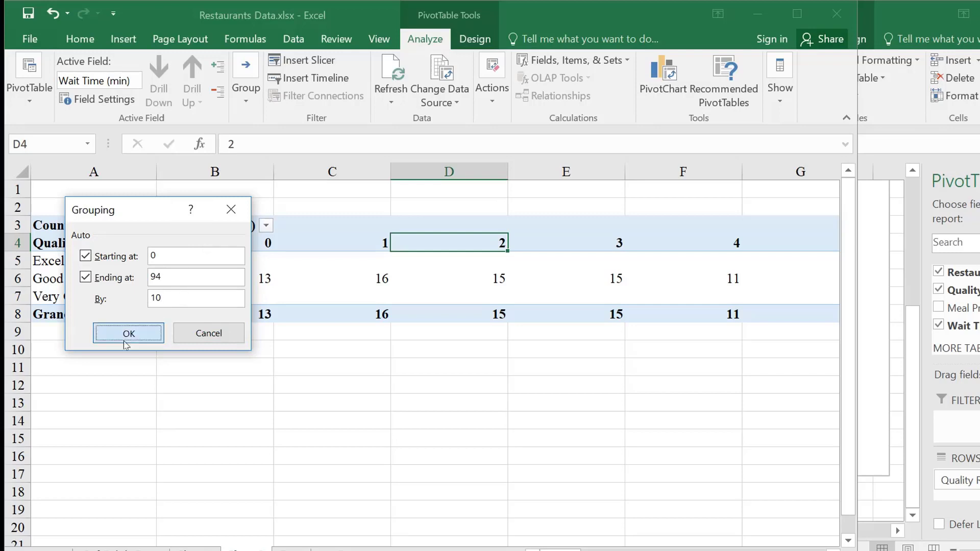
{"action": "left_click", "coordinate": [128, 333]}
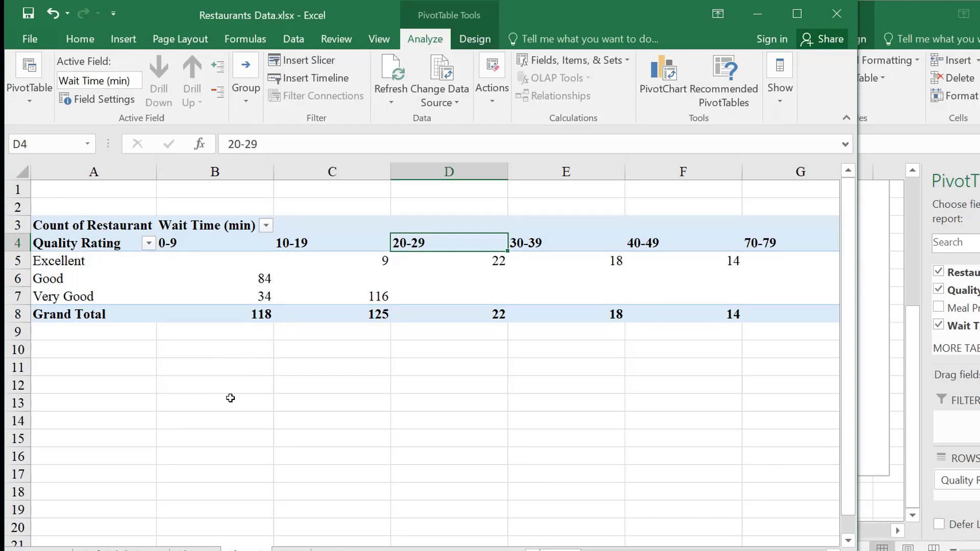
{"action": "mouse_move", "coordinate": [376, 412]}
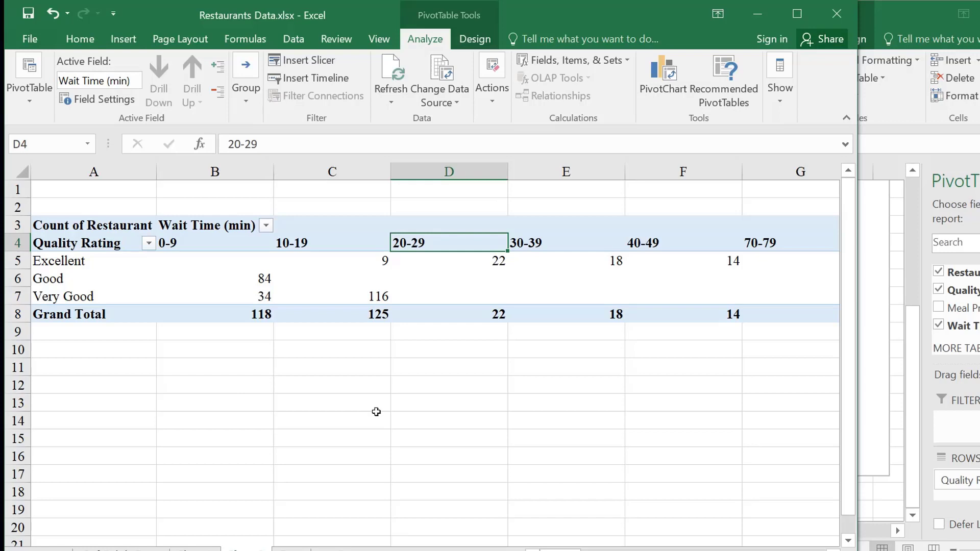
{"action": "mouse_move", "coordinate": [235, 252]}
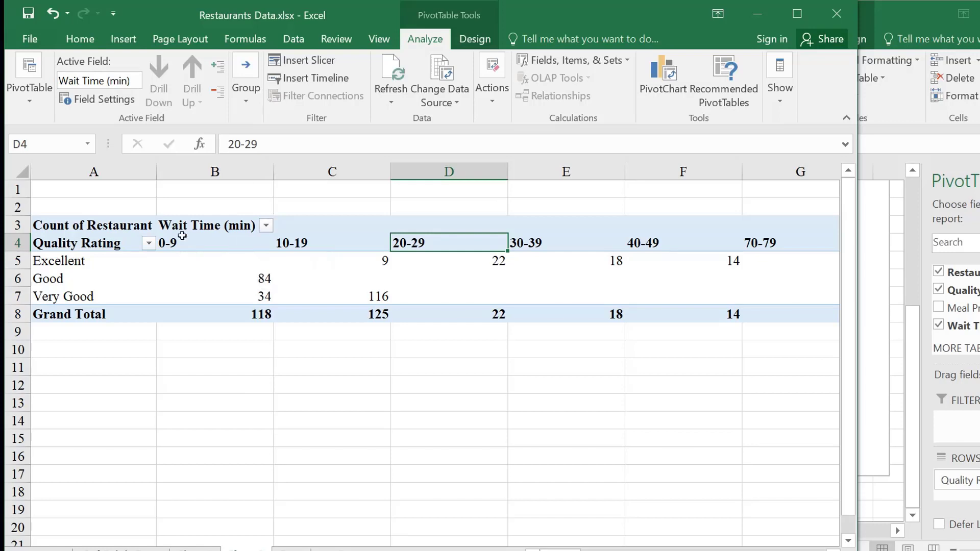
{"action": "mouse_move", "coordinate": [178, 247]}
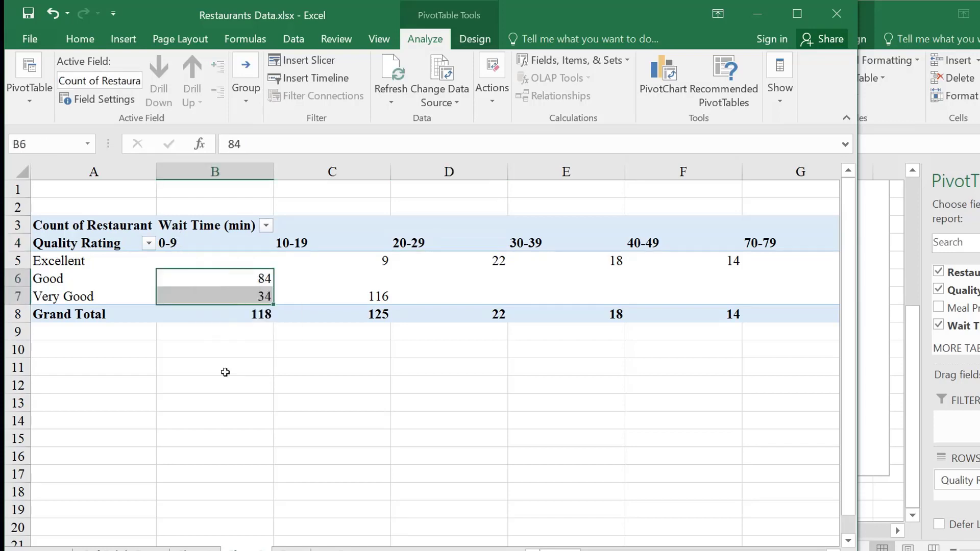
{"action": "mouse_move", "coordinate": [262, 258]}
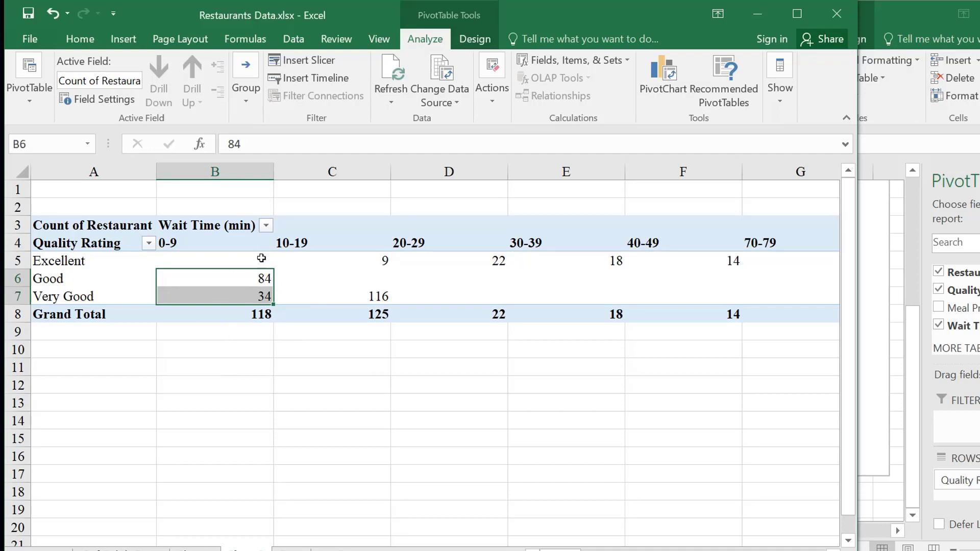
{"action": "mouse_move", "coordinate": [266, 412]}
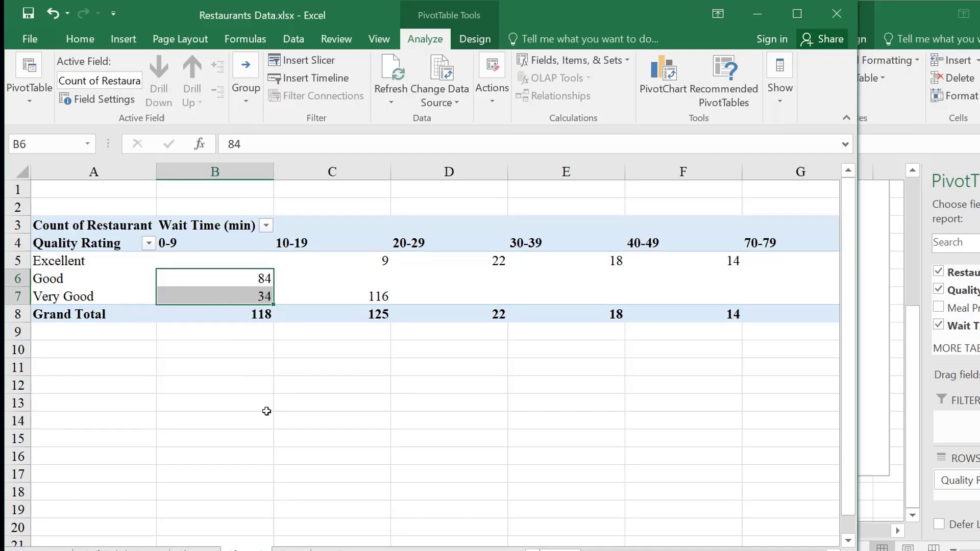
{"action": "left_click", "coordinate": [214, 314]}
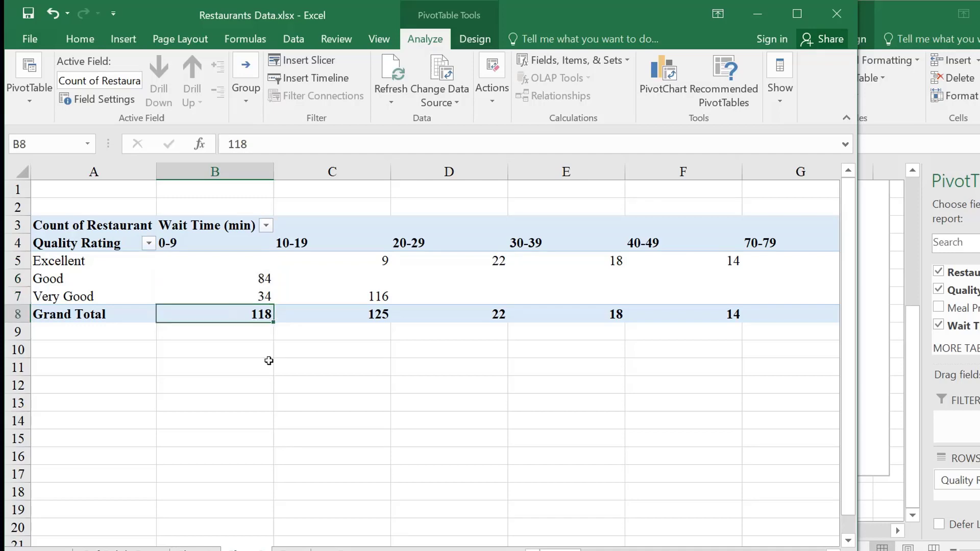
{"action": "mouse_move", "coordinate": [203, 226]}
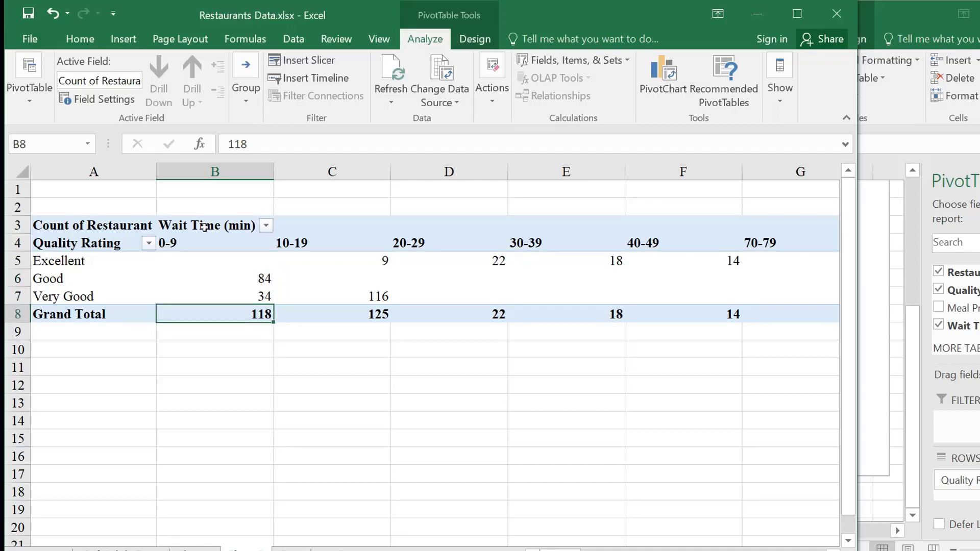
{"action": "mouse_move", "coordinate": [340, 252]}
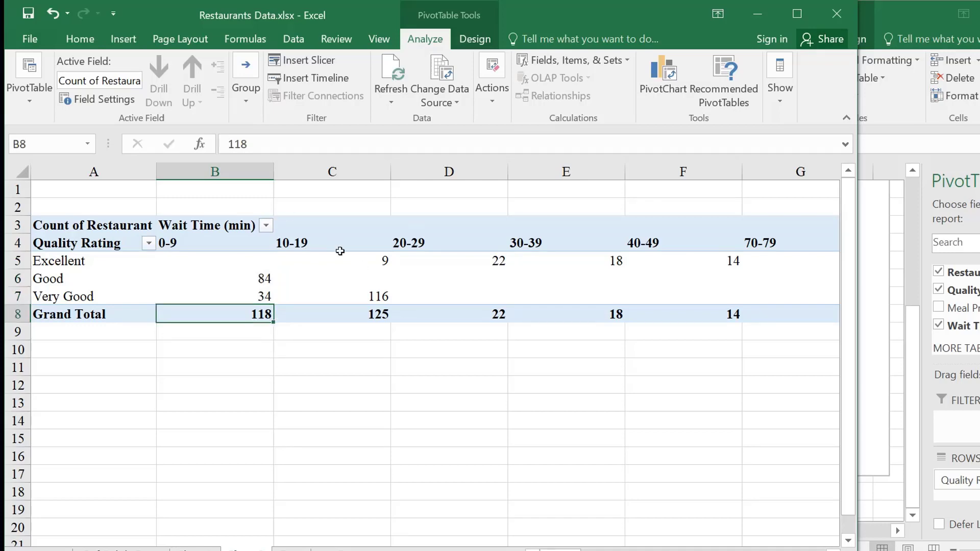
Step: Reopen Grouping for the 10-19 wait-time header, showing bins of 10 from 0 to 94
{"action": "right_click", "coordinate": [298, 242]}
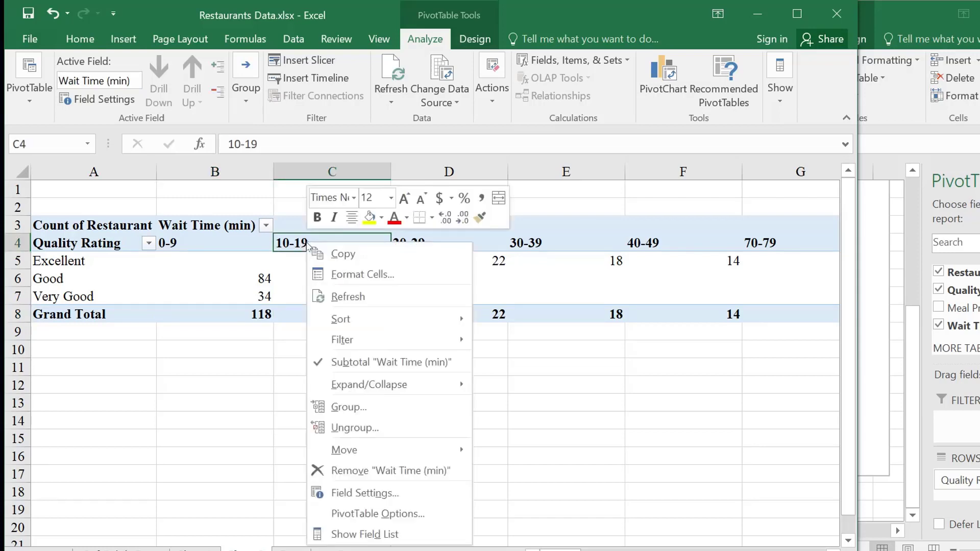
{"action": "mouse_move", "coordinate": [348, 408]}
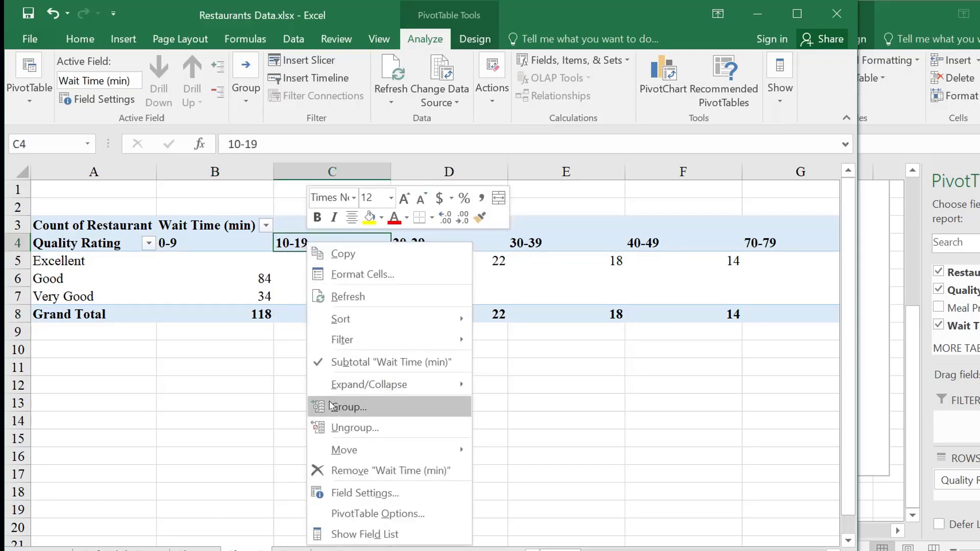
{"action": "left_click", "coordinate": [347, 407]}
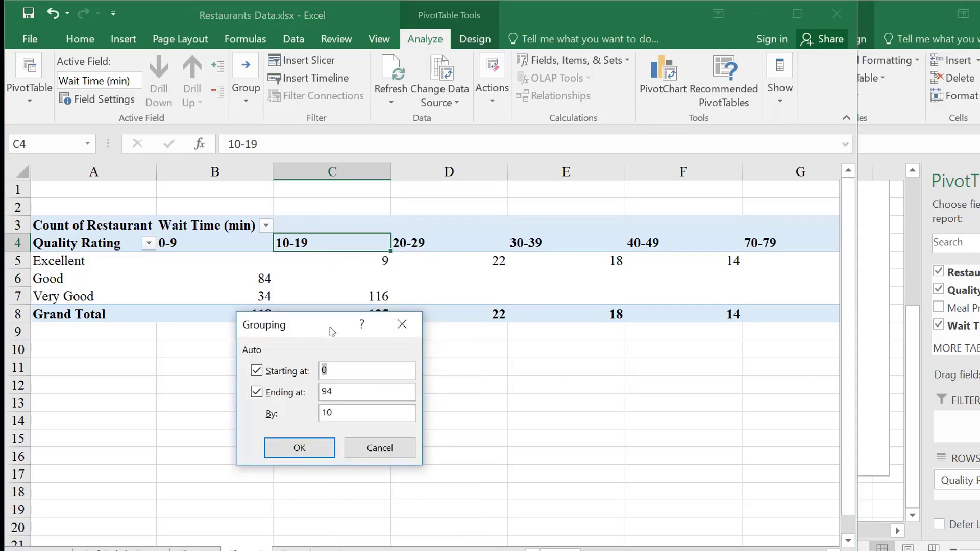
{"action": "mouse_move", "coordinate": [337, 329]}
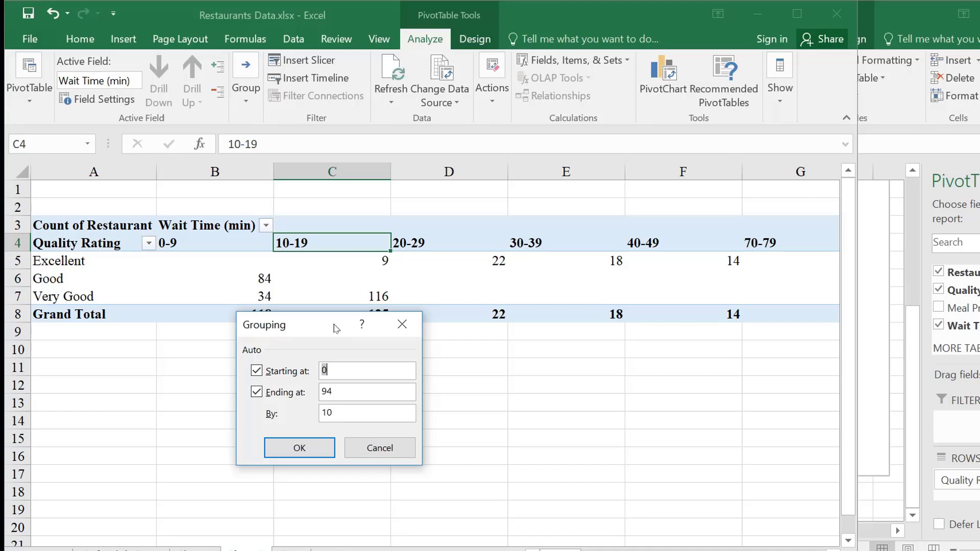
{"action": "mouse_move", "coordinate": [339, 162]}
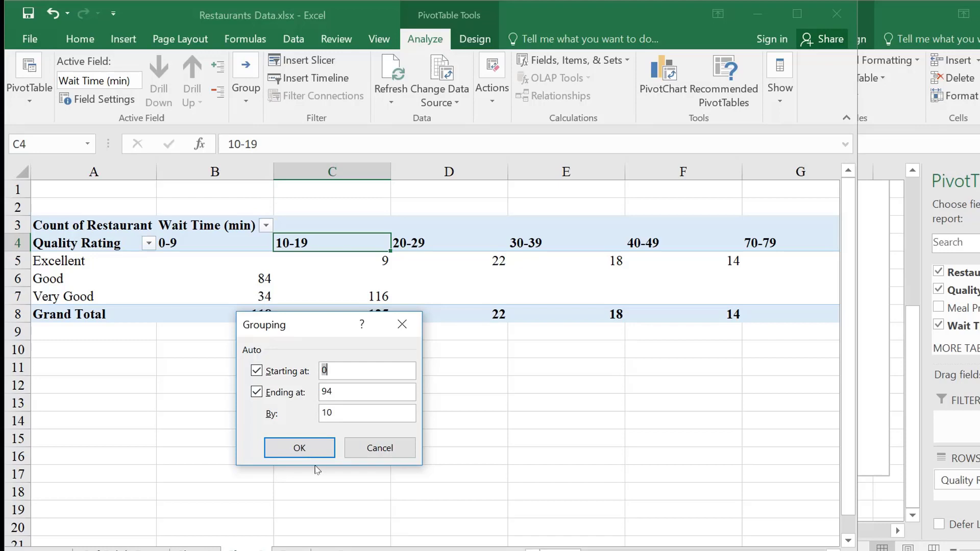
{"action": "mouse_move", "coordinate": [321, 482]}
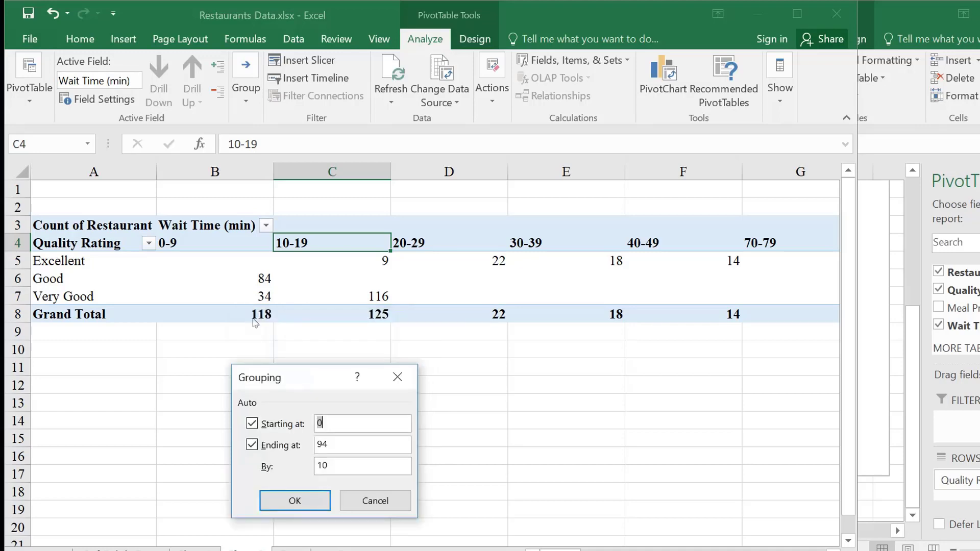
{"action": "mouse_move", "coordinate": [317, 341]}
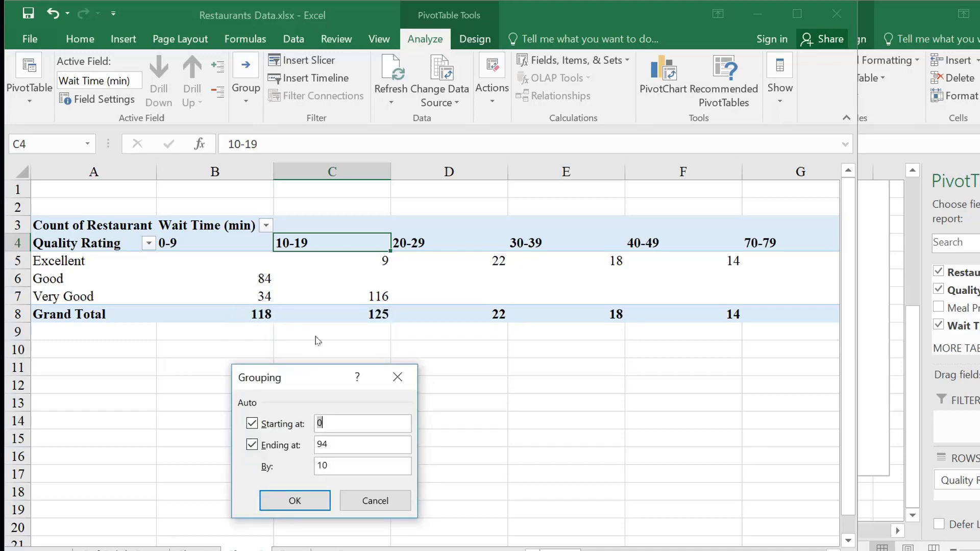
{"action": "mouse_move", "coordinate": [507, 411]}
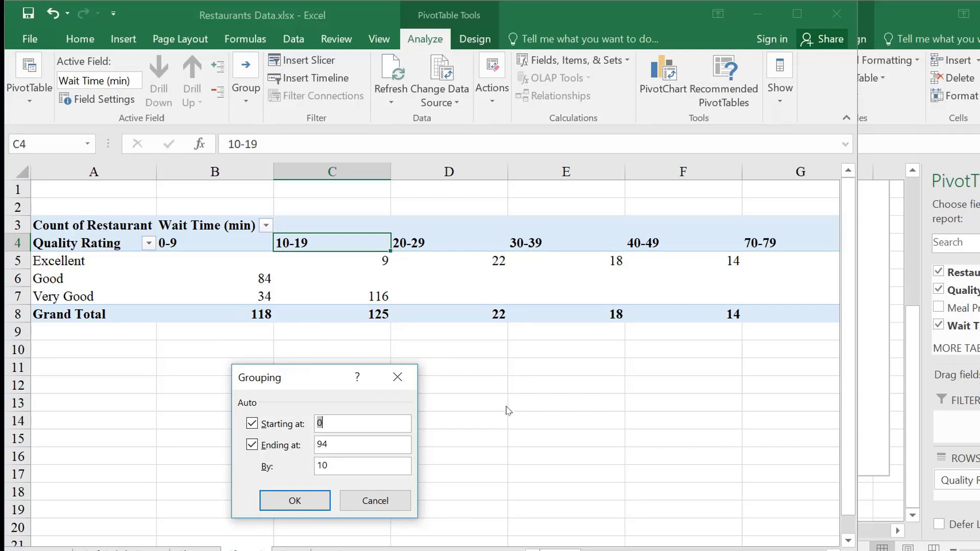
Step: Accept the 10-minute grouping and display counts as % of Grand Total (0-9 reads 39.33%)
{"action": "left_click", "coordinate": [294, 501]}
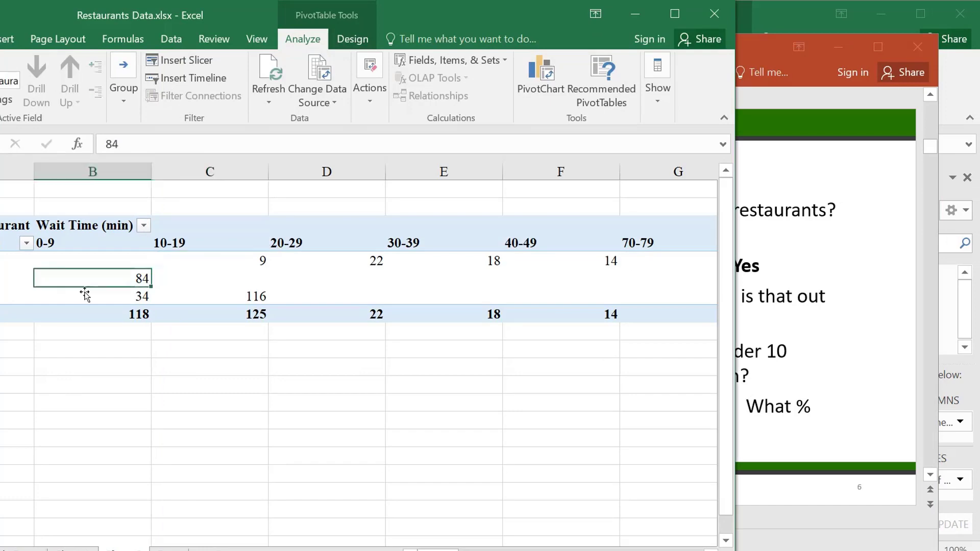
{"action": "mouse_move", "coordinate": [279, 49]}
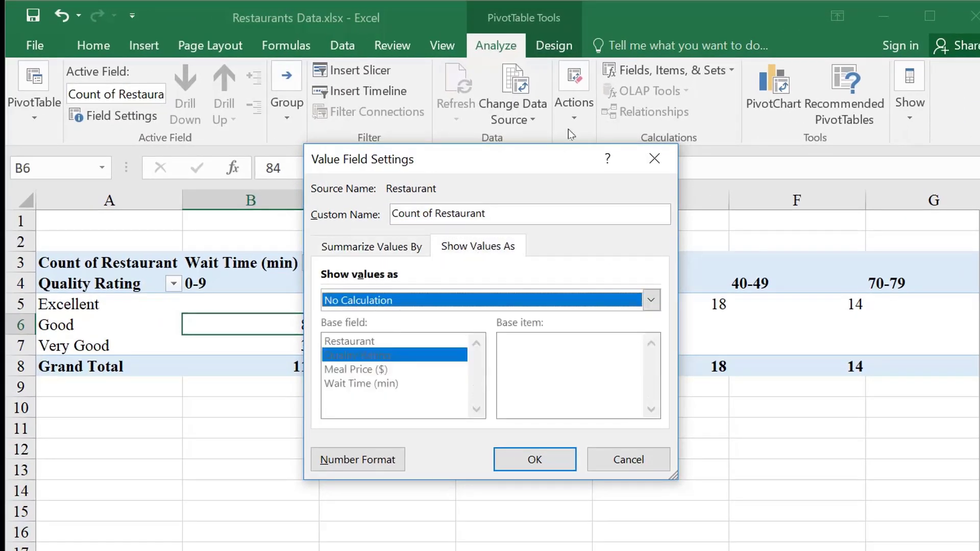
{"action": "left_click", "coordinate": [650, 300]}
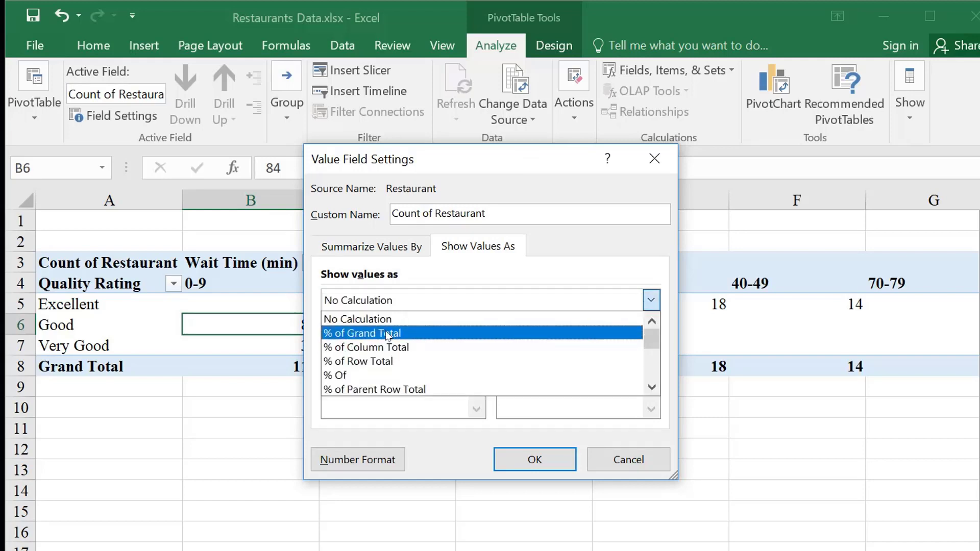
{"action": "left_click", "coordinate": [361, 333]}
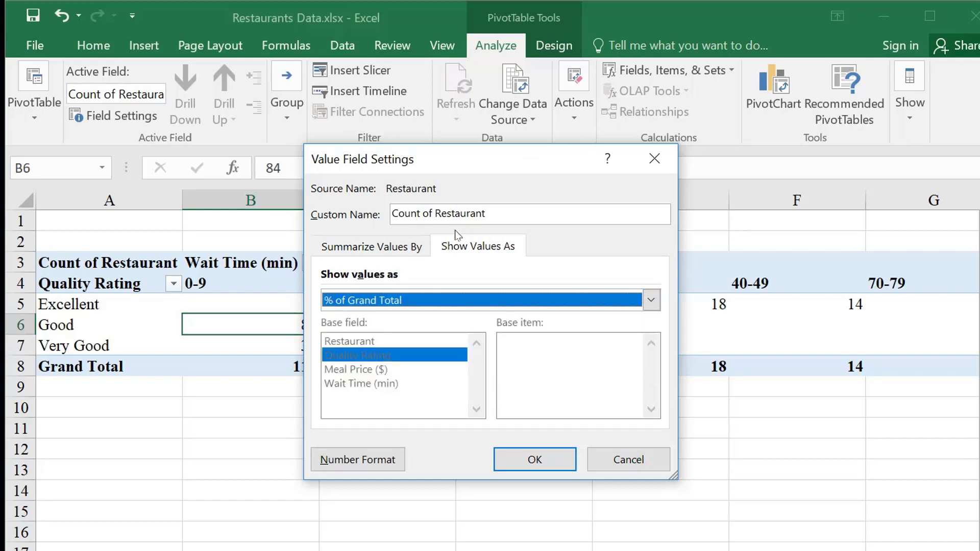
{"action": "left_click", "coordinate": [535, 459]}
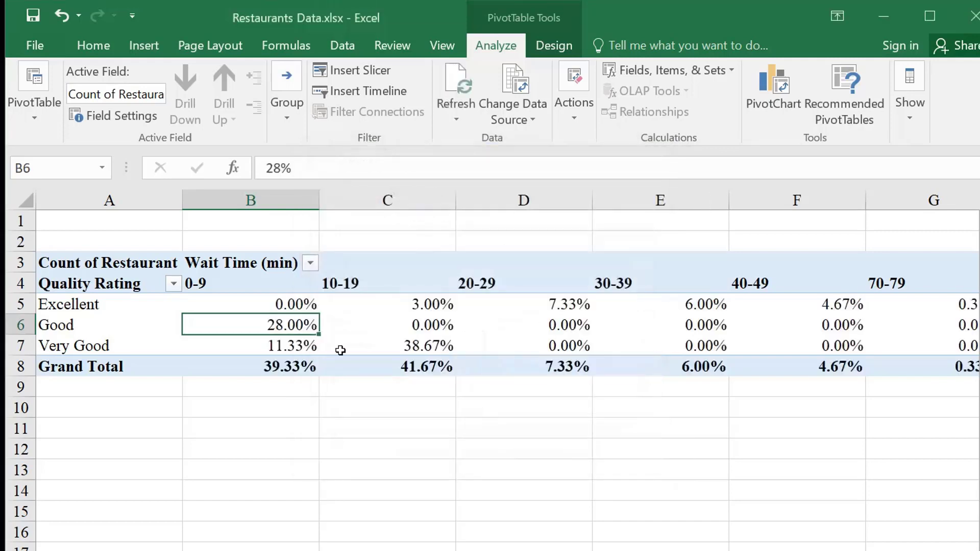
{"action": "left_click", "coordinate": [271, 366]}
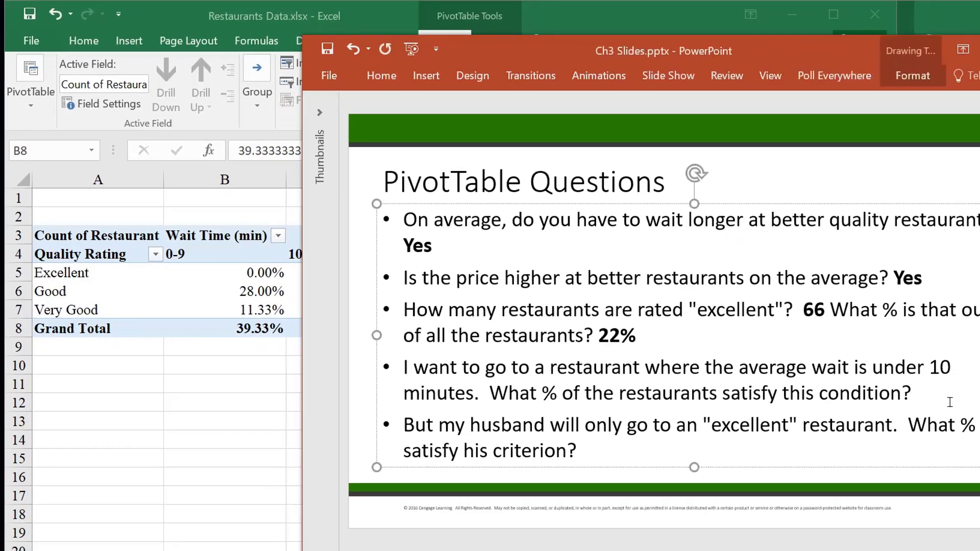
Step: Type 39 as the answer to the under-10-minute wait question
{"action": "type", "text": "39"}
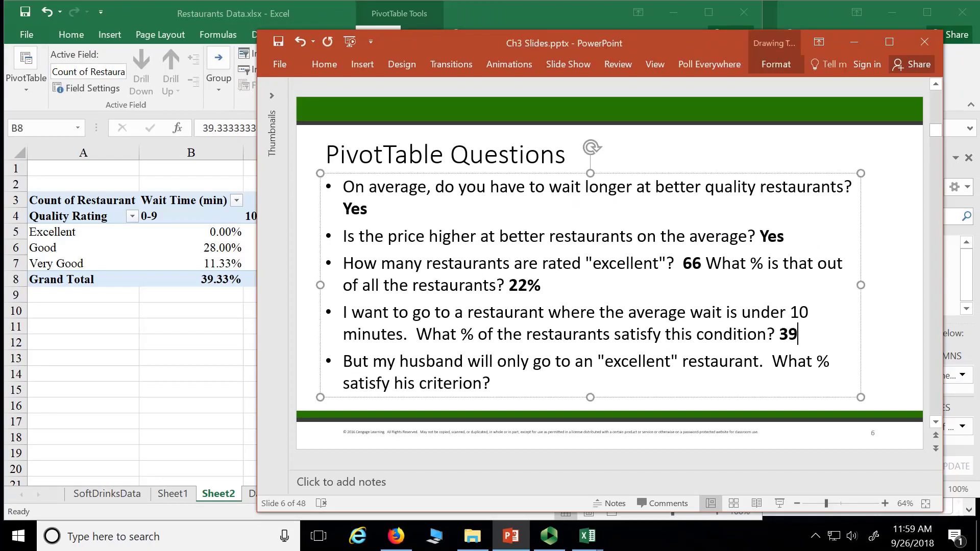